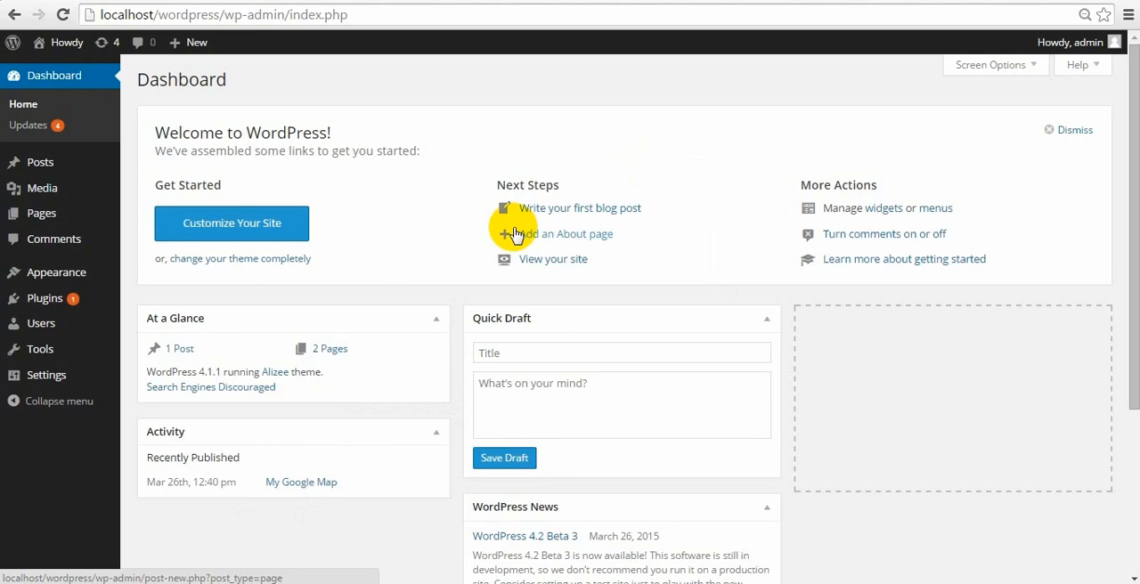
mouse_move(474, 233)
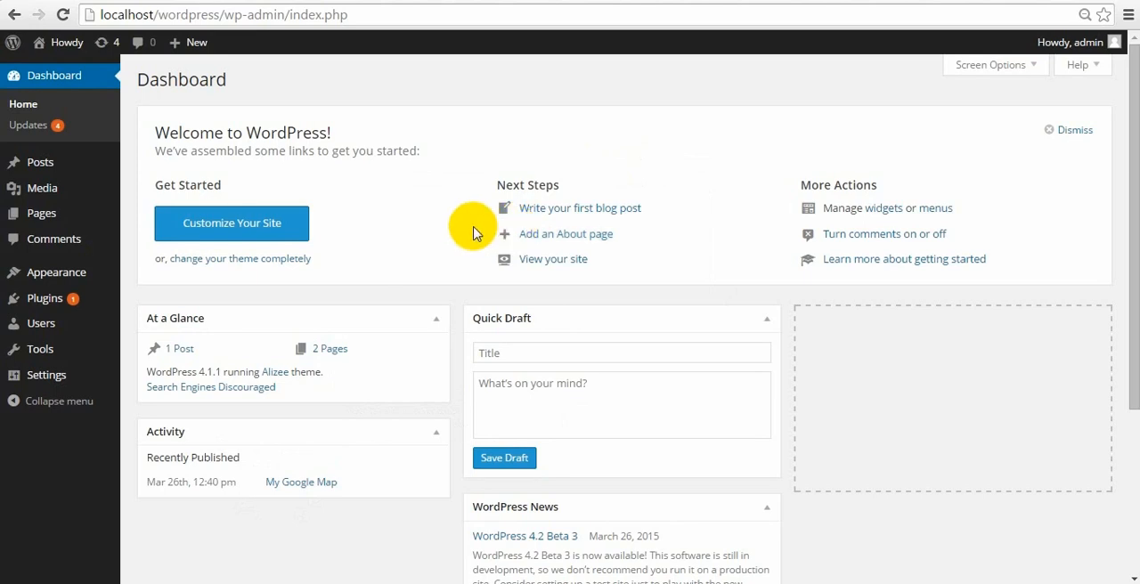
mouse_move(365, 258)
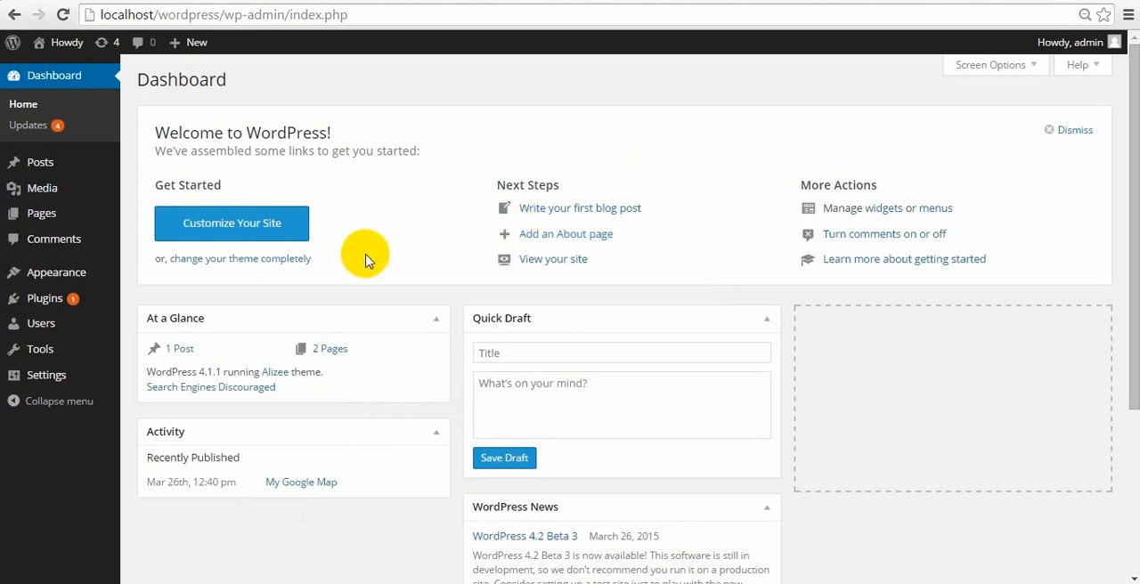
mouse_move(351, 272)
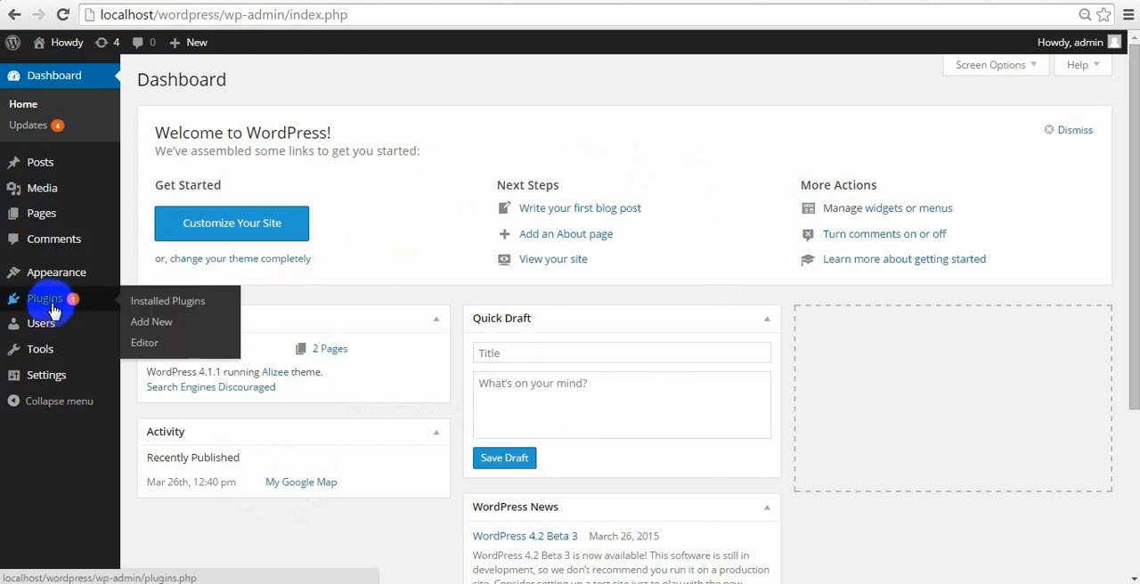
mouse_move(45, 305)
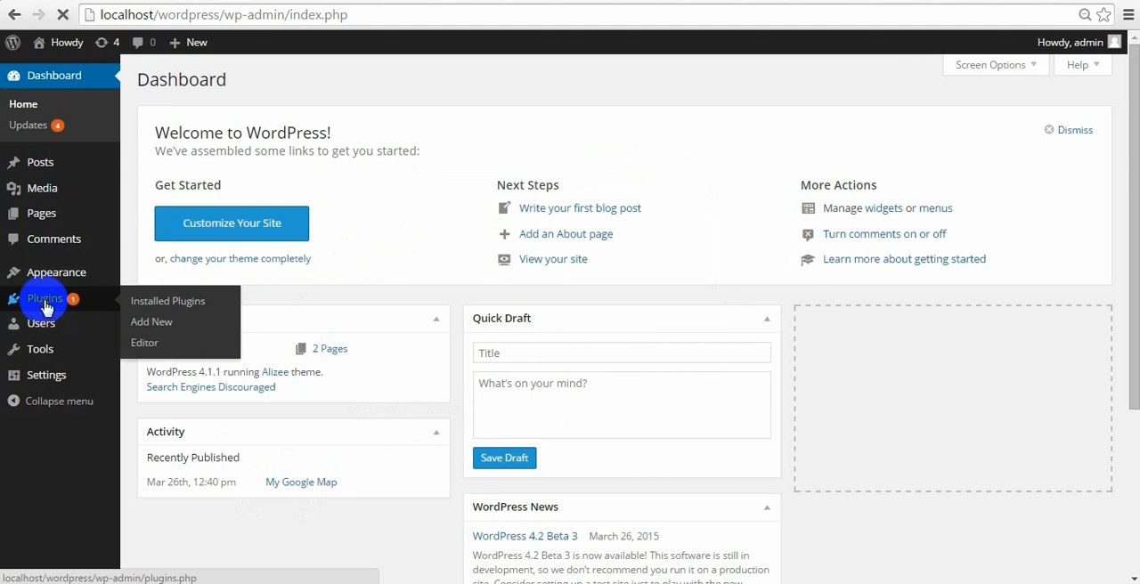
Step: Search the plugin directory for "google map" and install Huge-IT's Google Map plugin
left_click(168, 301)
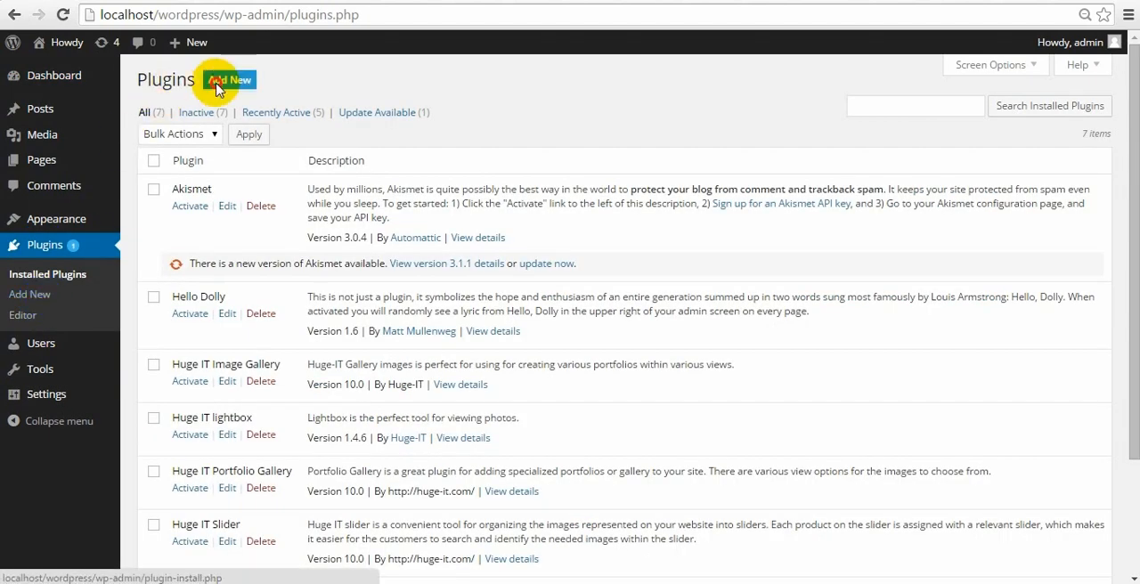
left_click(229, 79)
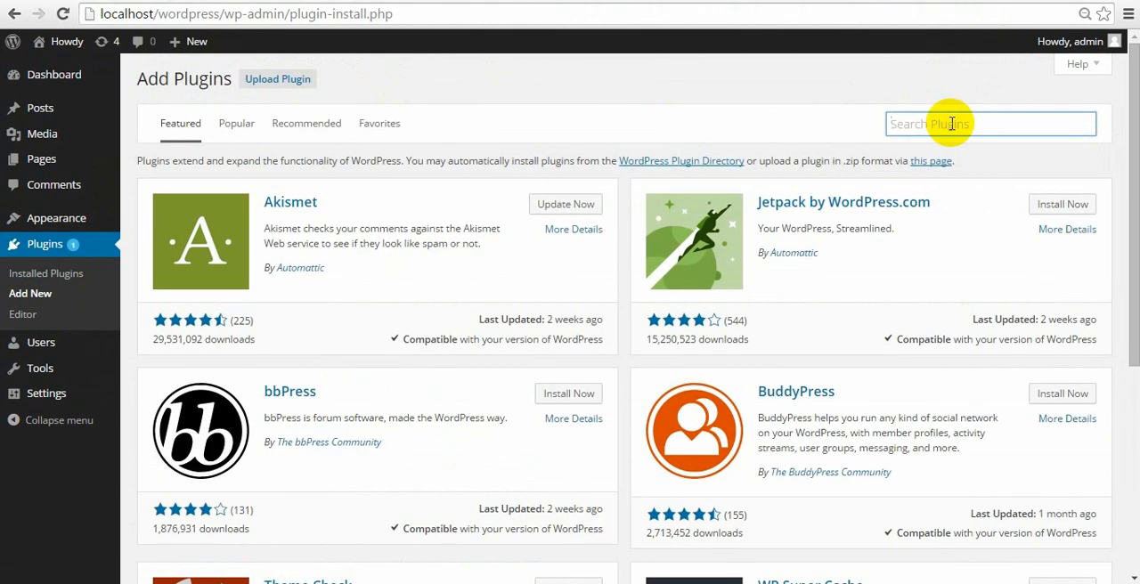
type("google")
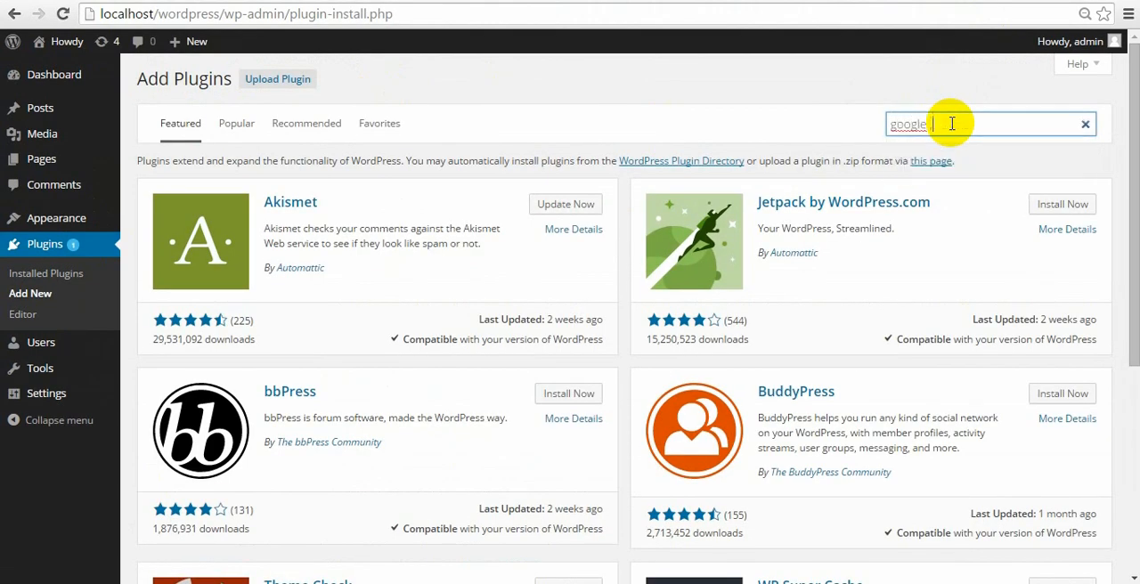
type("map")
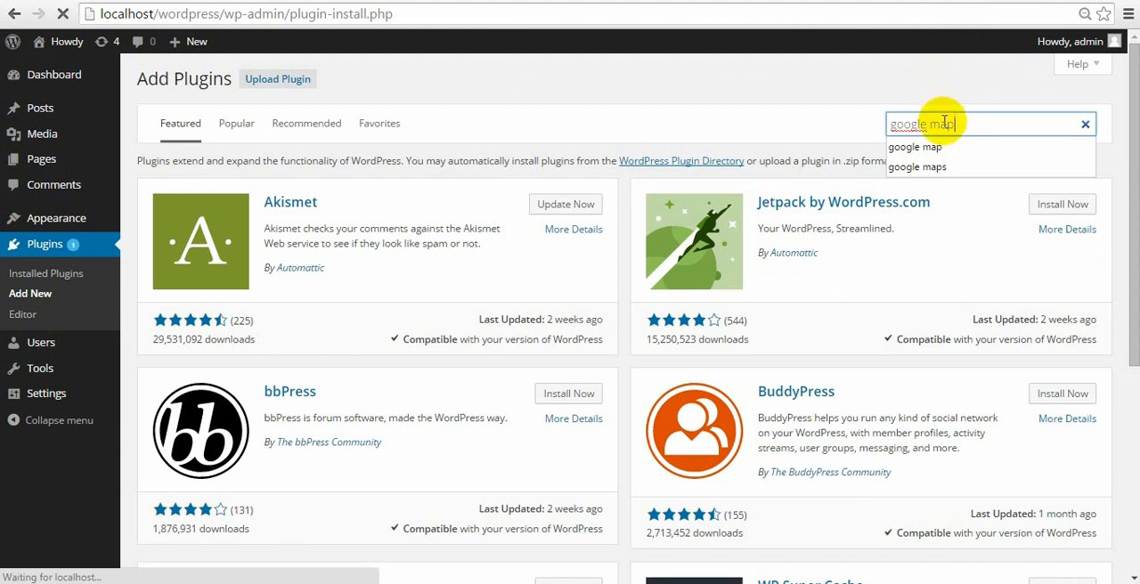
left_click(568, 198)
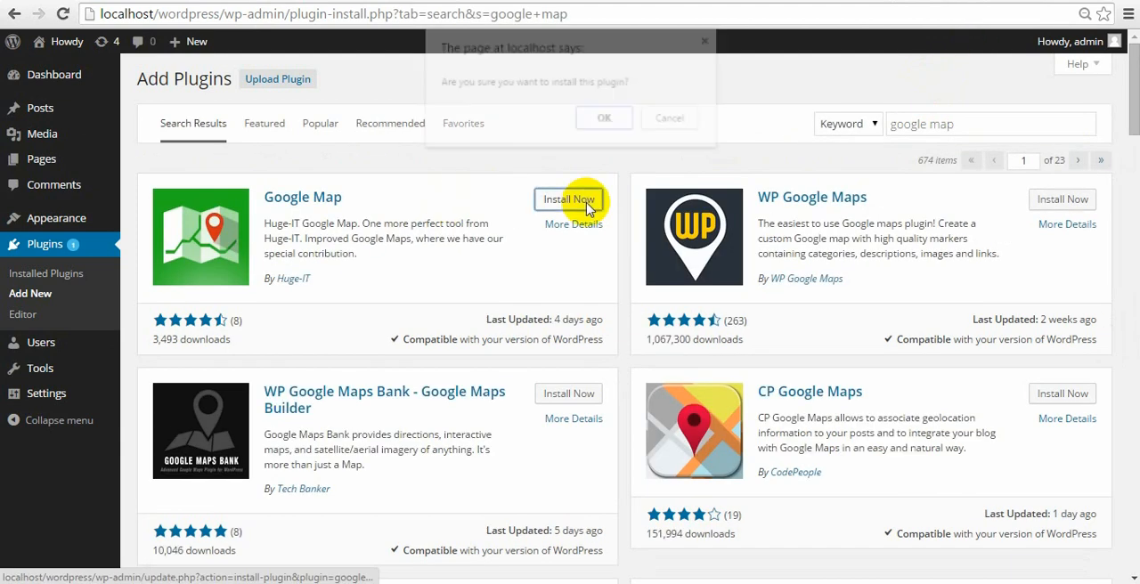
left_click(604, 118)
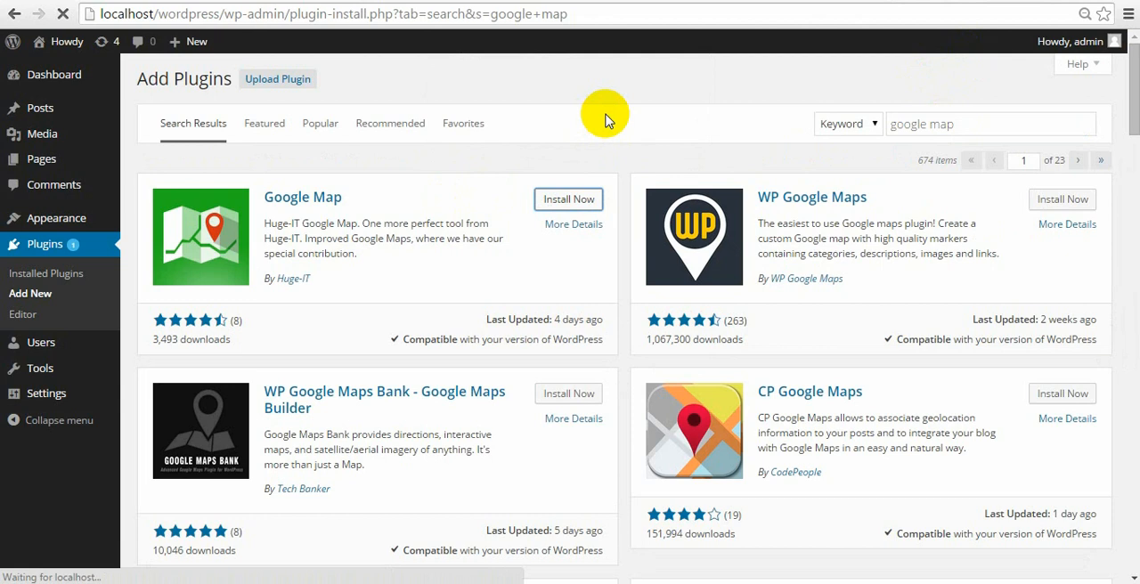
left_click(568, 199)
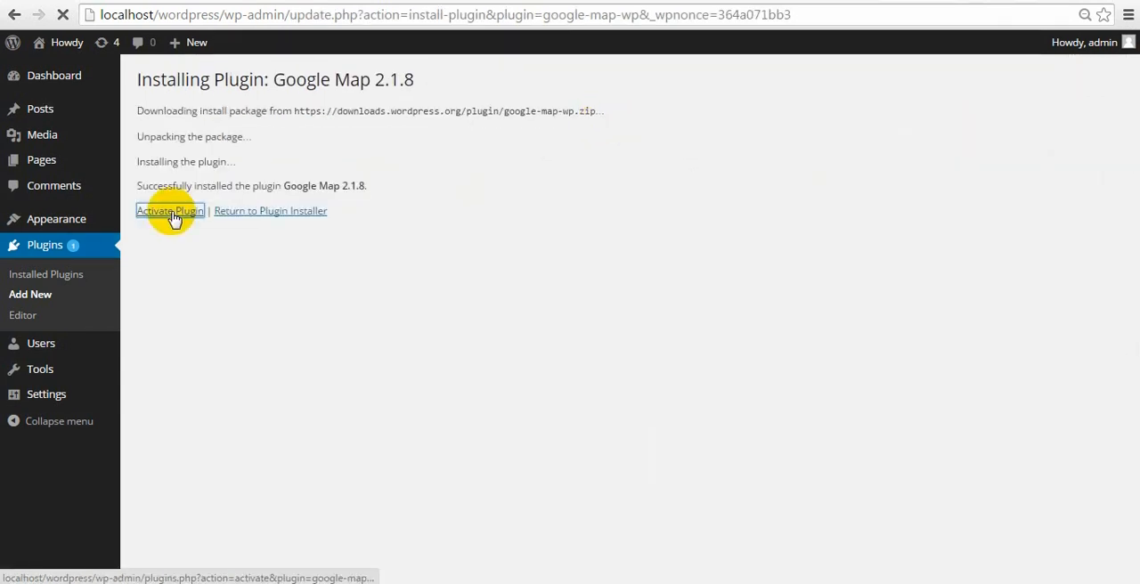
mouse_move(144, 247)
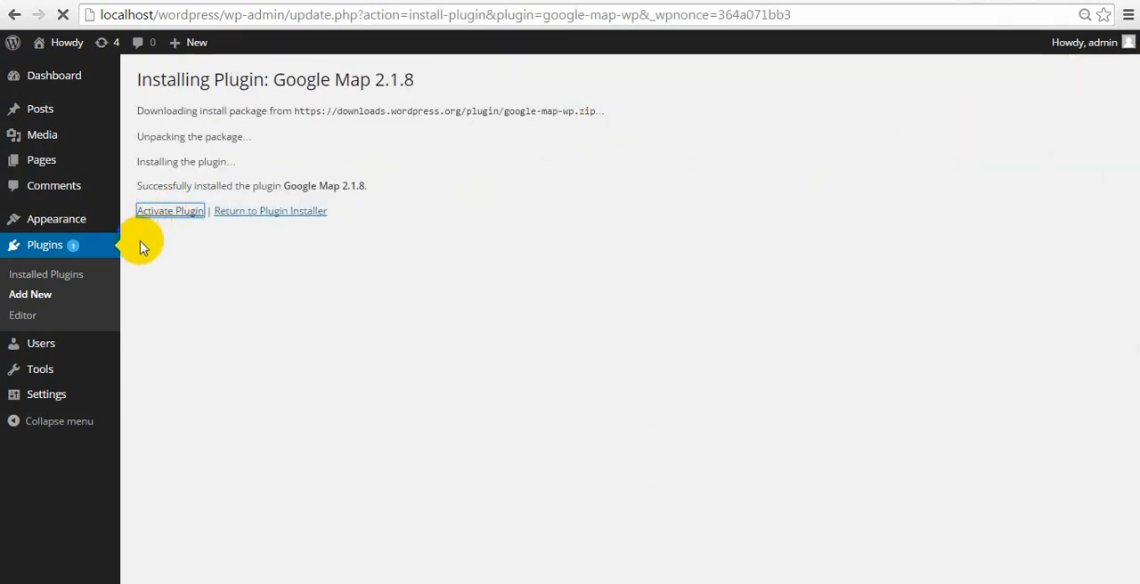
Step: Activate the plugin and open its sample map My First Map for editing
left_click(169, 210)
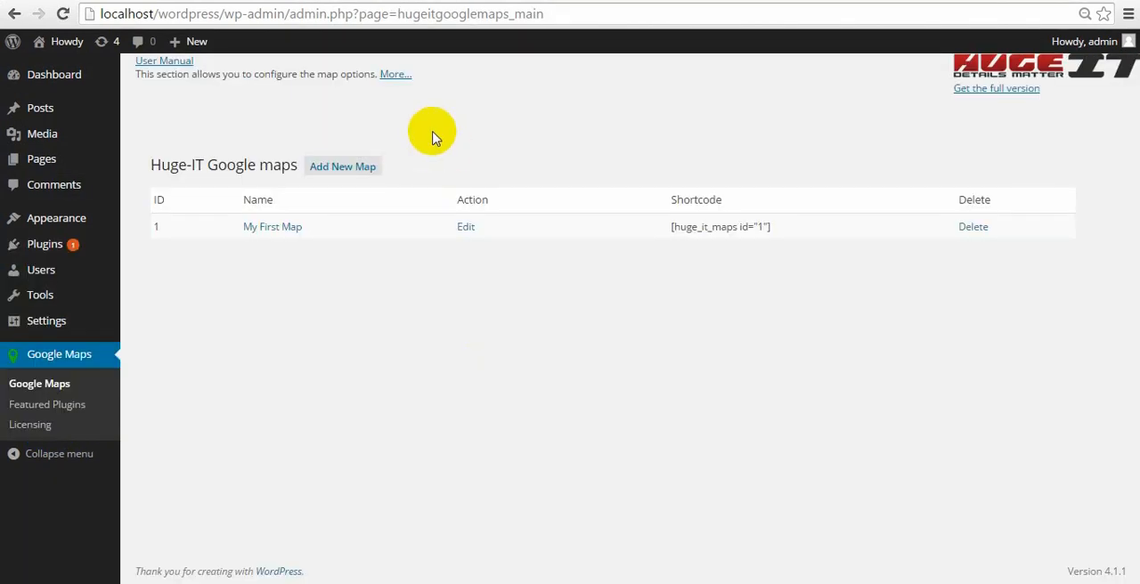
left_click(271, 226)
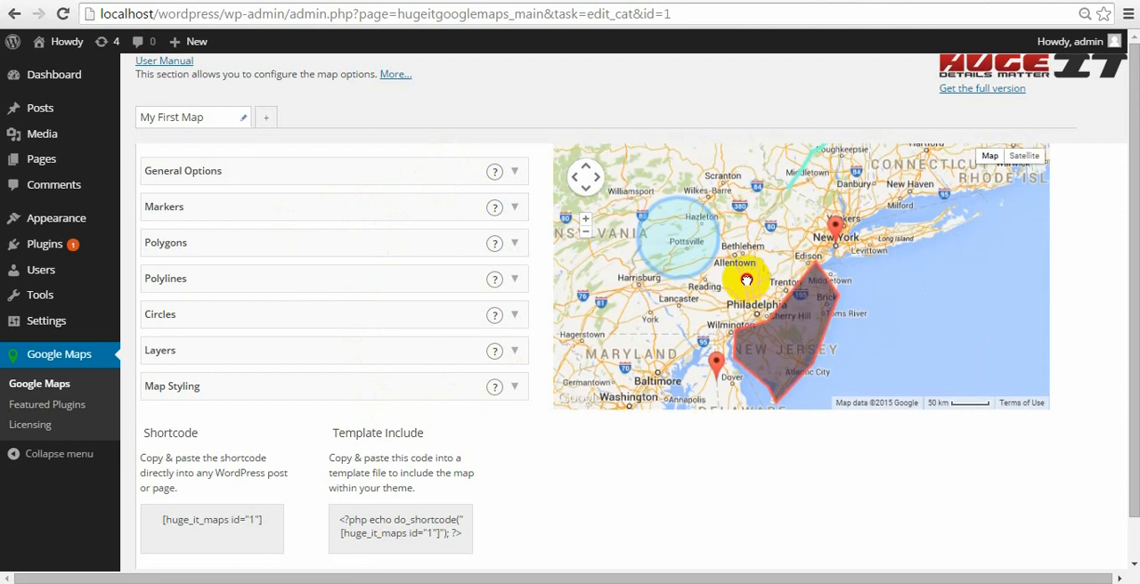
left_click_drag(748, 280, 686, 238)
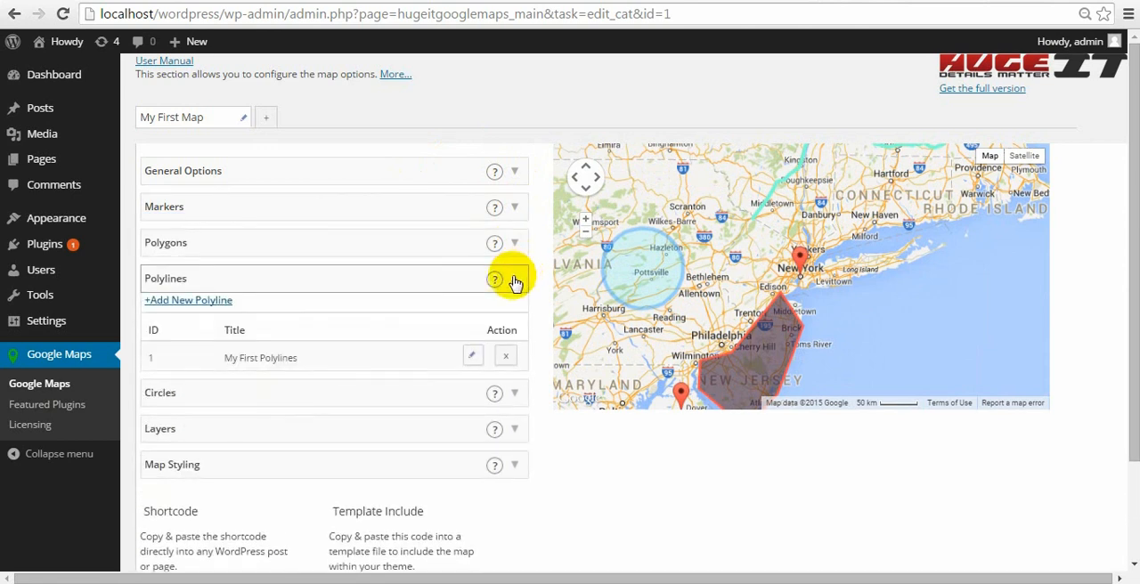
left_click(514, 278)
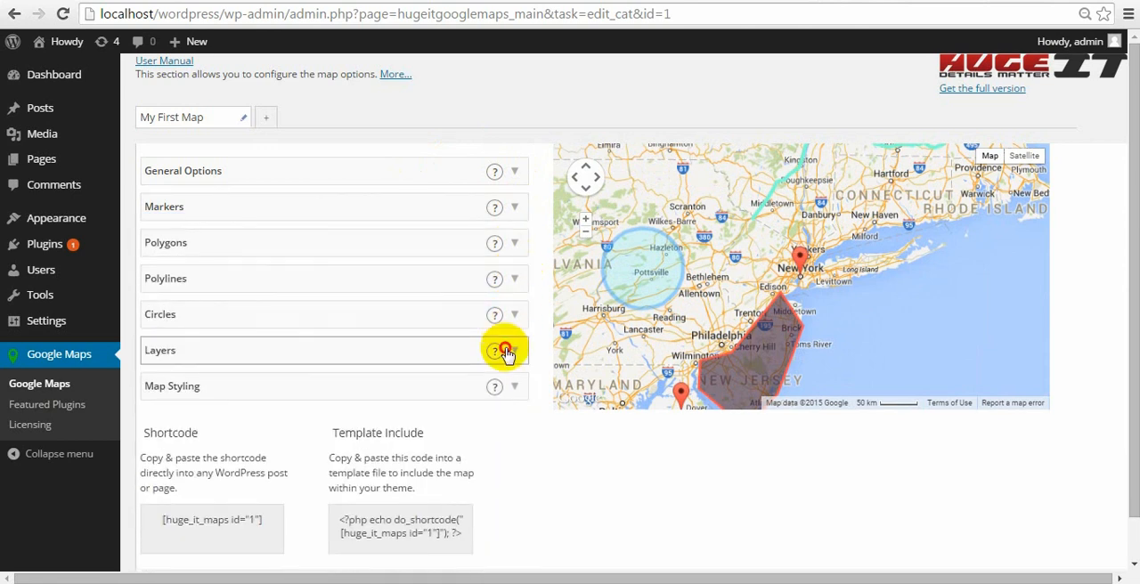
left_click(515, 386)
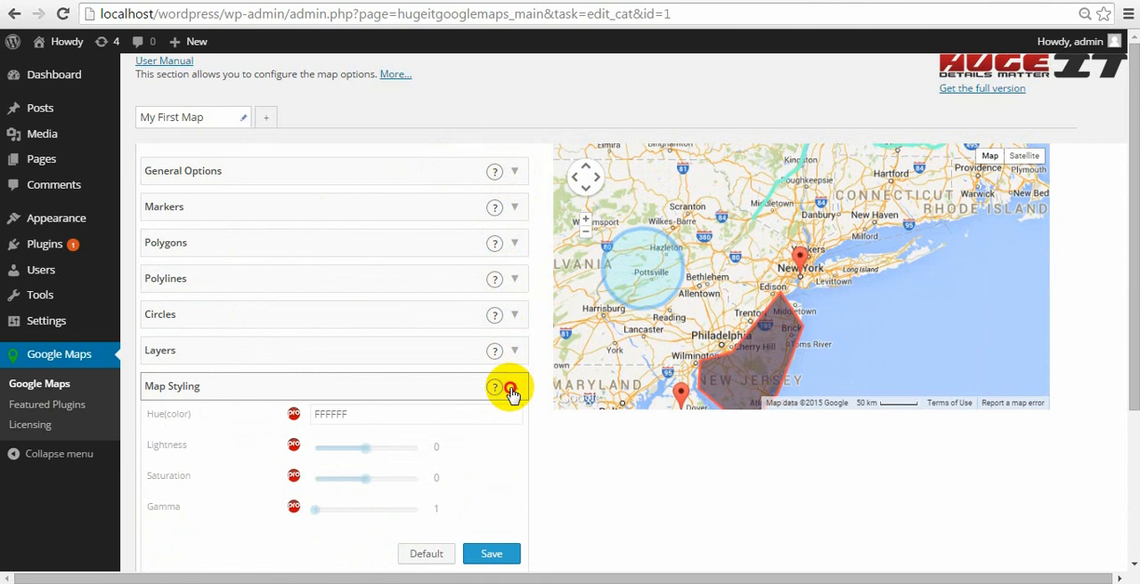
left_click(514, 390)
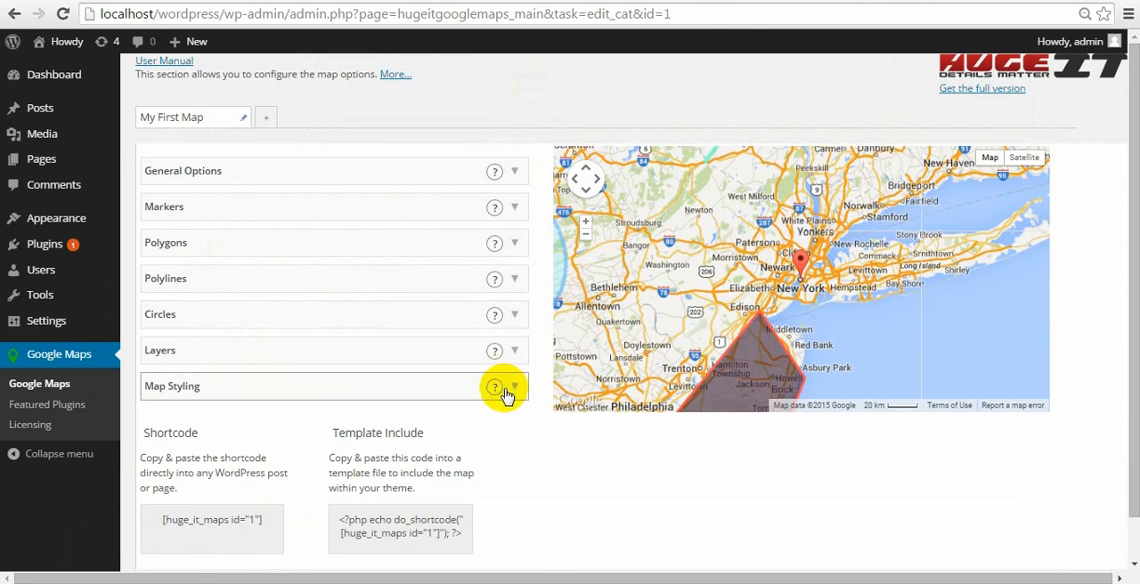
mouse_move(410, 434)
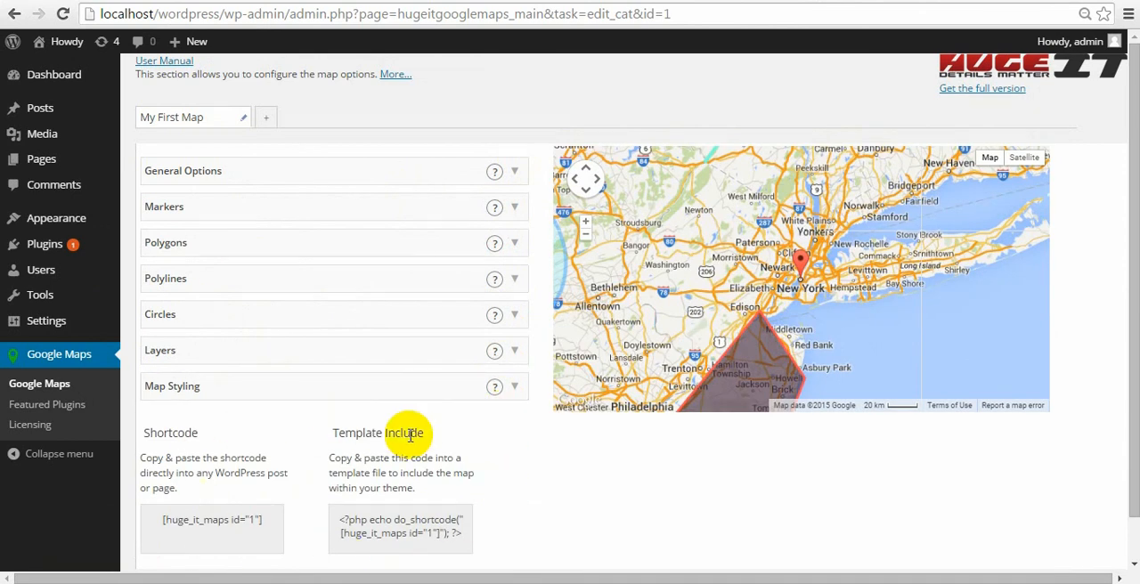
mouse_move(349, 535)
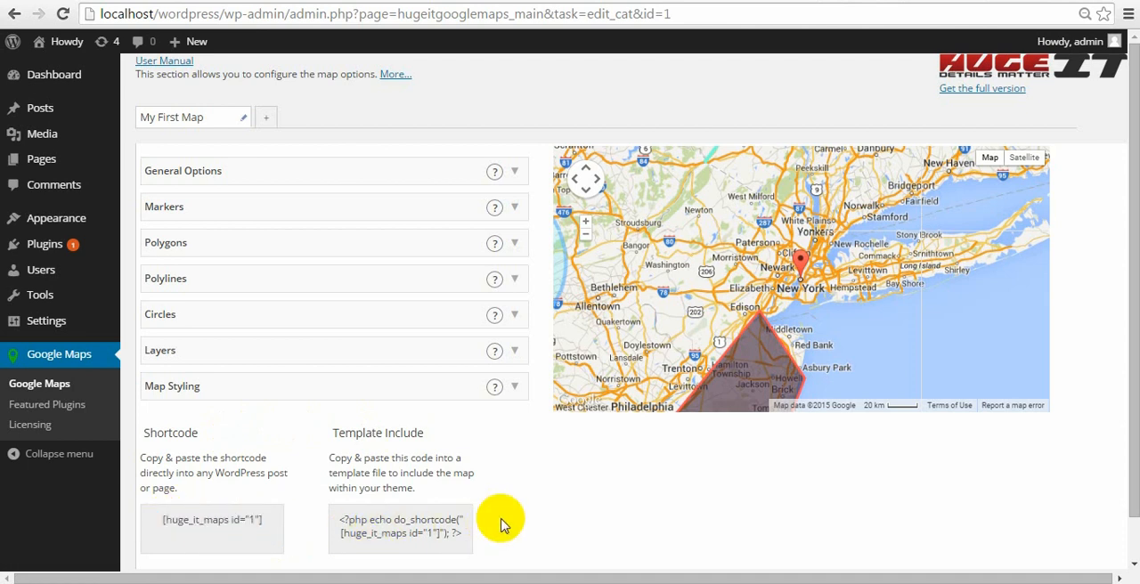
mouse_move(511, 171)
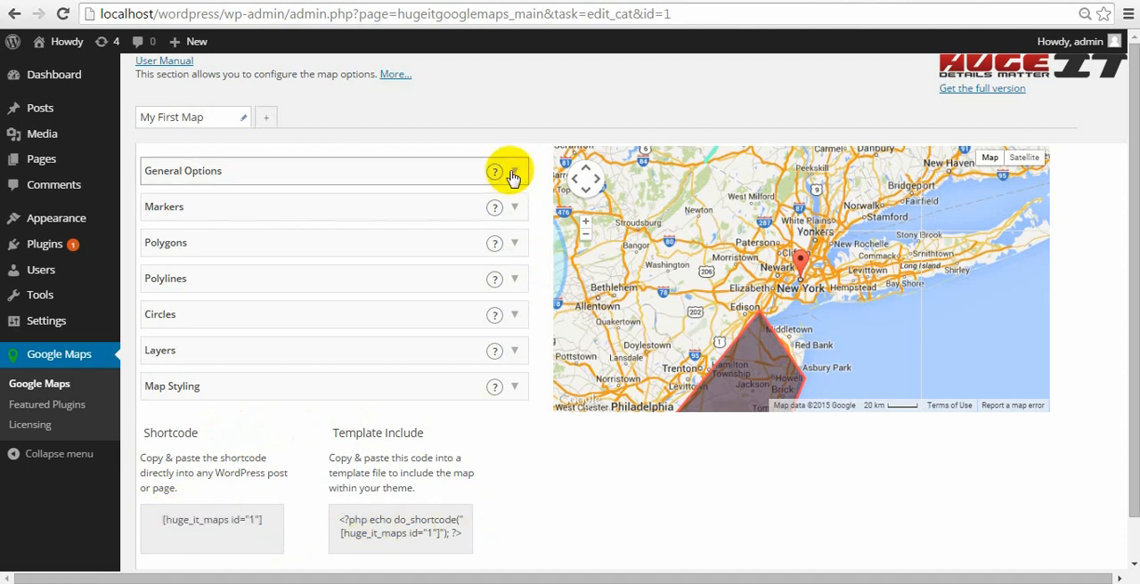
Step: In General Options, name the map "map 1" and leave pan, zoom and scale controllers enabled
left_click(514, 171)
type("ma")
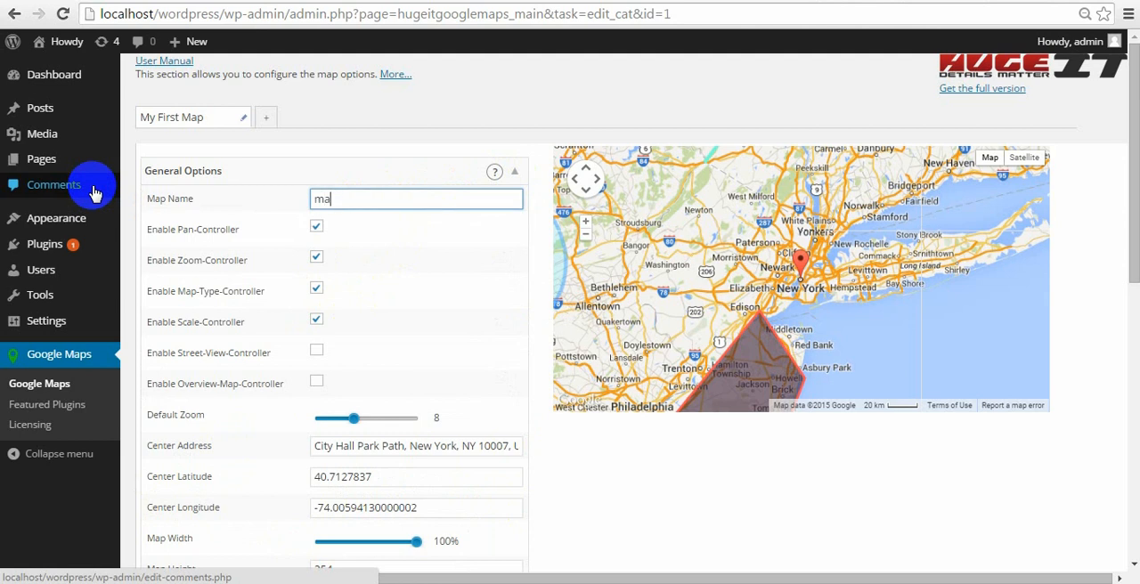
type("p 1")
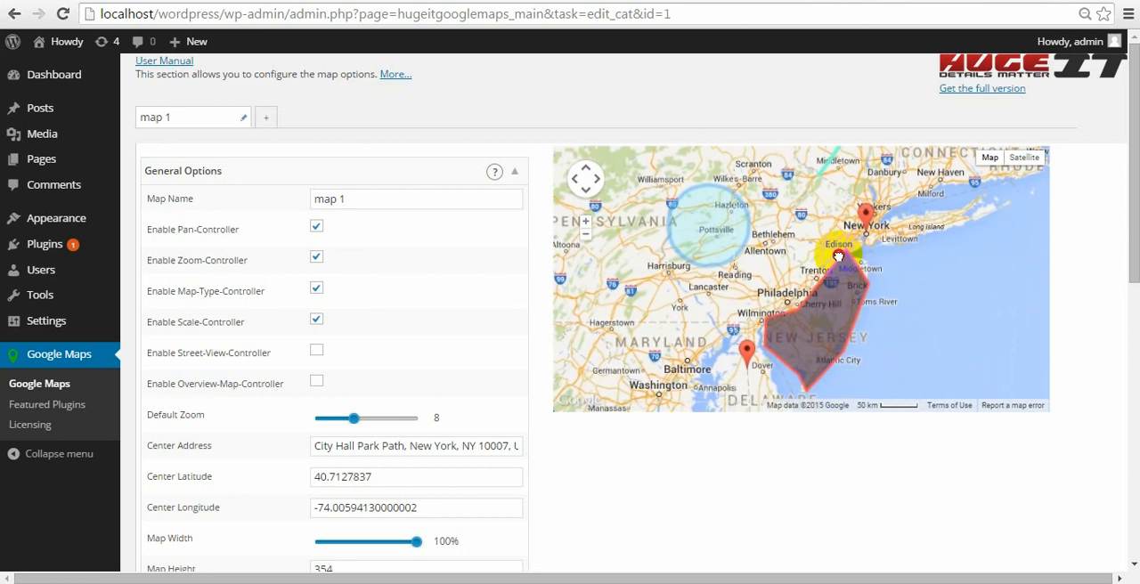
left_click(316, 229)
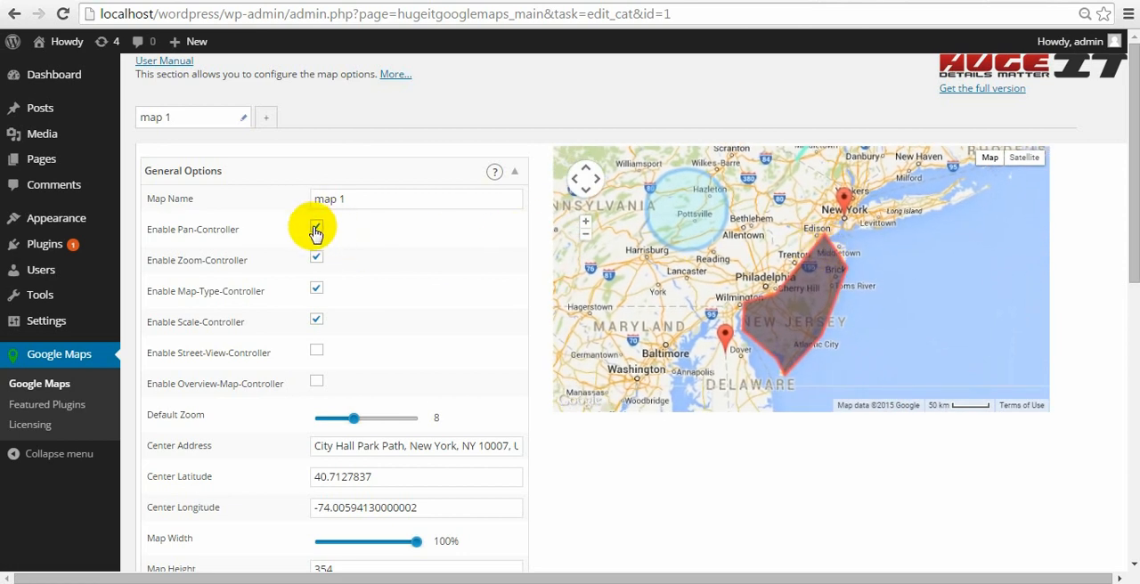
left_click(316, 227)
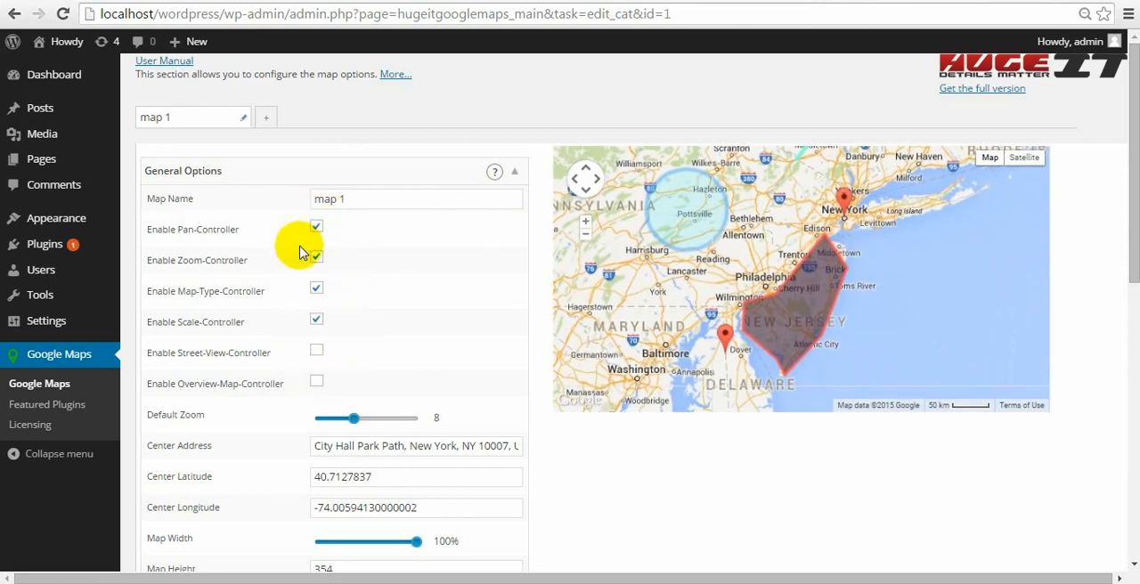
left_click(316, 258)
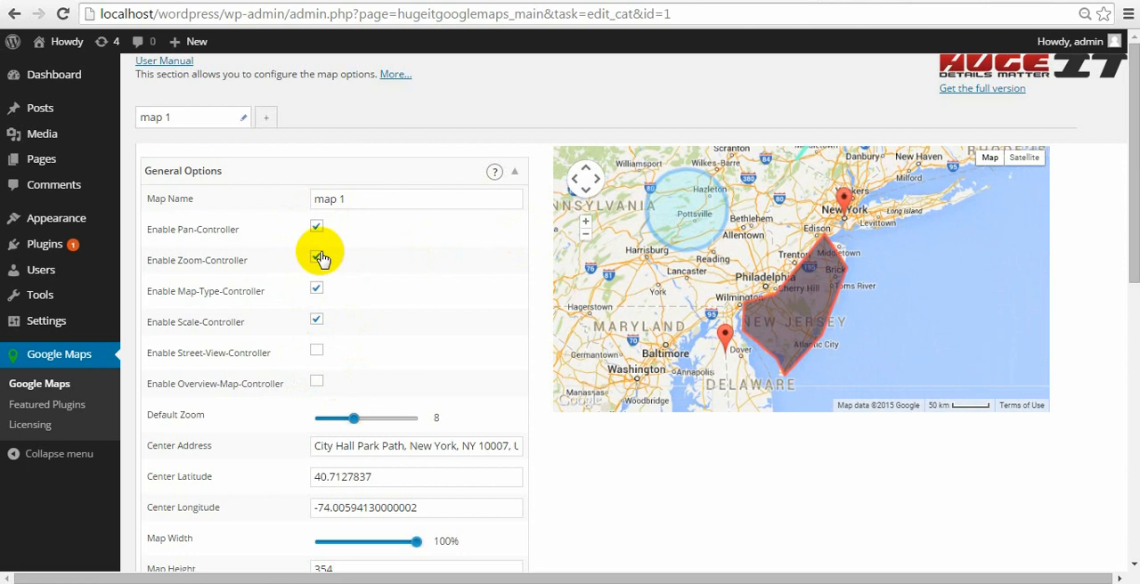
left_click(316, 229)
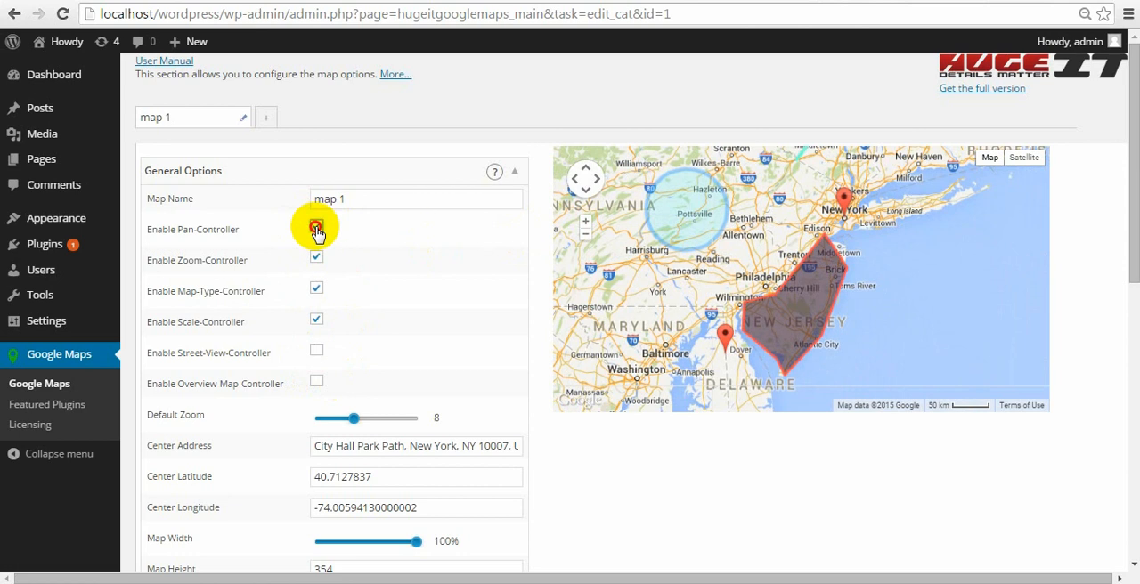
left_click(316, 229)
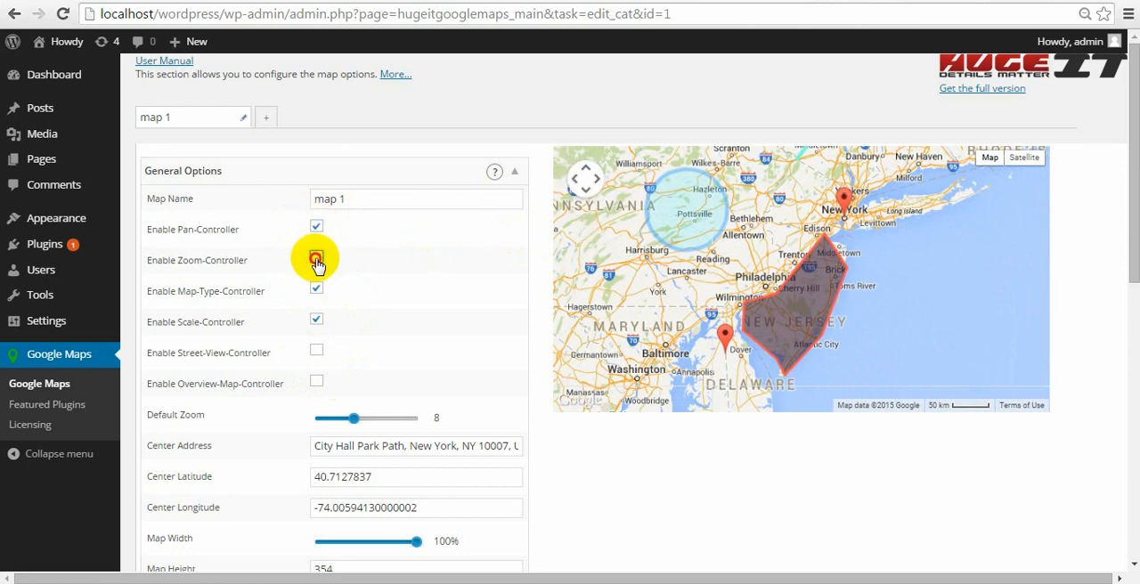
left_click(316, 256)
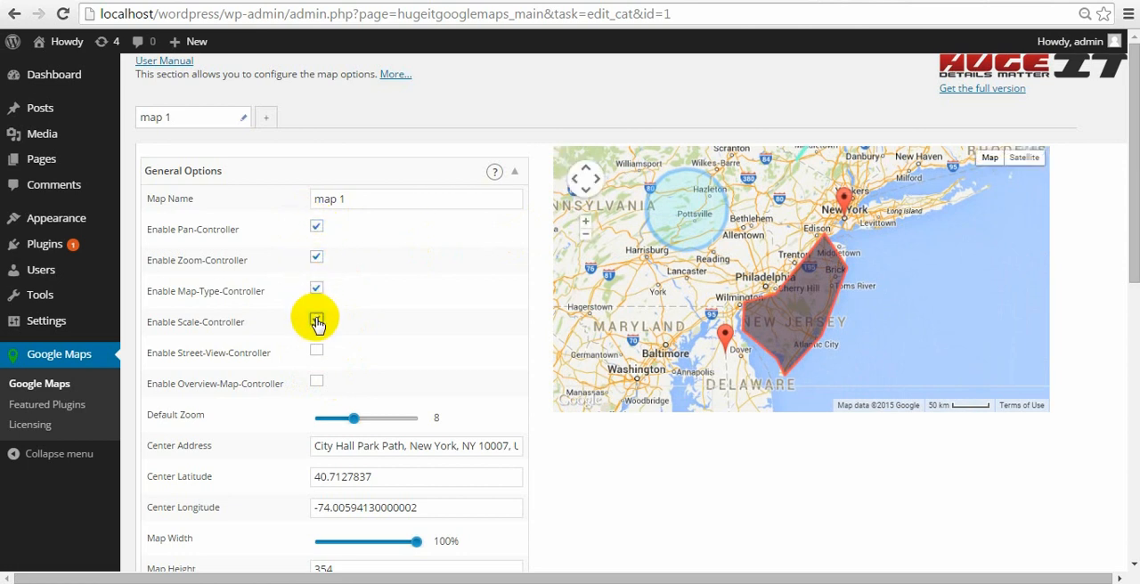
left_click(316, 322)
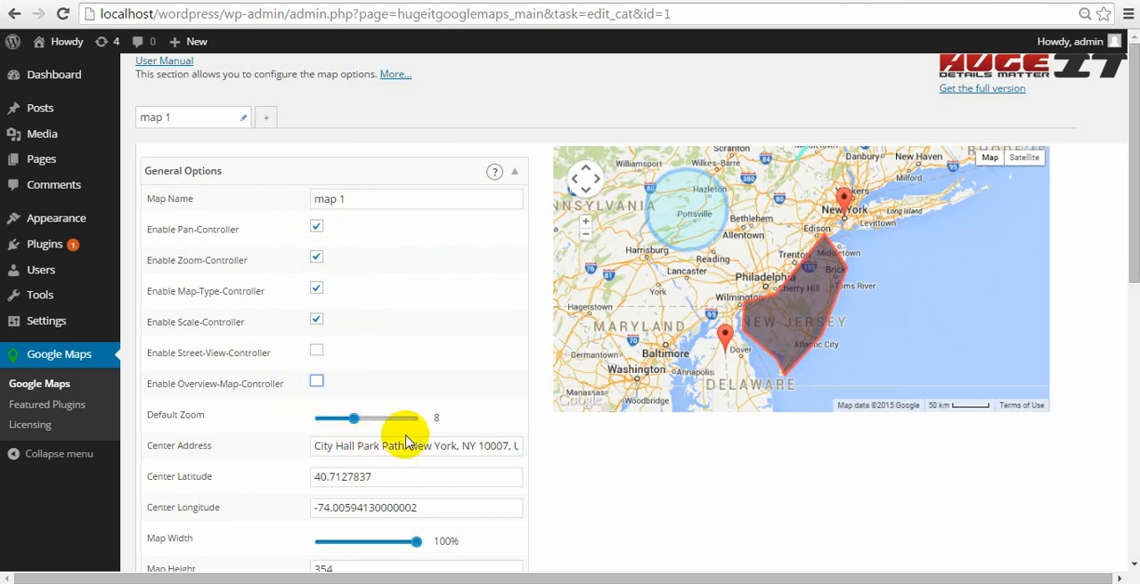
Step: Lower the map's default zoom to 7, keeping the centre latitude and longitude
left_click_drag(353, 419, 362, 418)
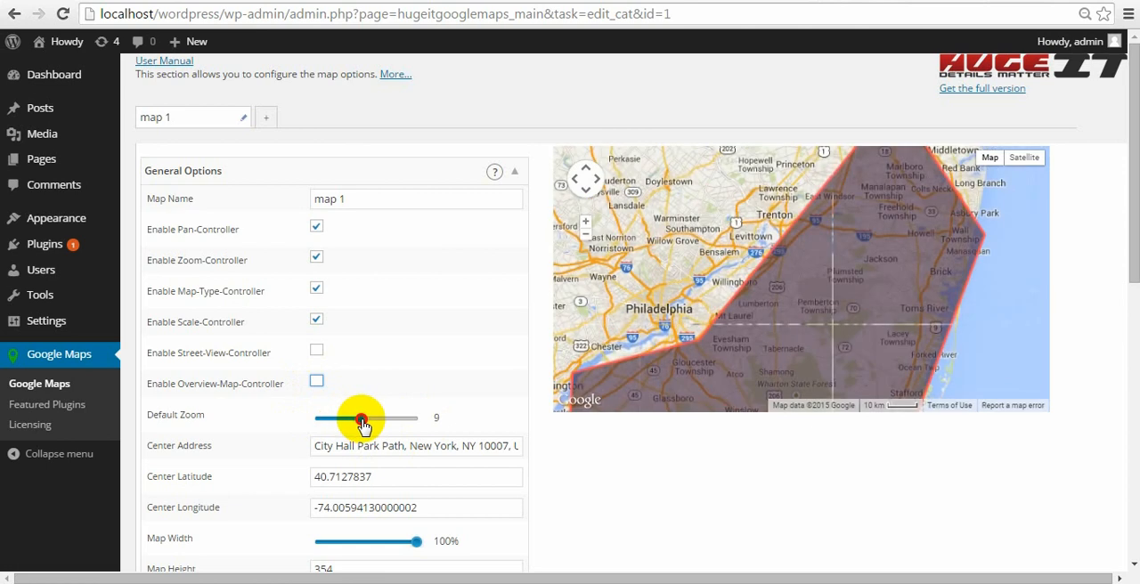
left_click_drag(362, 417, 350, 418)
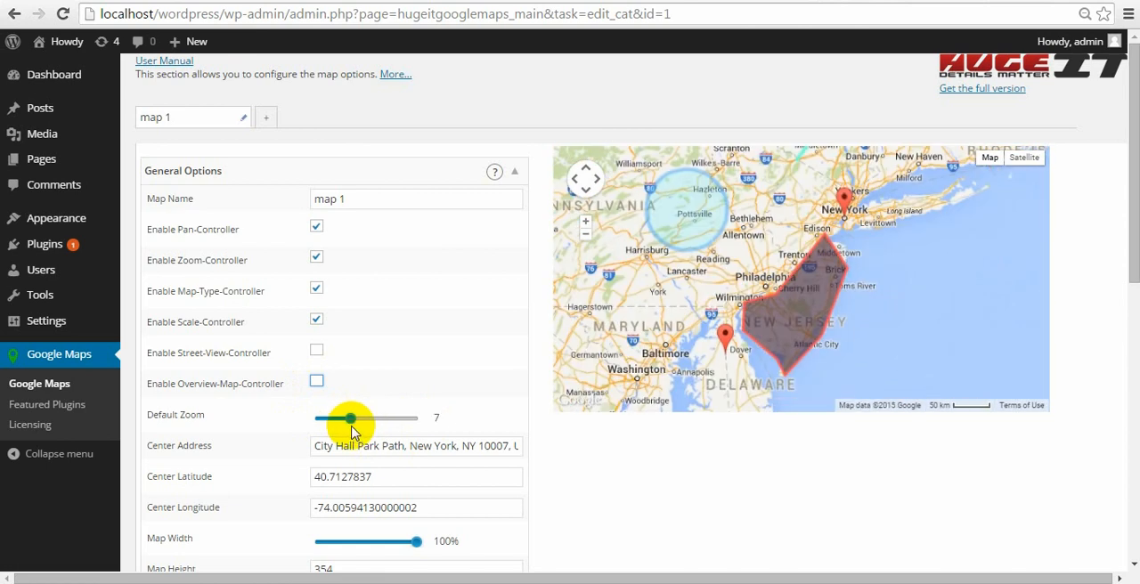
mouse_move(376, 446)
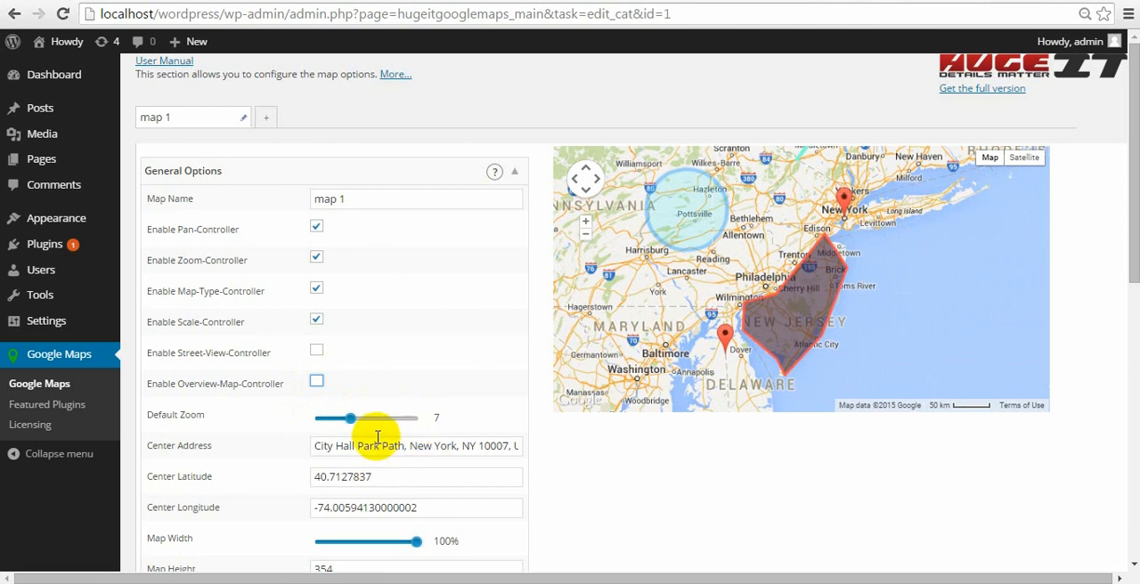
scroll("down", 3)
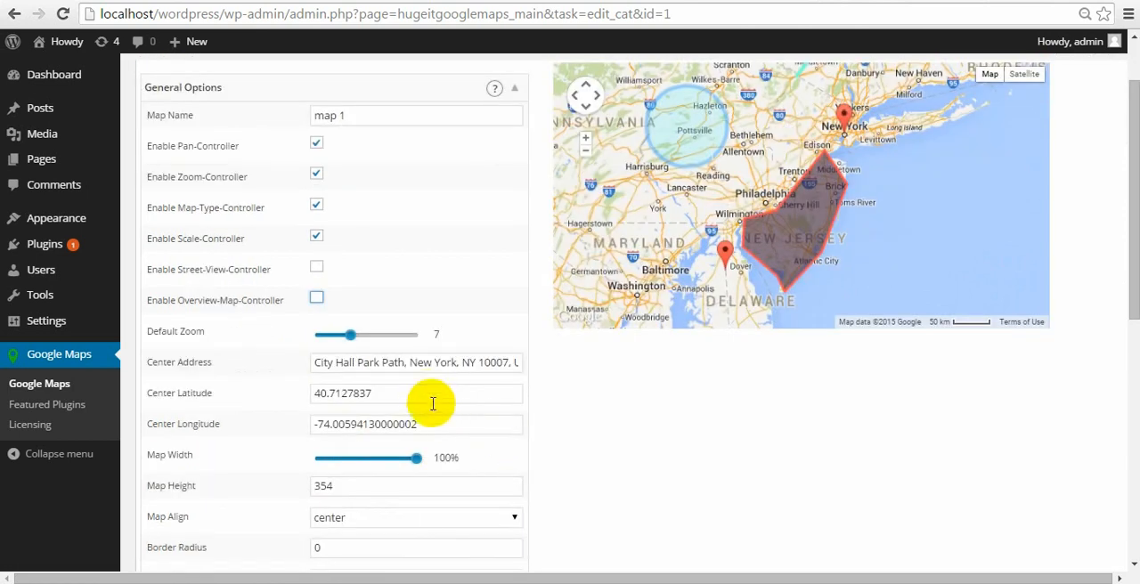
left_click(416, 393)
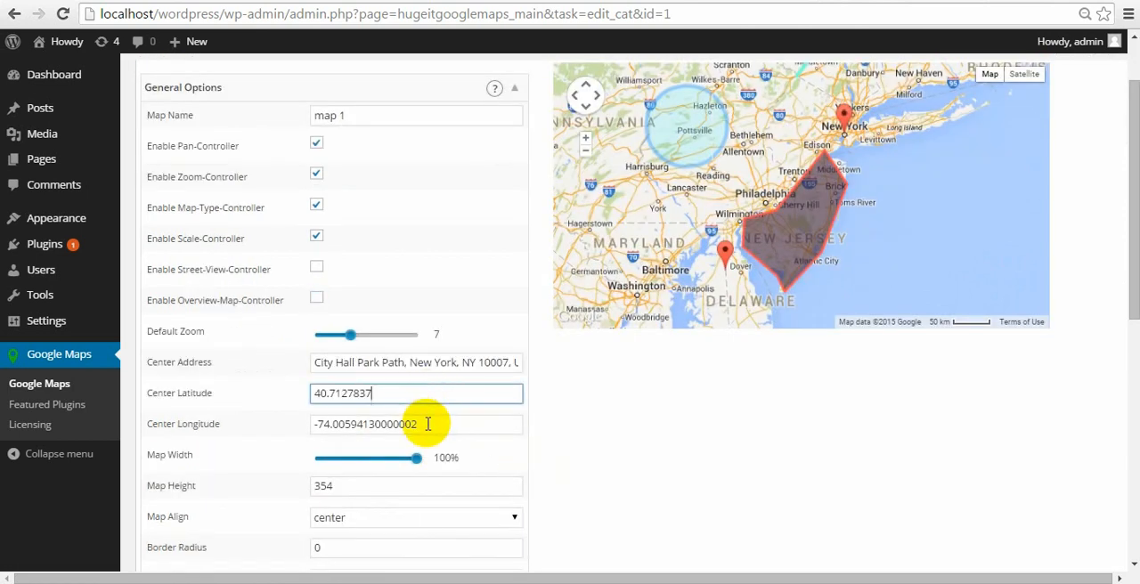
left_click(416, 424)
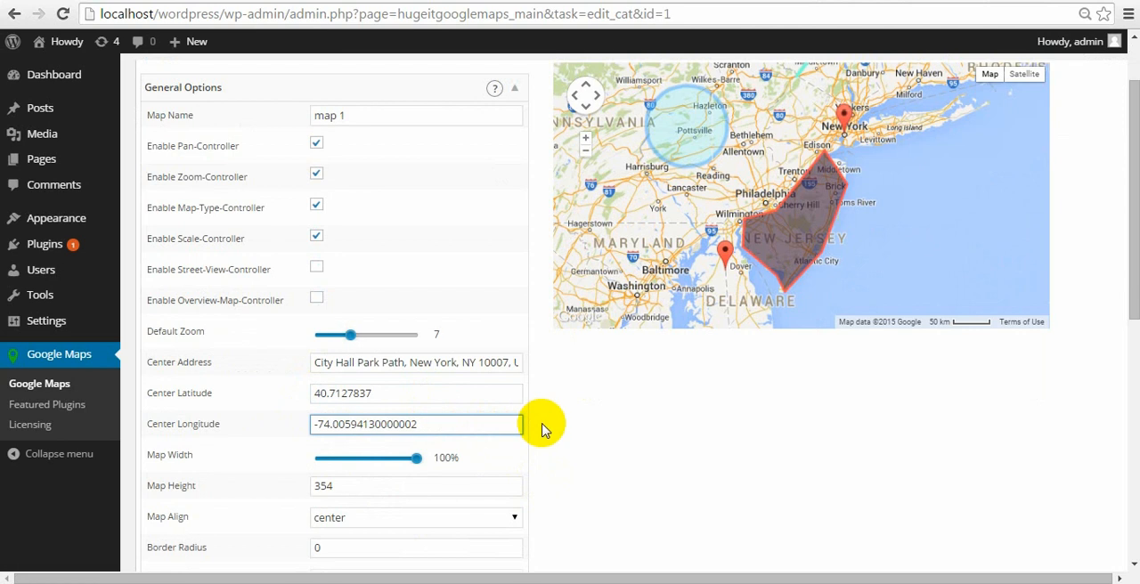
scroll("down", 3)
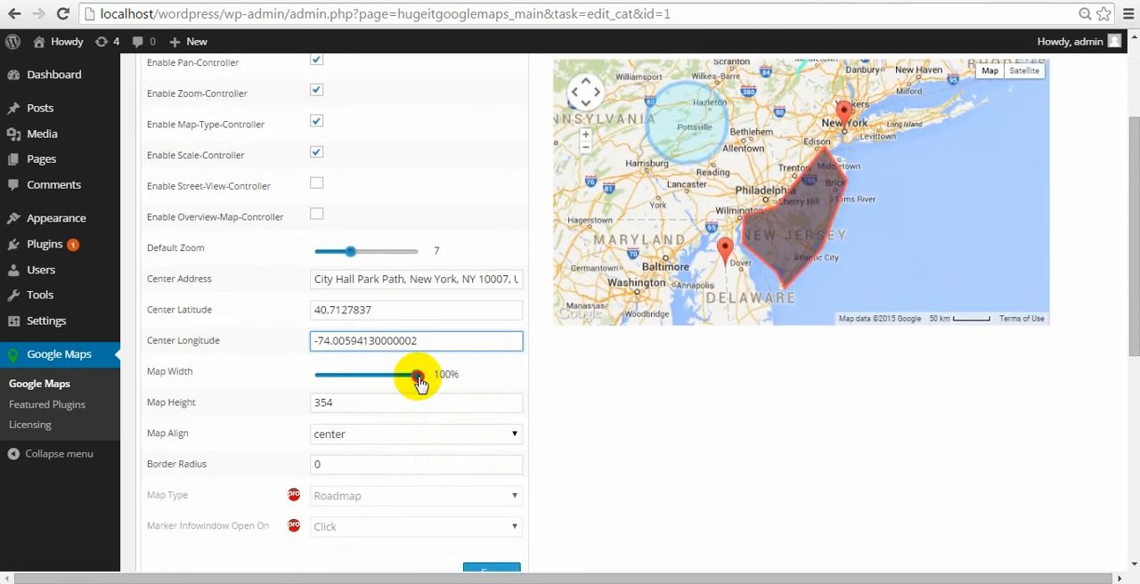
Step: Set map width 90%, height 356, centre alignment and border radius 45, save, keeping info windows on Click
left_click_drag(417, 374, 411, 374)
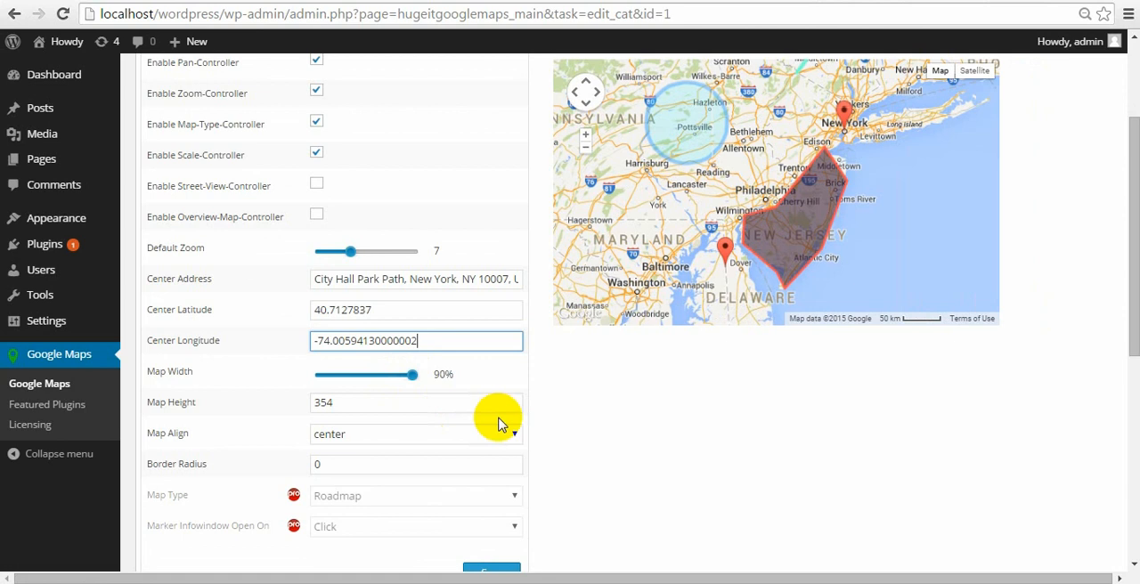
left_click(511, 398)
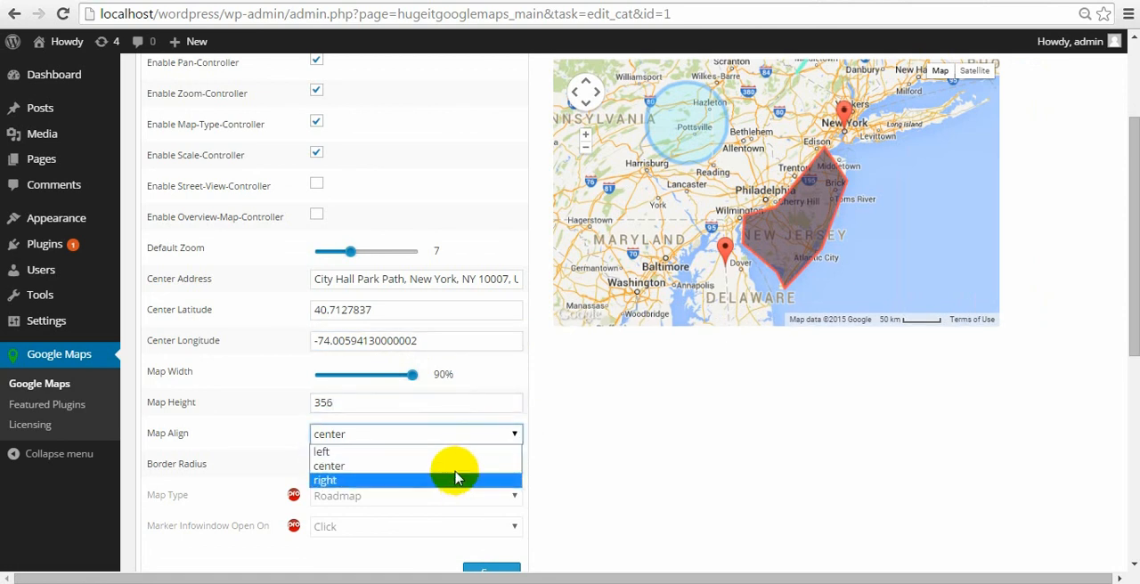
left_click(329, 466)
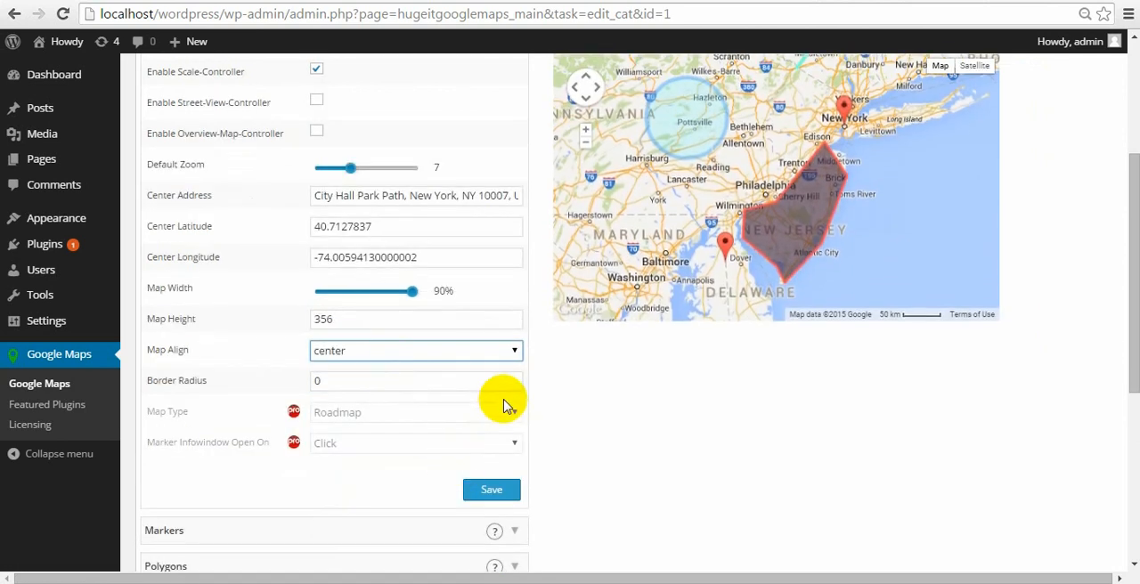
left_click(410, 381)
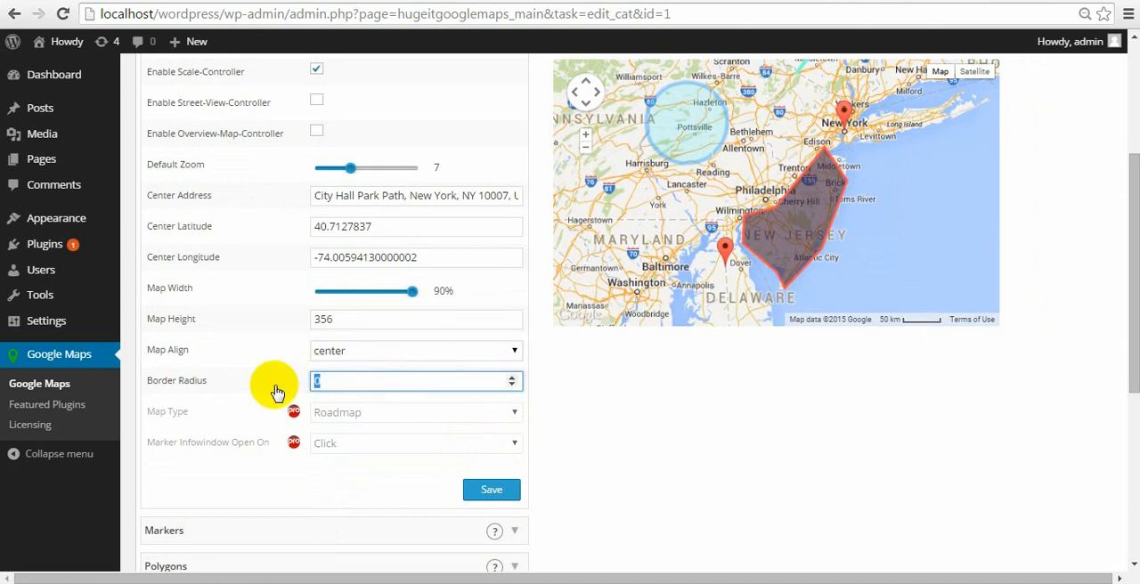
type("45")
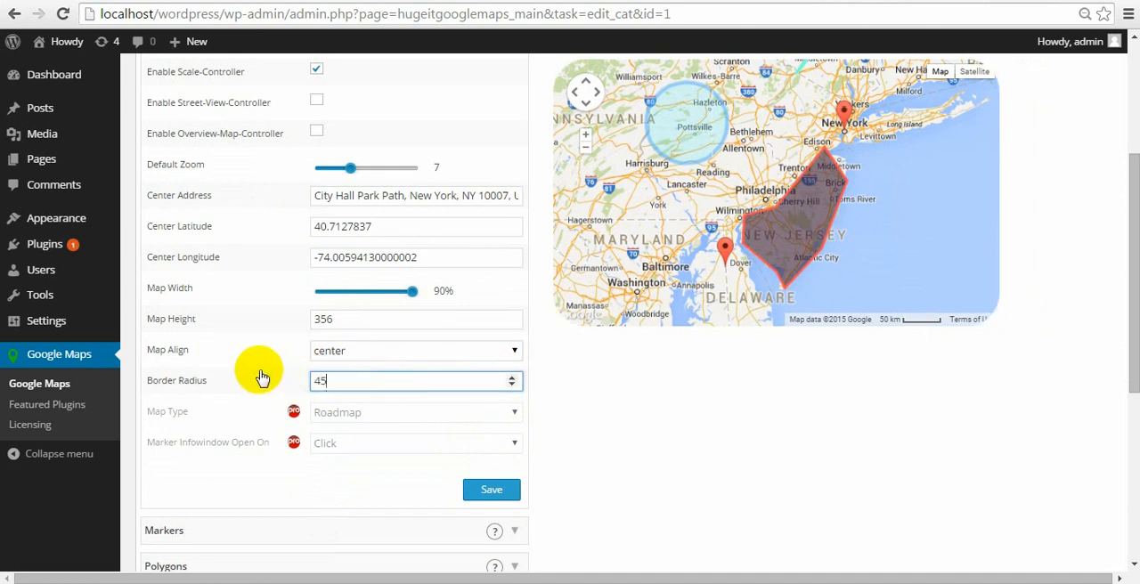
left_click(490, 490)
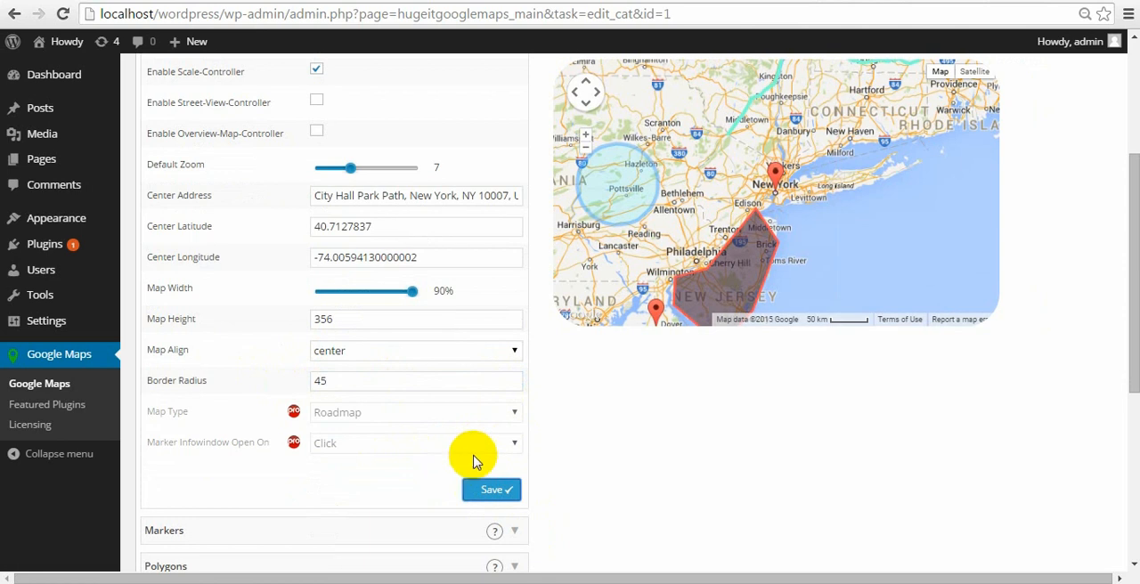
mouse_move(373, 443)
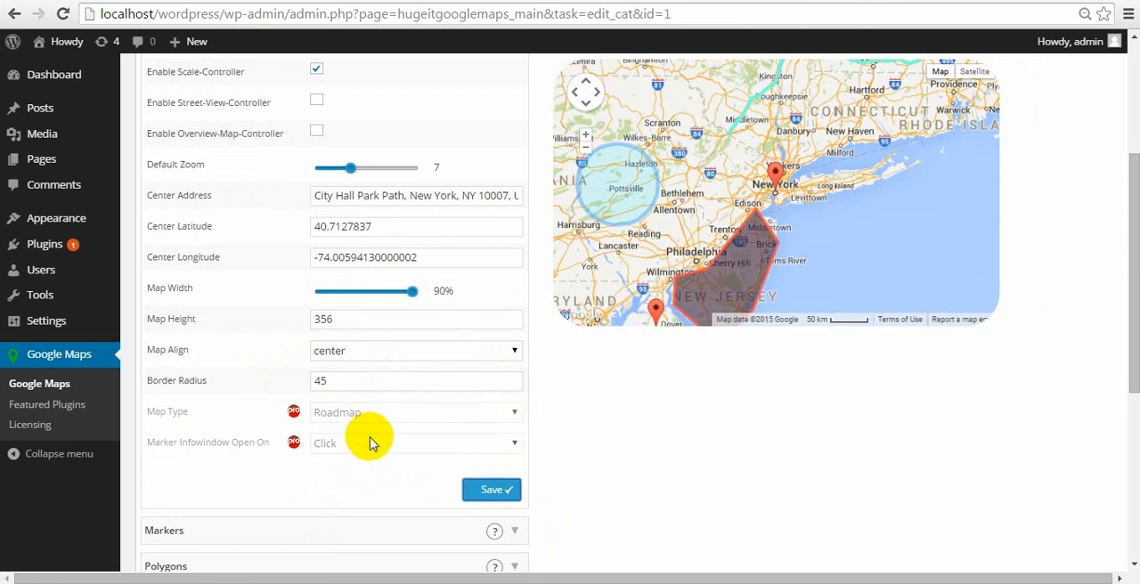
left_click(414, 443)
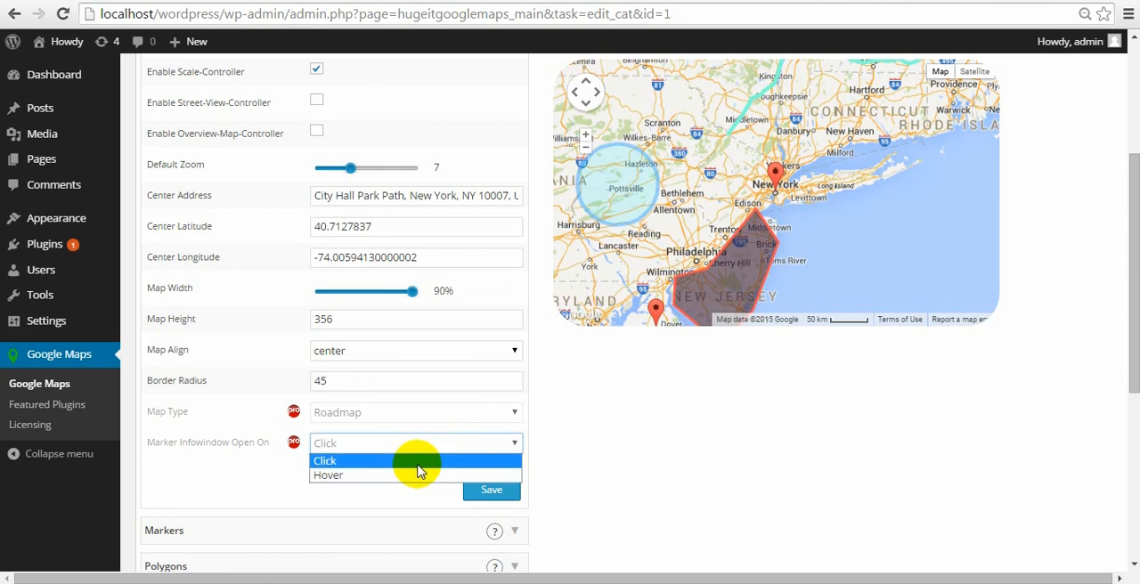
left_click(326, 461)
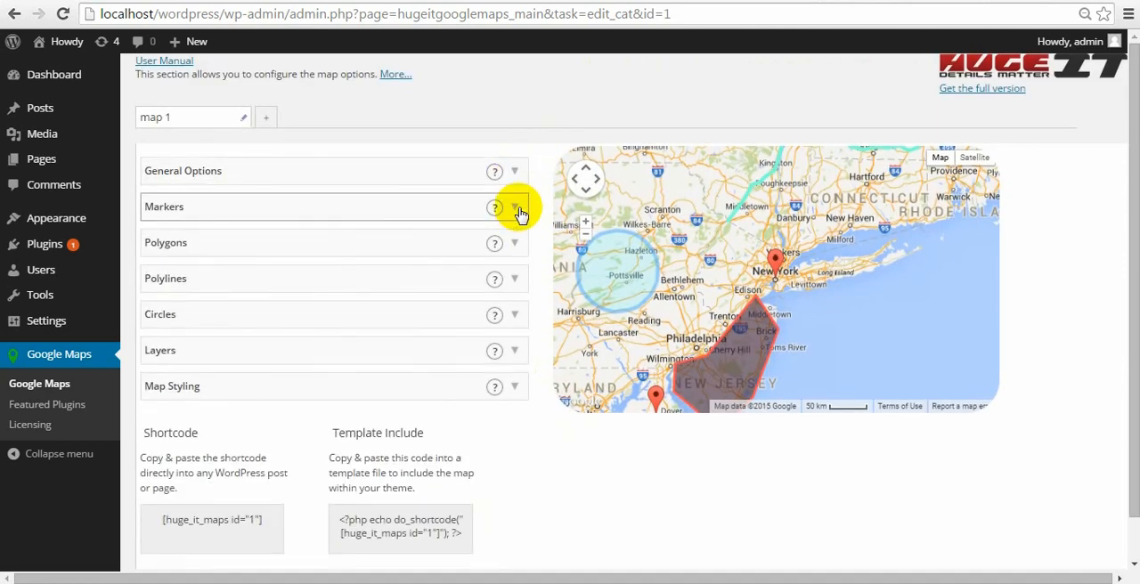
Step: Edit the New York marker and set its animation to Bounce
left_click(514, 206)
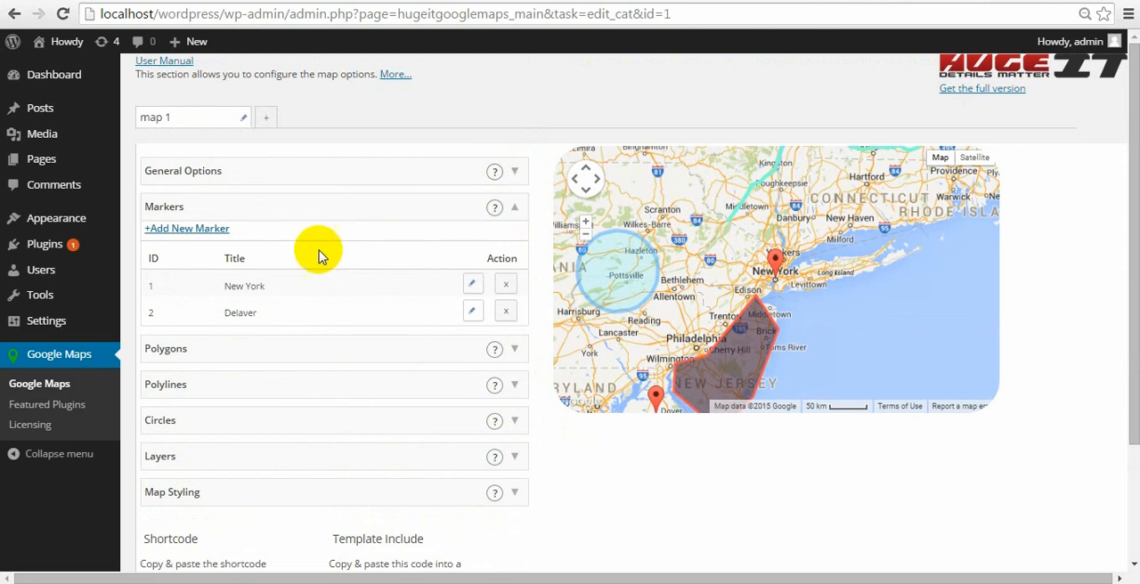
mouse_move(280, 287)
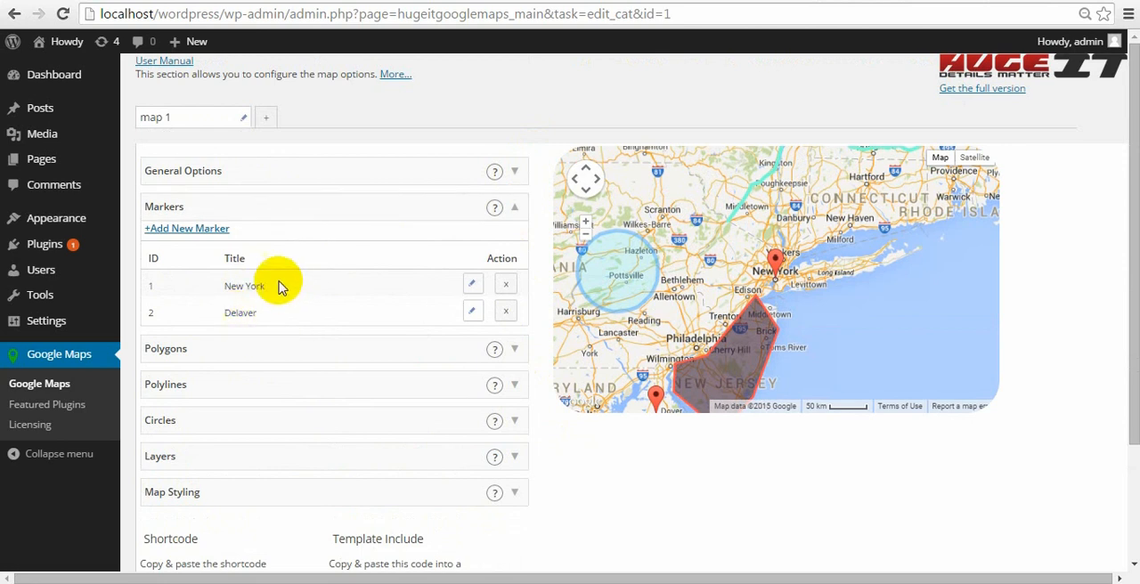
mouse_move(217, 242)
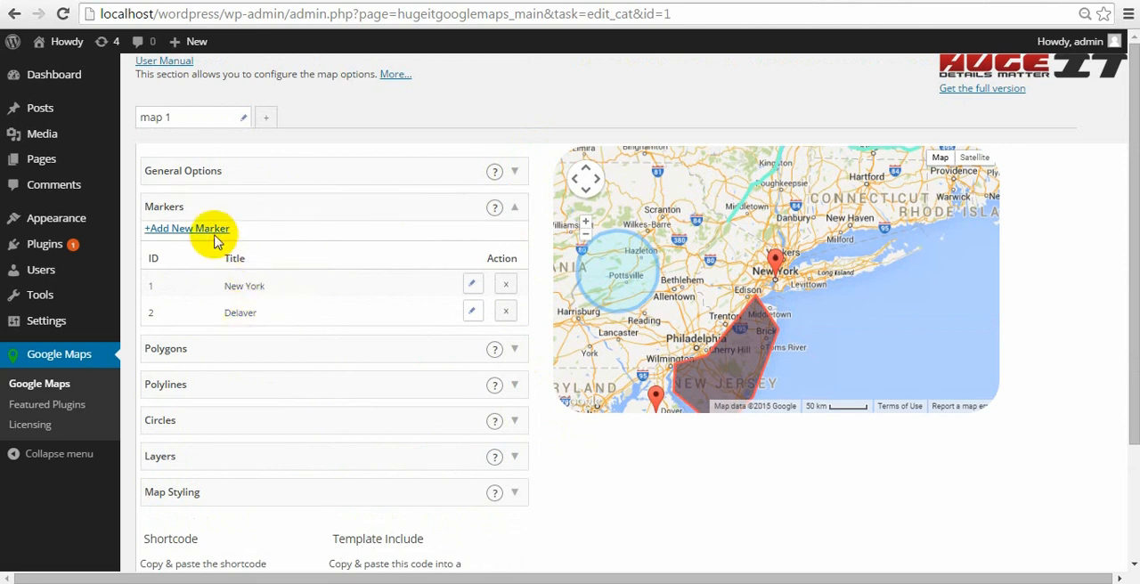
mouse_move(212, 228)
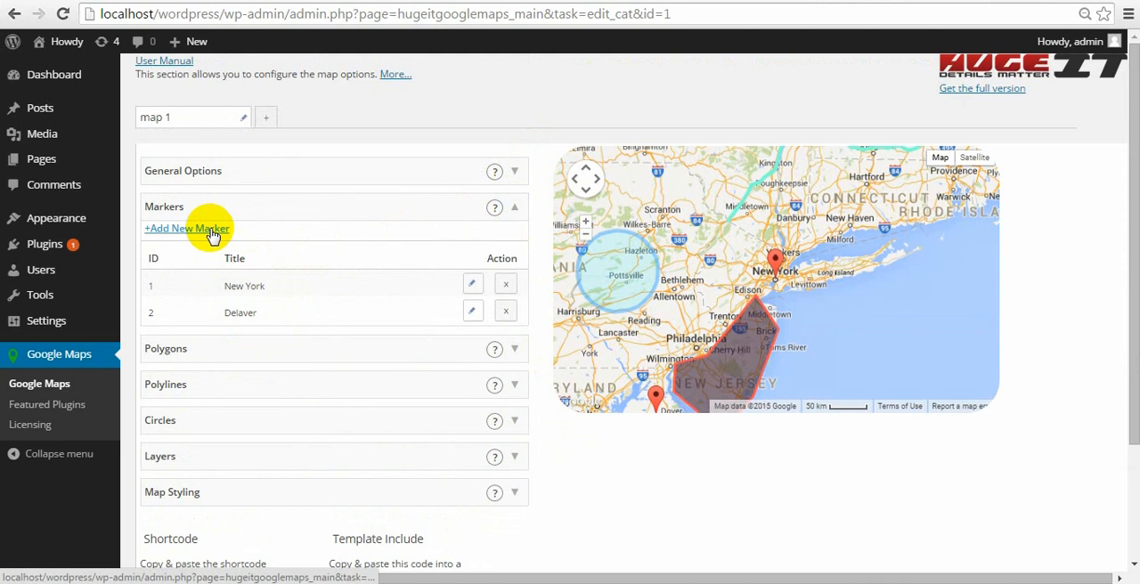
mouse_move(472, 285)
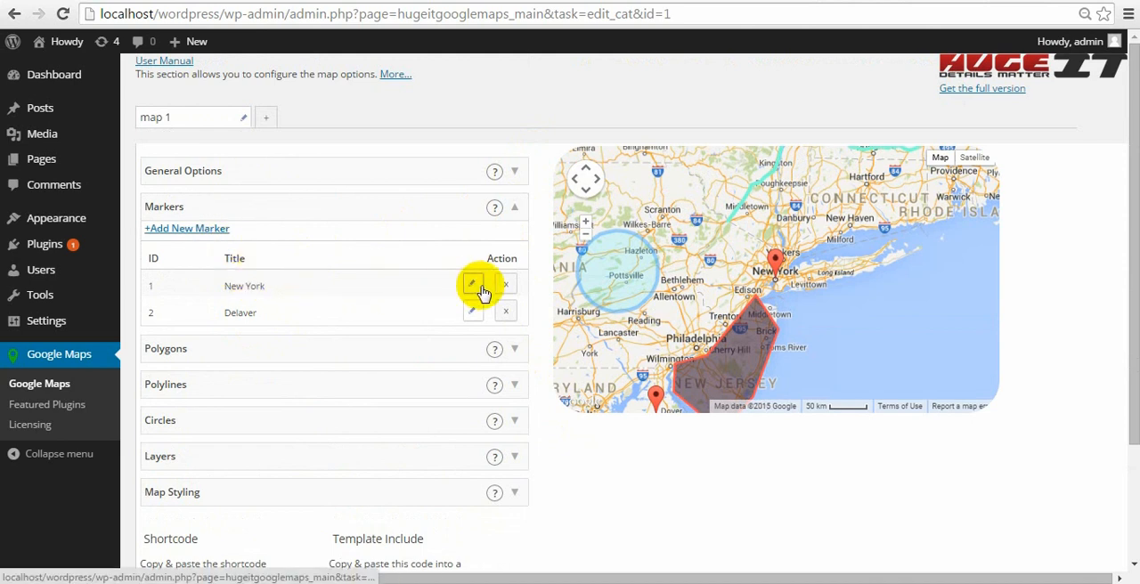
left_click(472, 286)
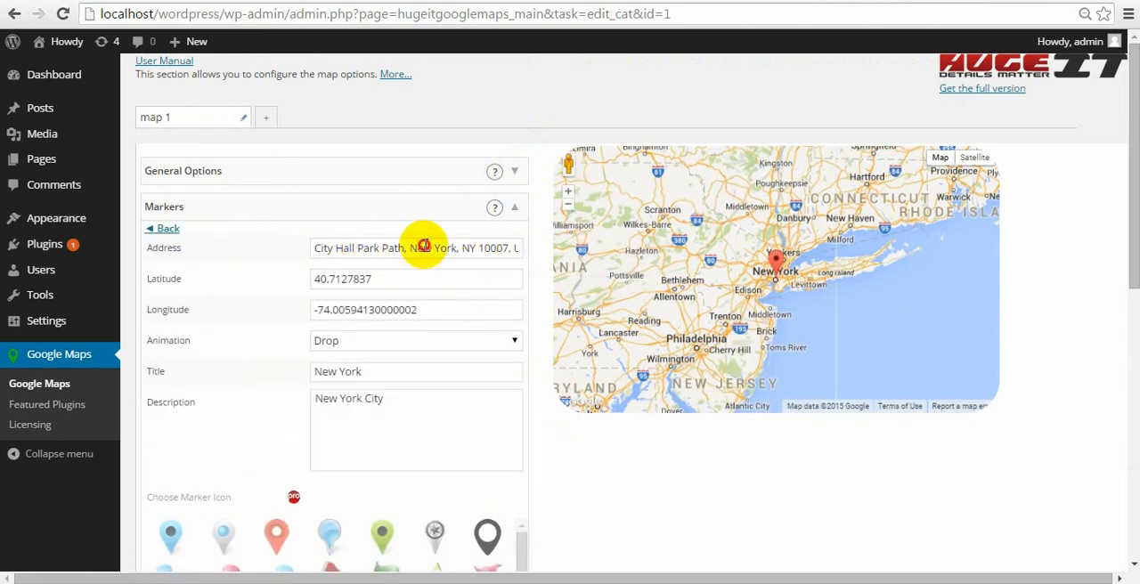
left_click(416, 248)
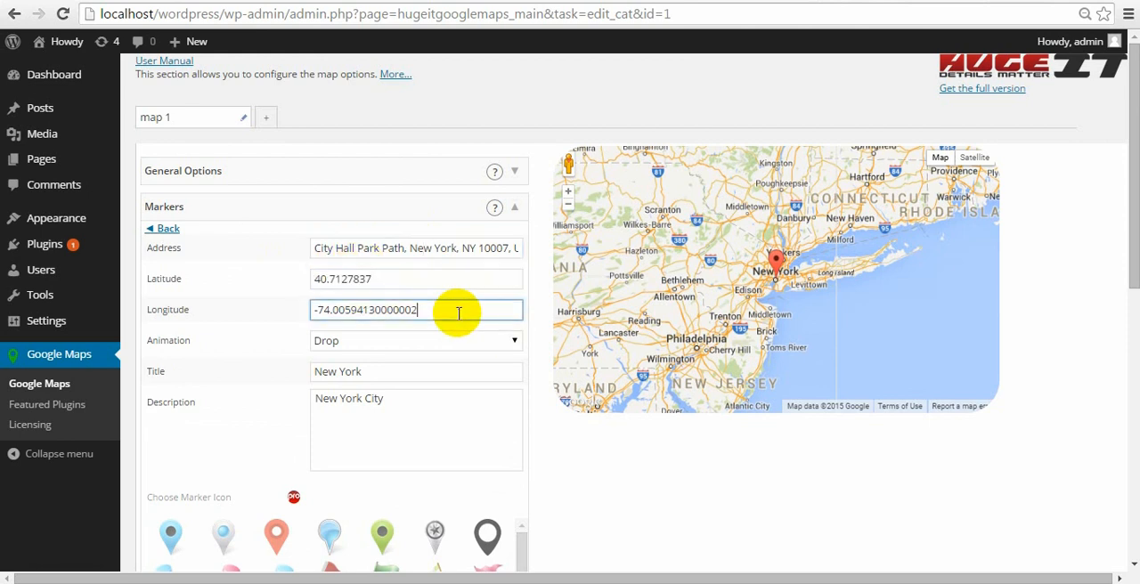
left_click(416, 341)
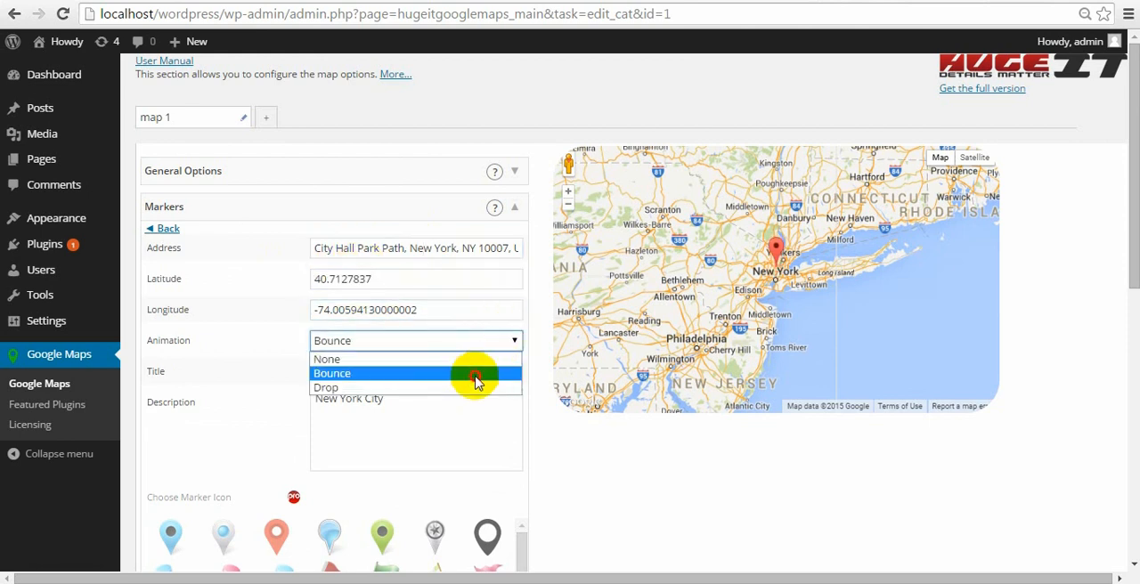
left_click(325, 387)
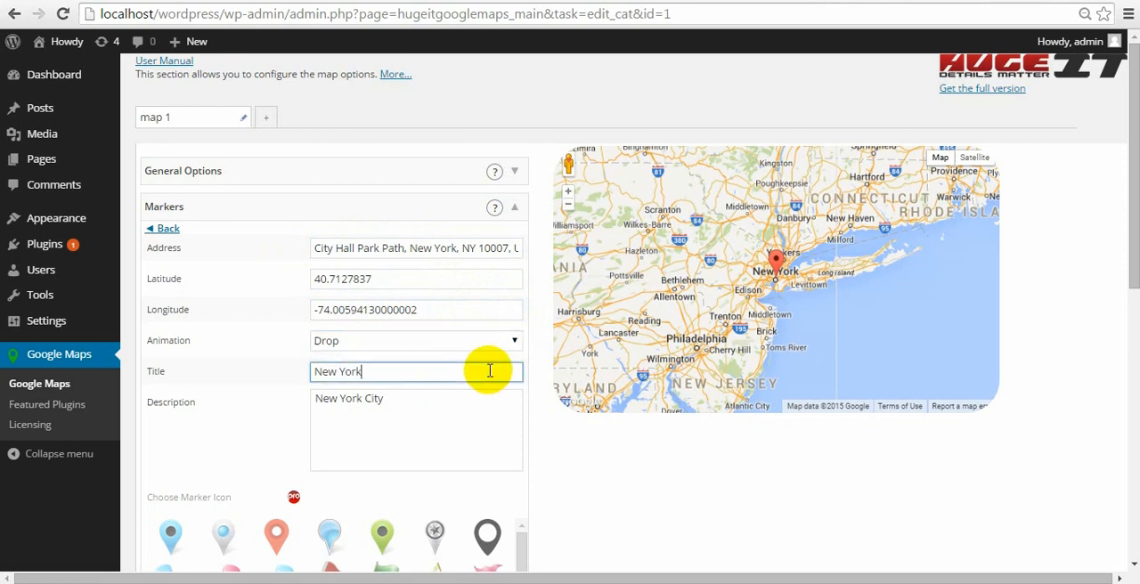
left_click(416, 340)
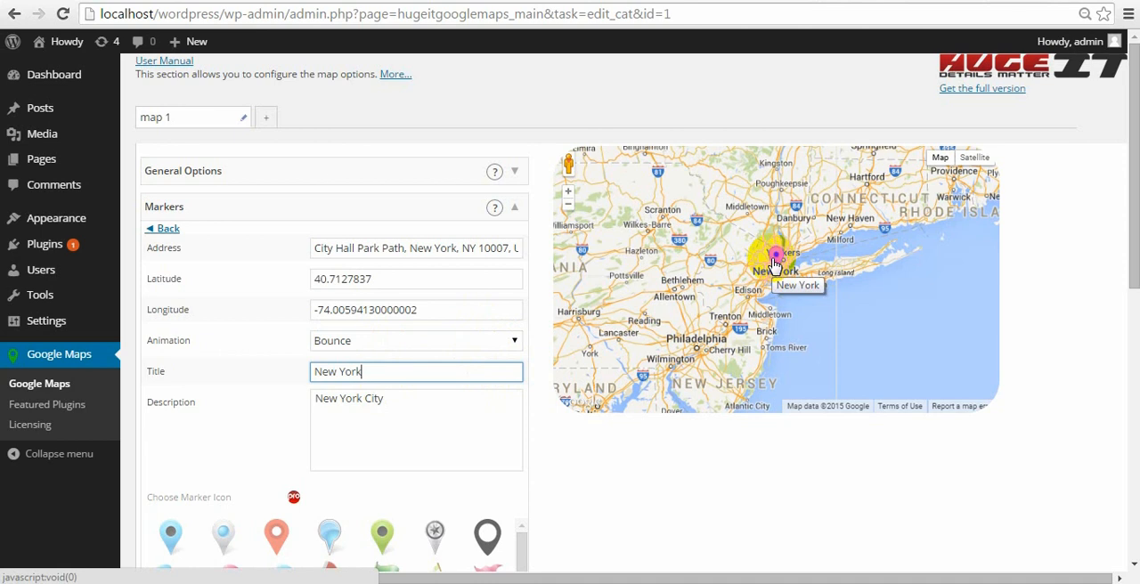
Step: Browse the marker icon choices and return to the markers list
scroll("down", 3)
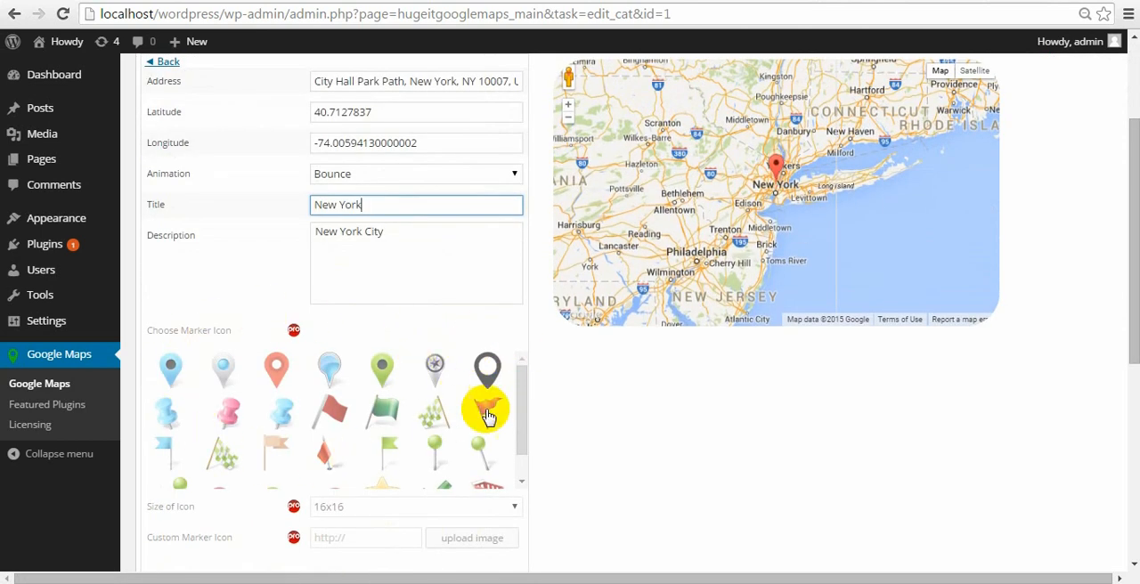
scroll("down", 3)
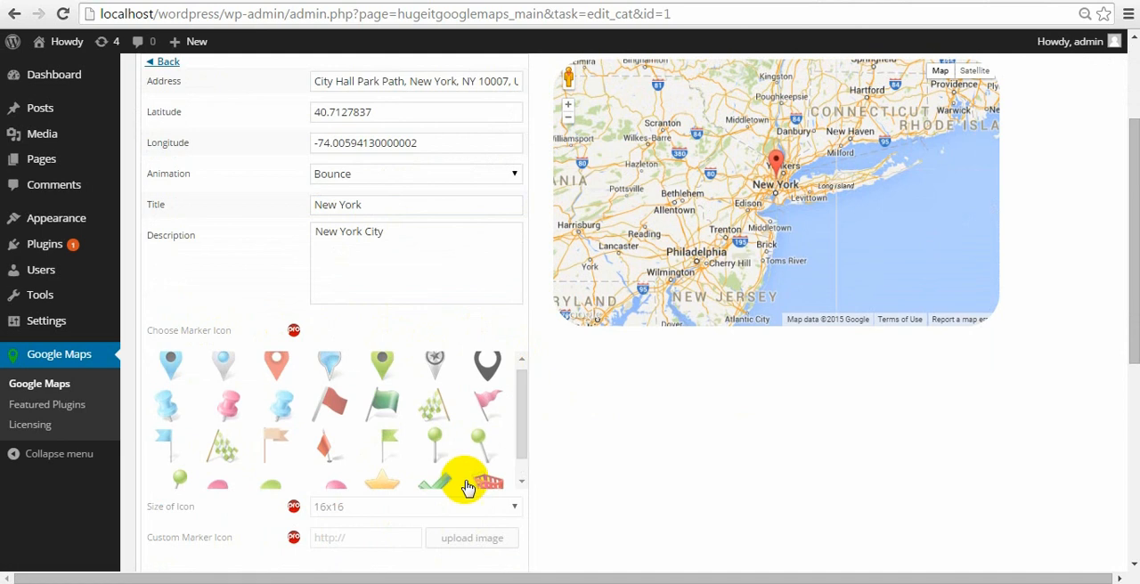
scroll("down", 3)
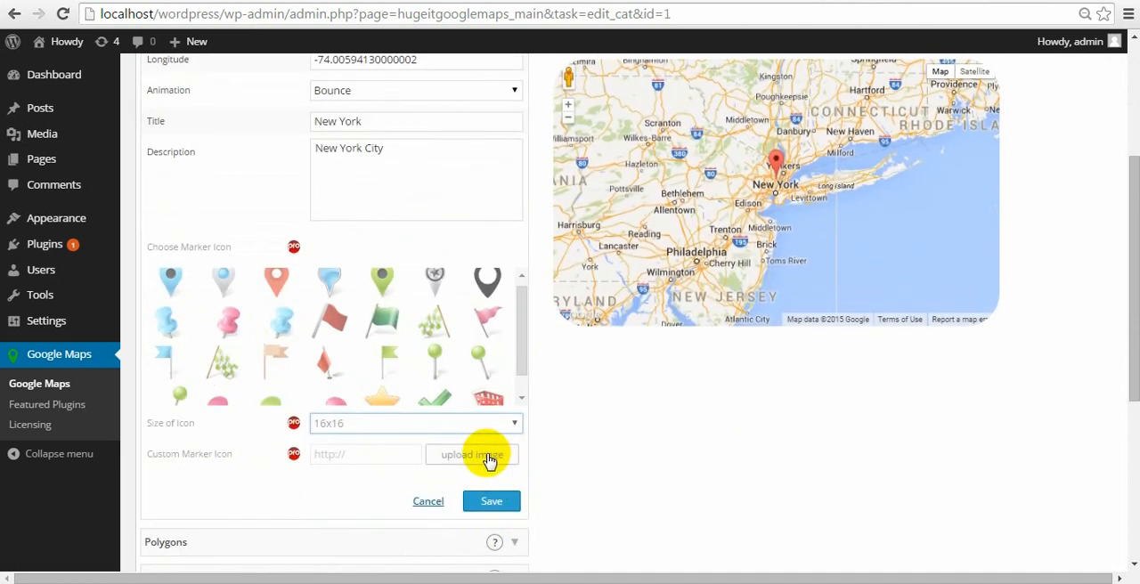
scroll("up", 3)
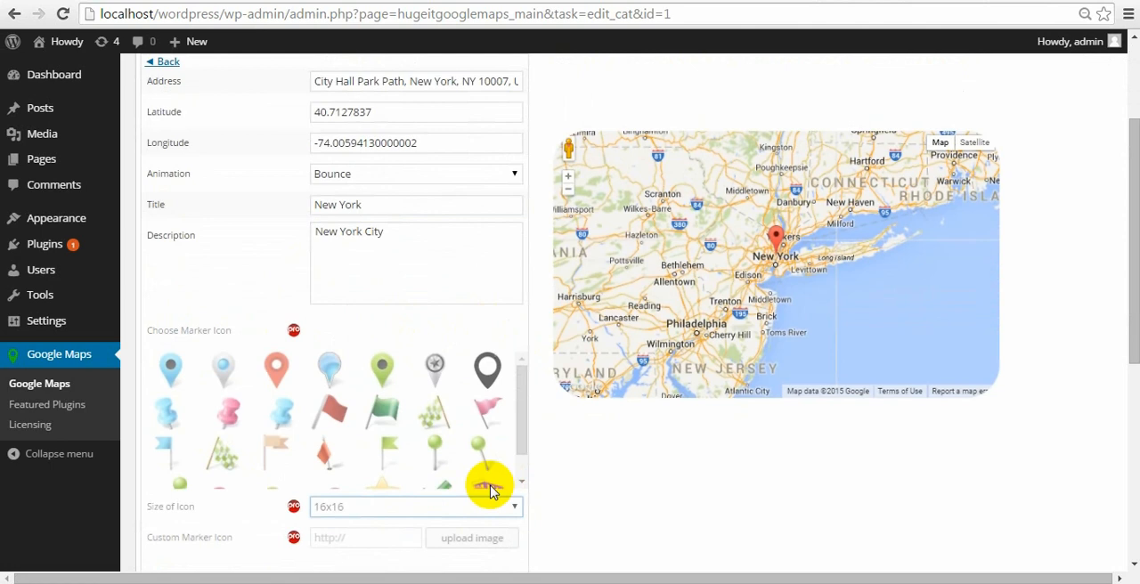
left_click(162, 61)
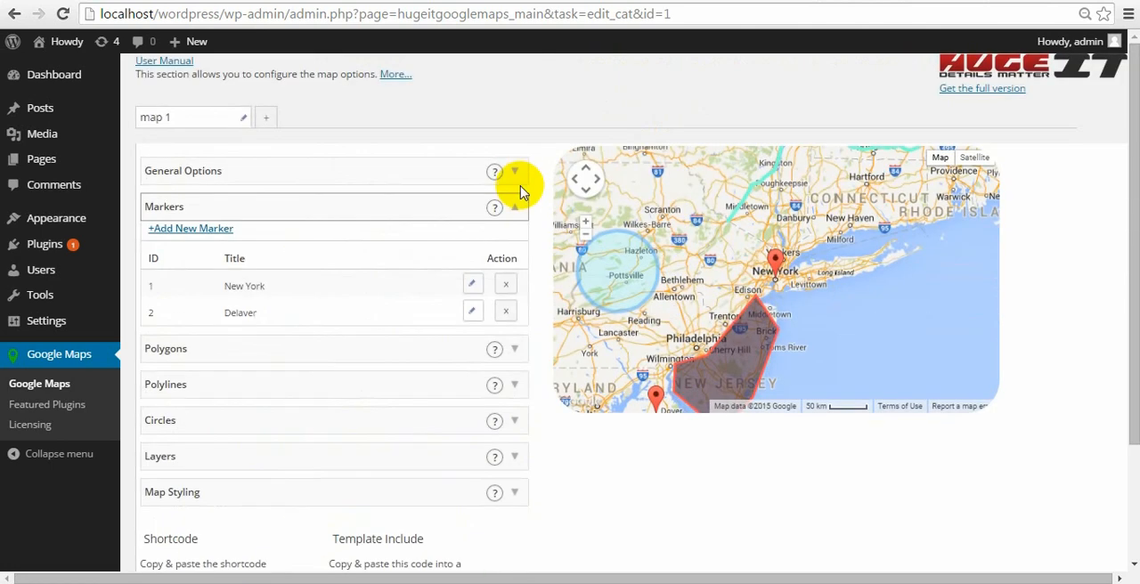
Step: Edit My First Polygone and set its outline width to 5
left_click(514, 207)
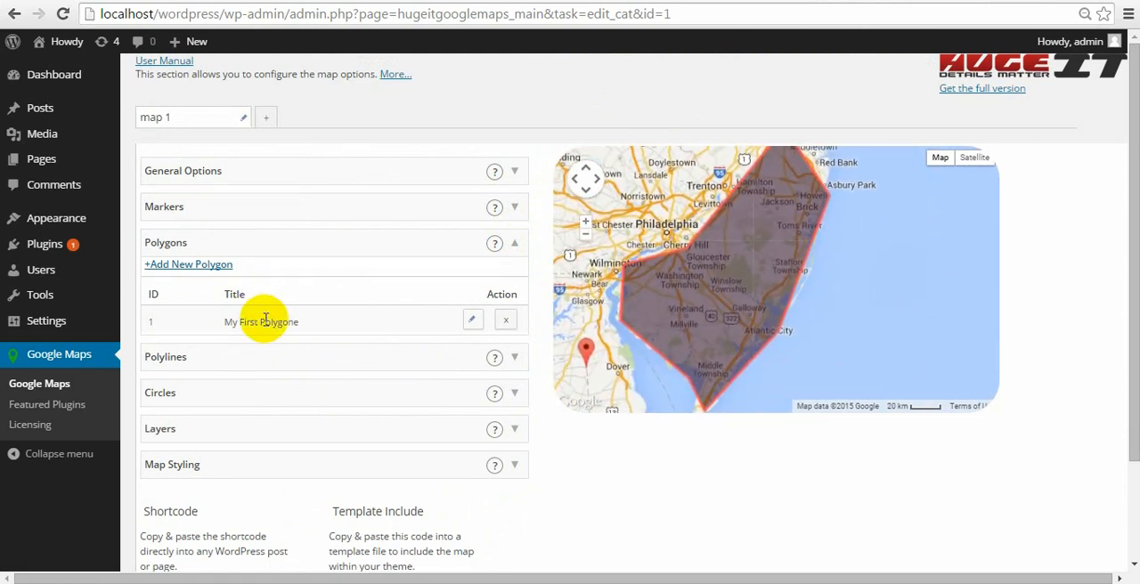
left_click(472, 322)
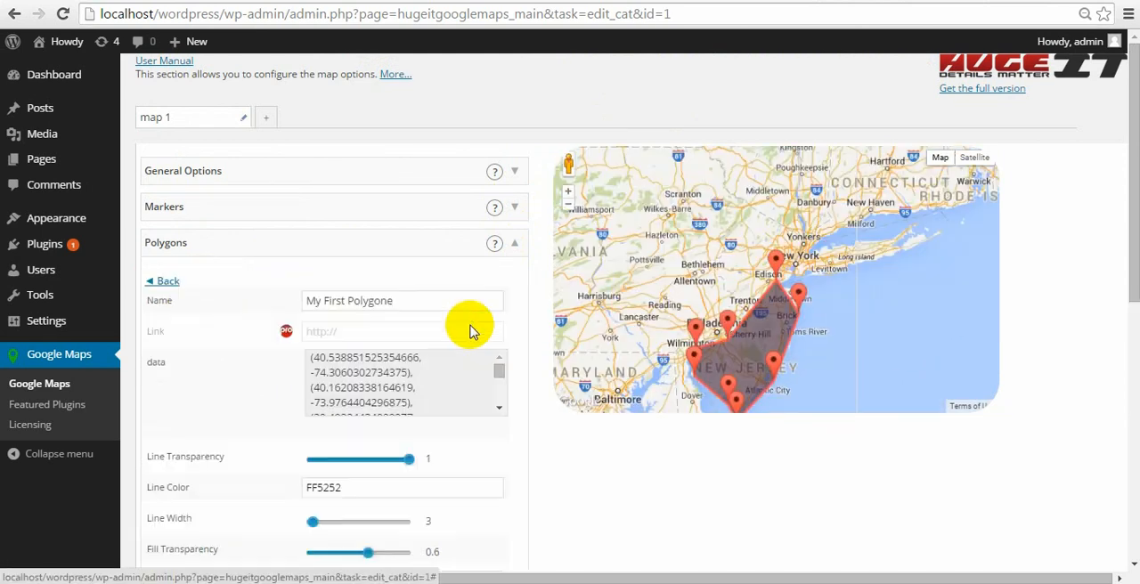
left_click(416, 283)
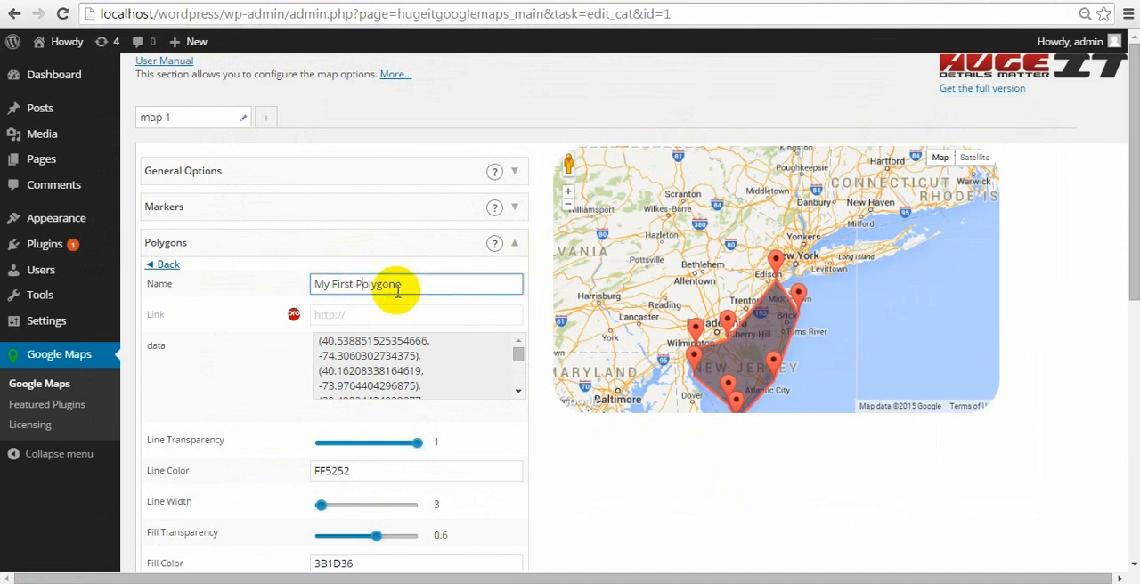
mouse_move(390, 312)
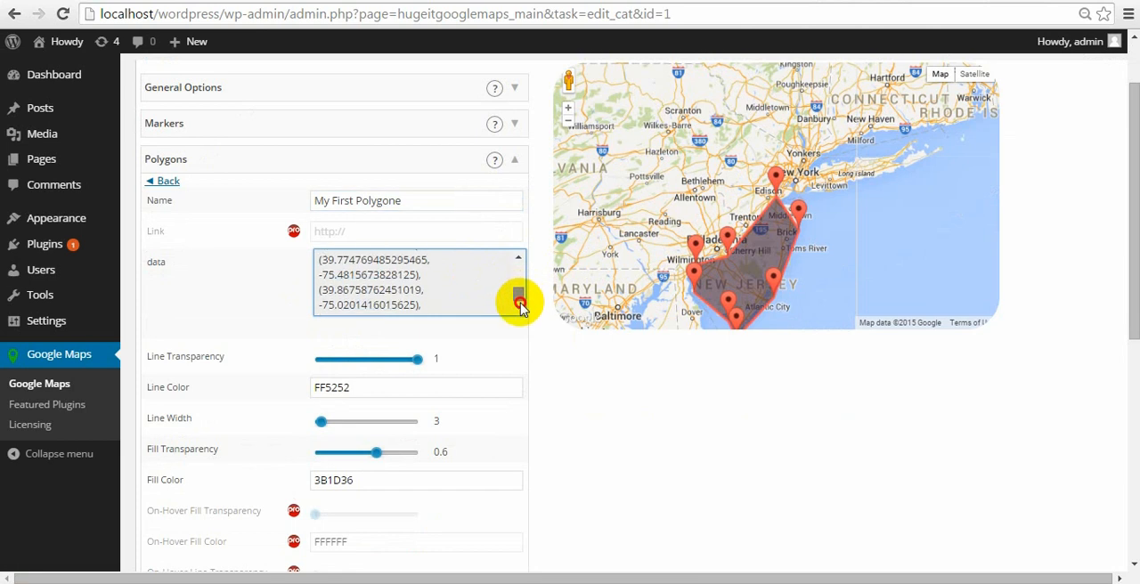
scroll("down", 3)
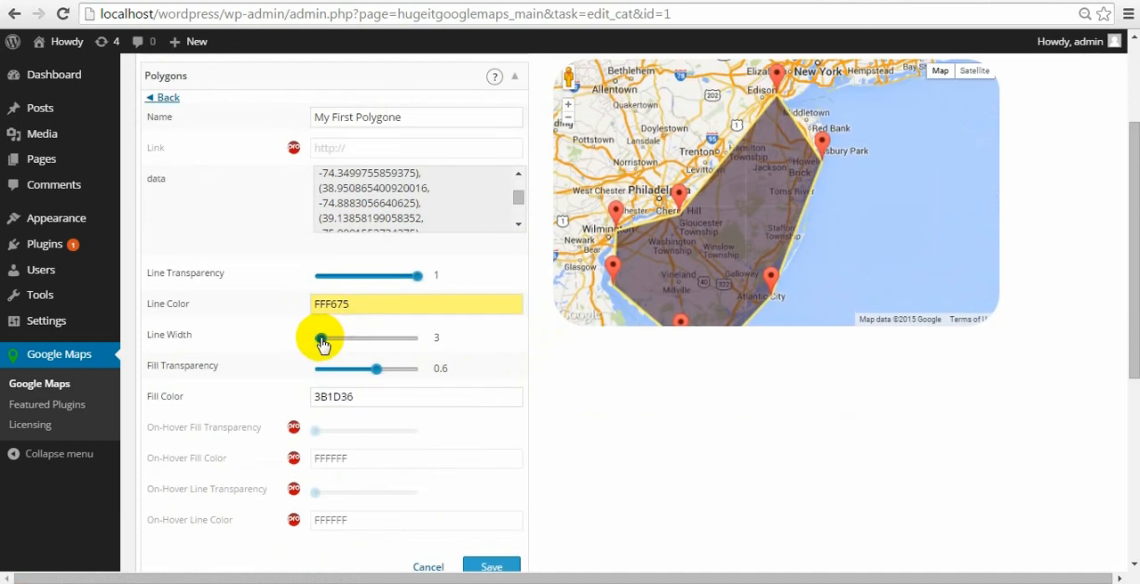
left_click_drag(322, 338, 330, 337)
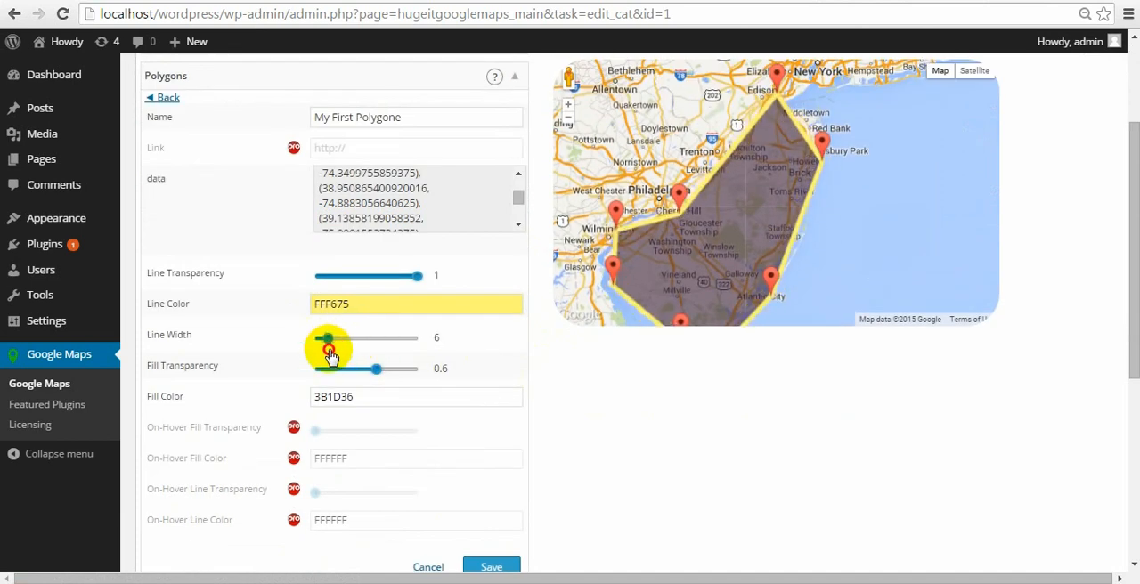
left_click_drag(377, 368, 352, 368)
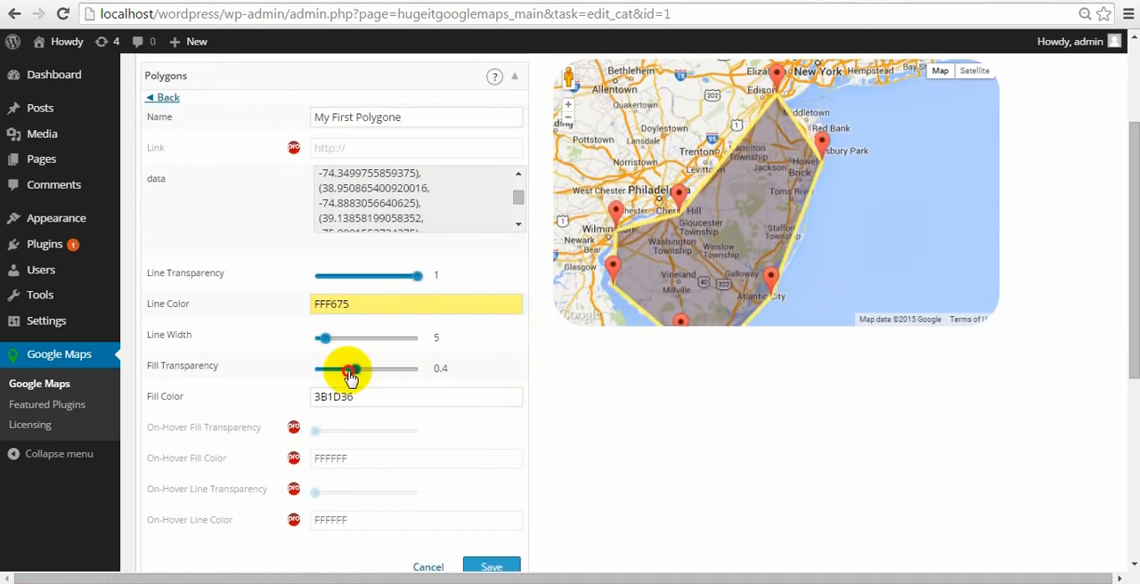
Step: Give the polygon fill transparency 0.3 and green colour 5FFF2E, then save it
left_click_drag(357, 369, 348, 369)
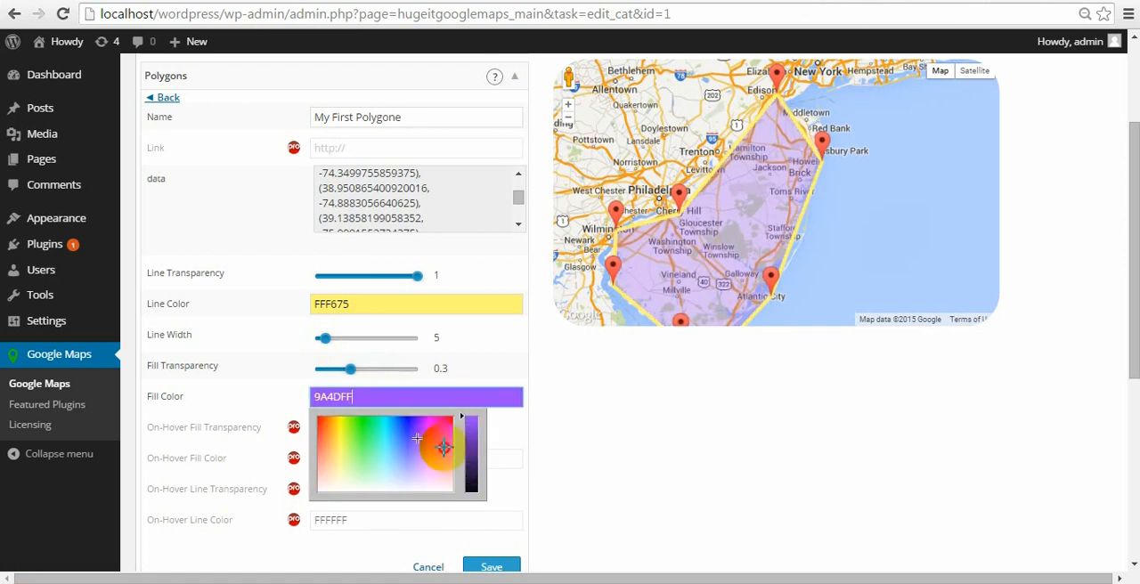
left_click(358, 465)
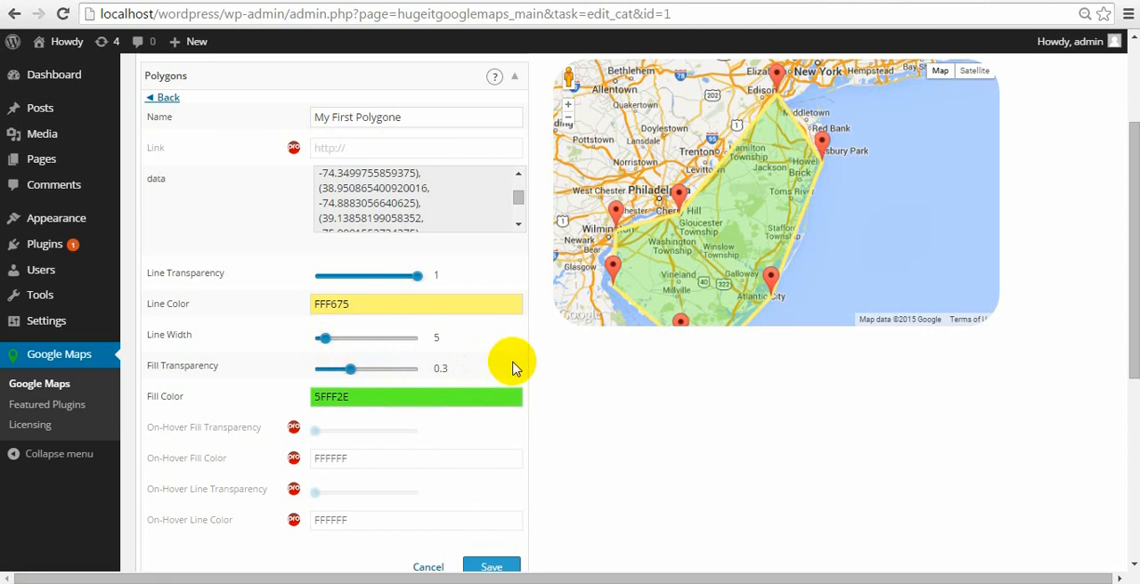
scroll("down", 3)
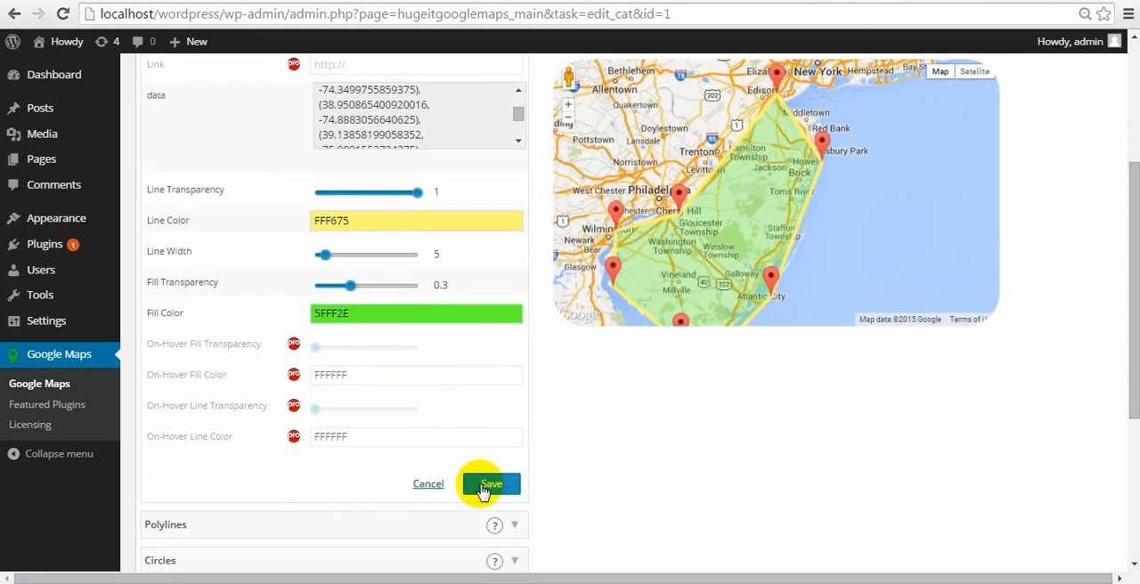
left_click(491, 483)
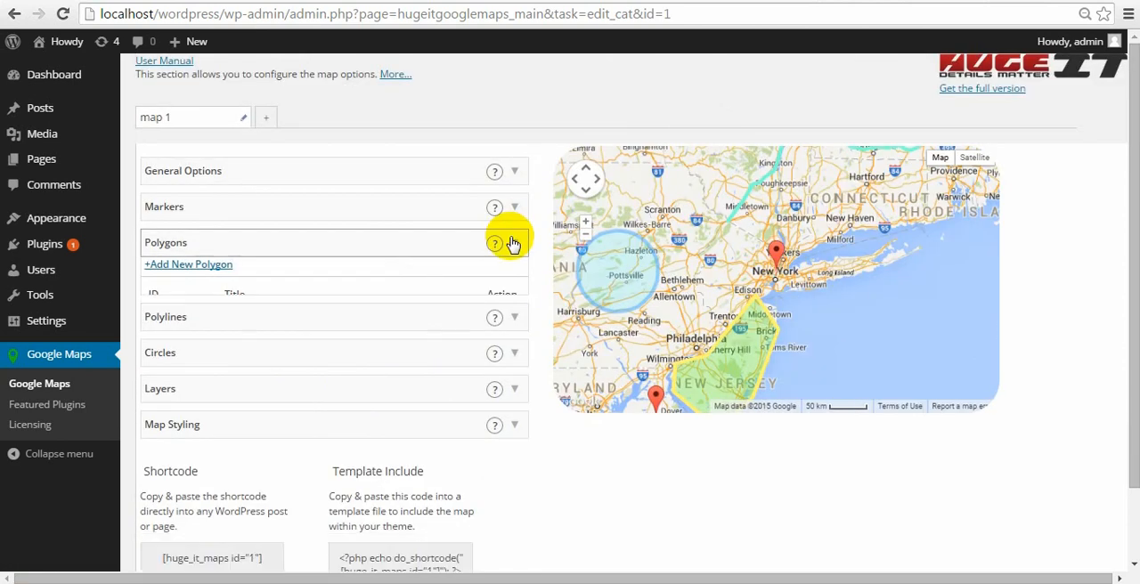
Step: Edit My First Polylines with transparency 0.8, red colour FF3859 and line width 10
left_click(514, 279)
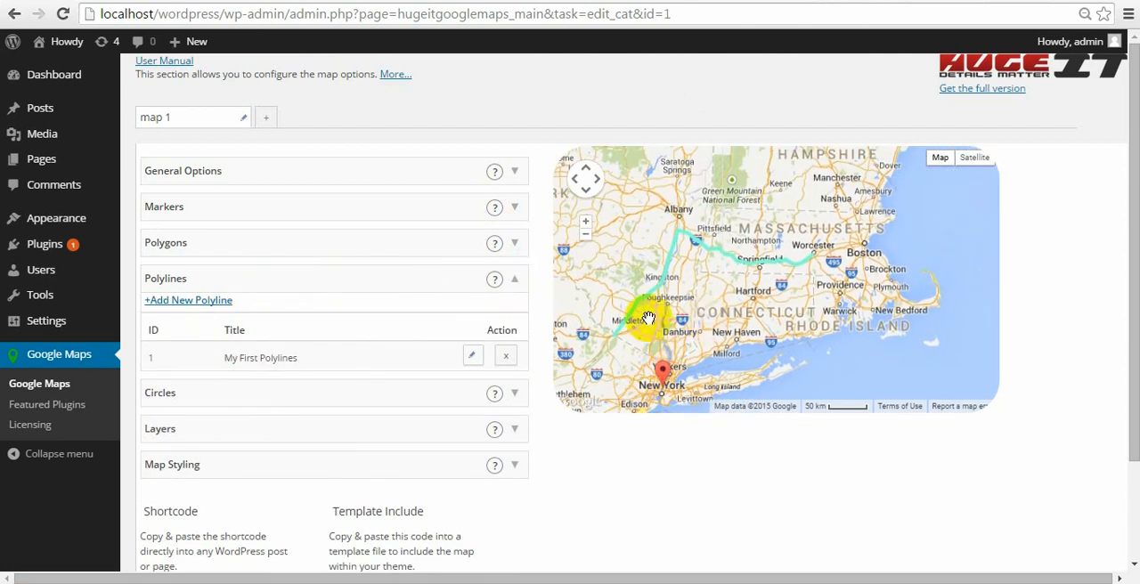
left_click(473, 355)
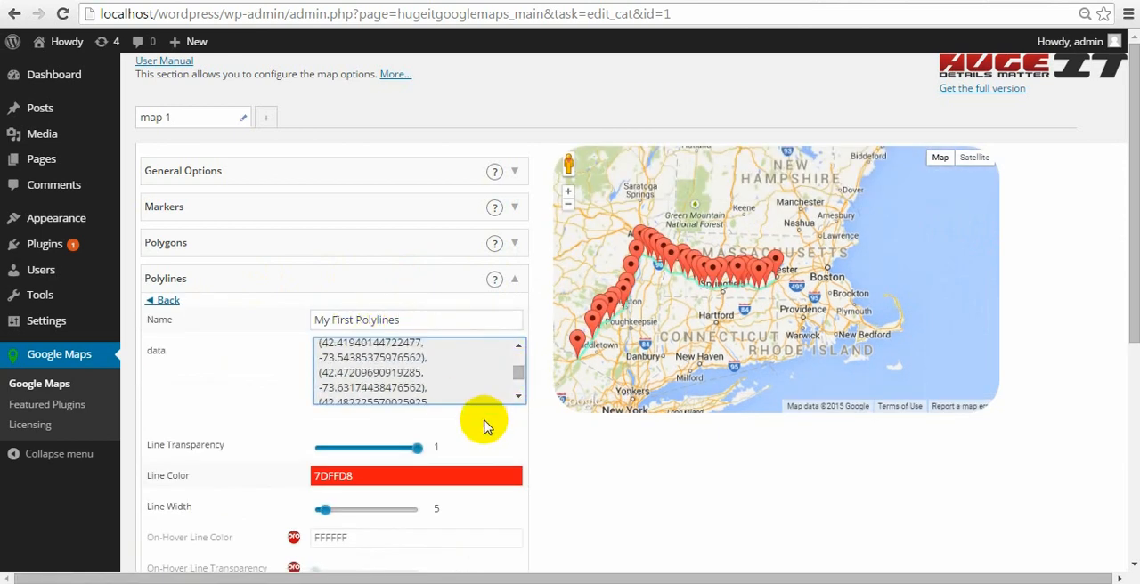
left_click_drag(414, 447, 352, 447)
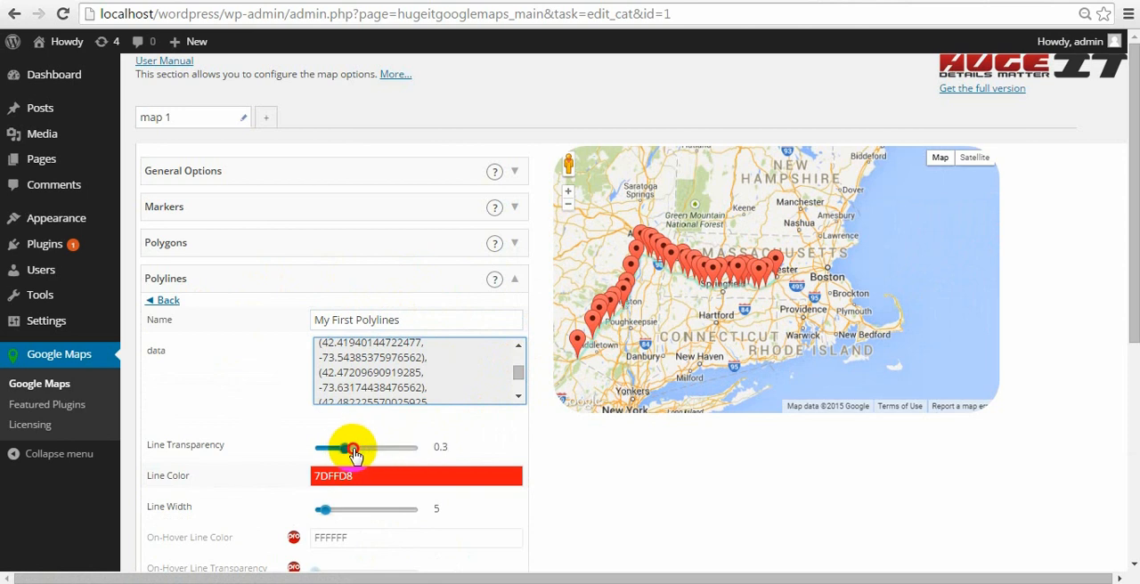
left_click_drag(353, 447, 400, 448)
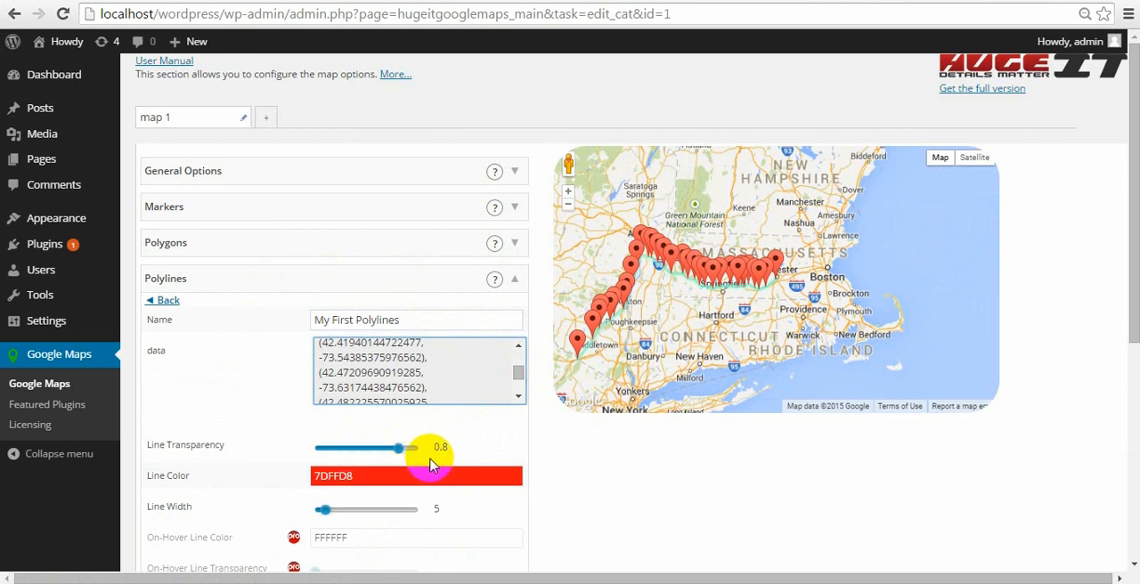
left_click(416, 475)
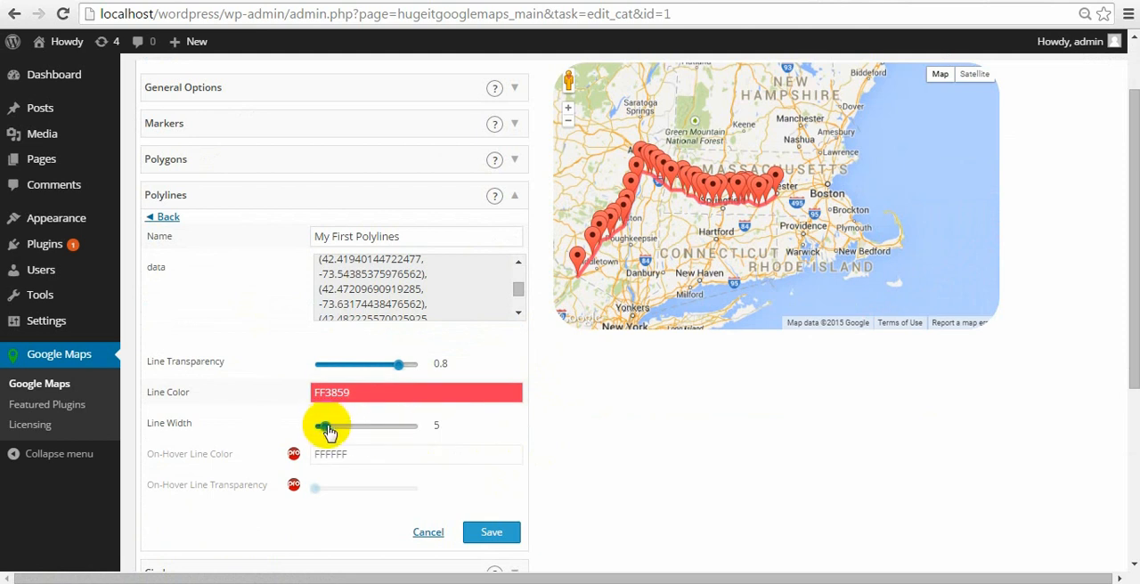
left_click_drag(323, 425, 334, 426)
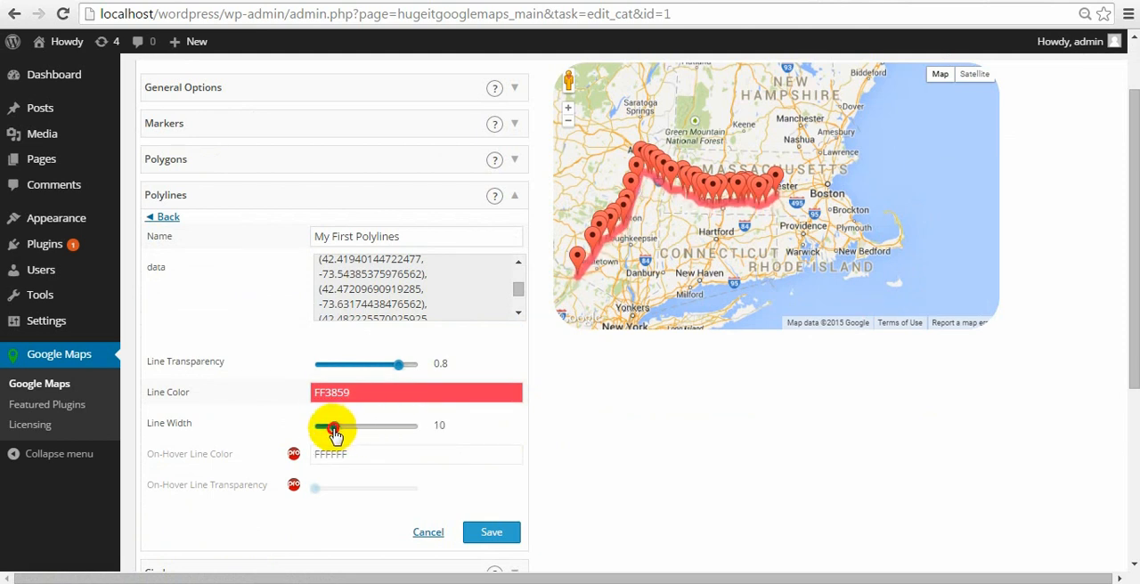
left_click_drag(334, 425, 329, 425)
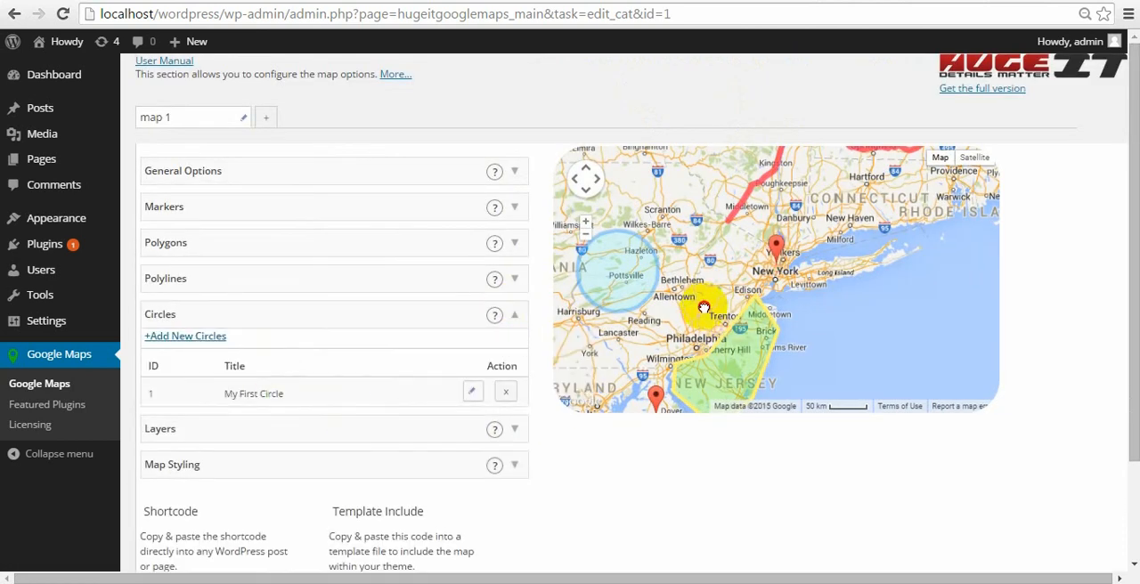
Step: Edit My First Circle with no centre marker, radius 49986 and reviewed outline width
left_click(473, 392)
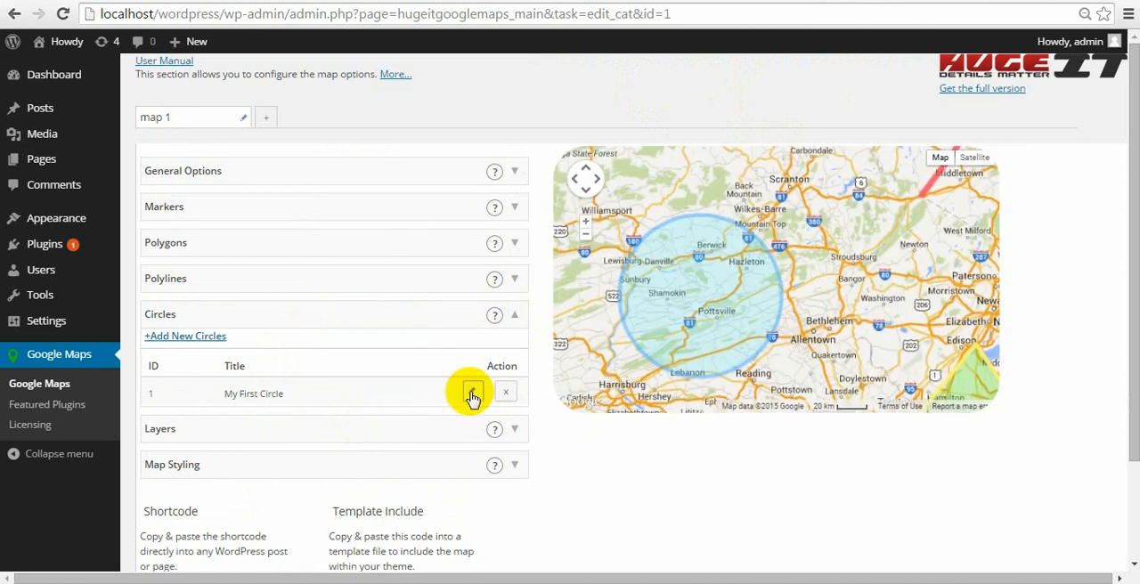
left_click(472, 394)
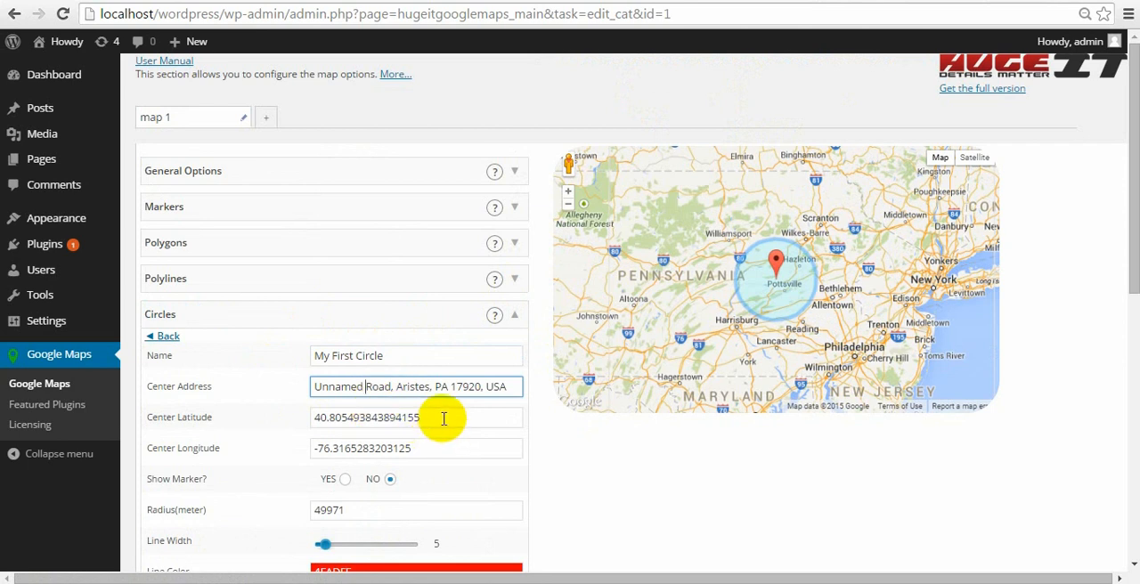
left_click(416, 448)
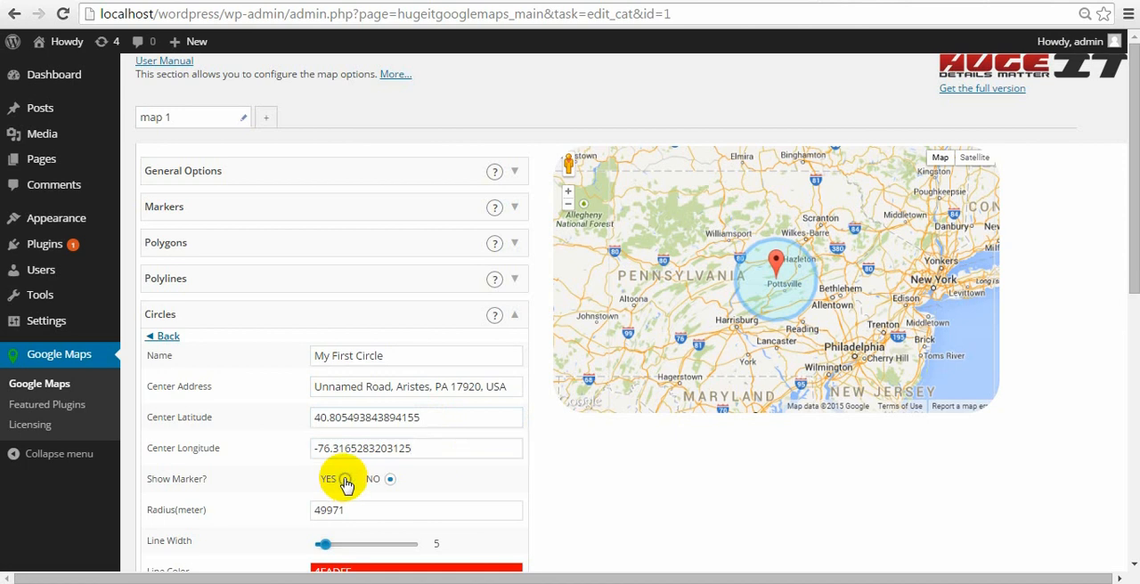
left_click(390, 480)
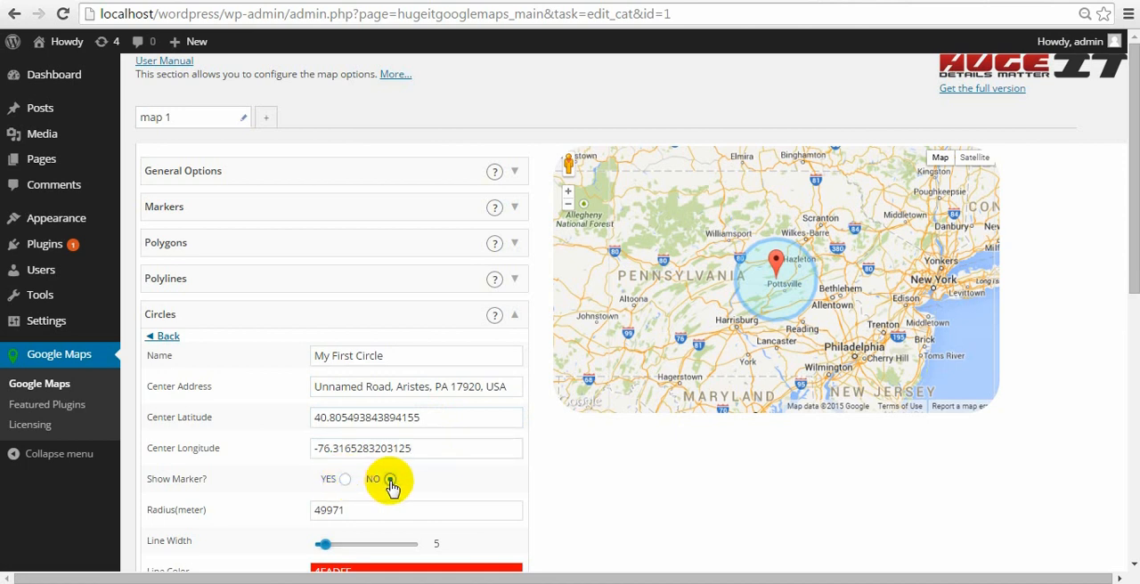
scroll("down", 3)
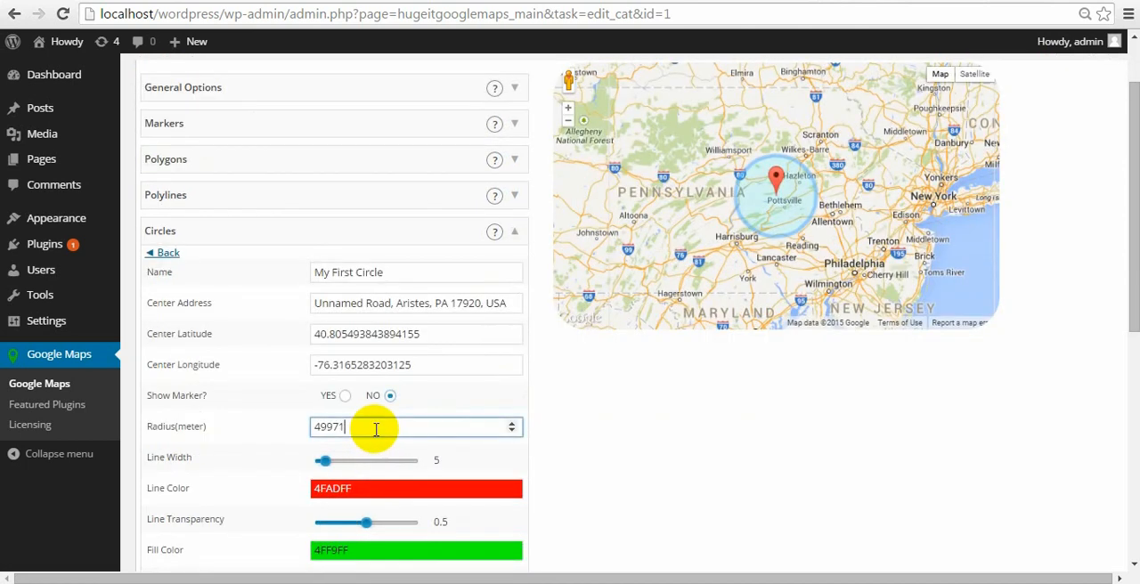
left_click(510, 422)
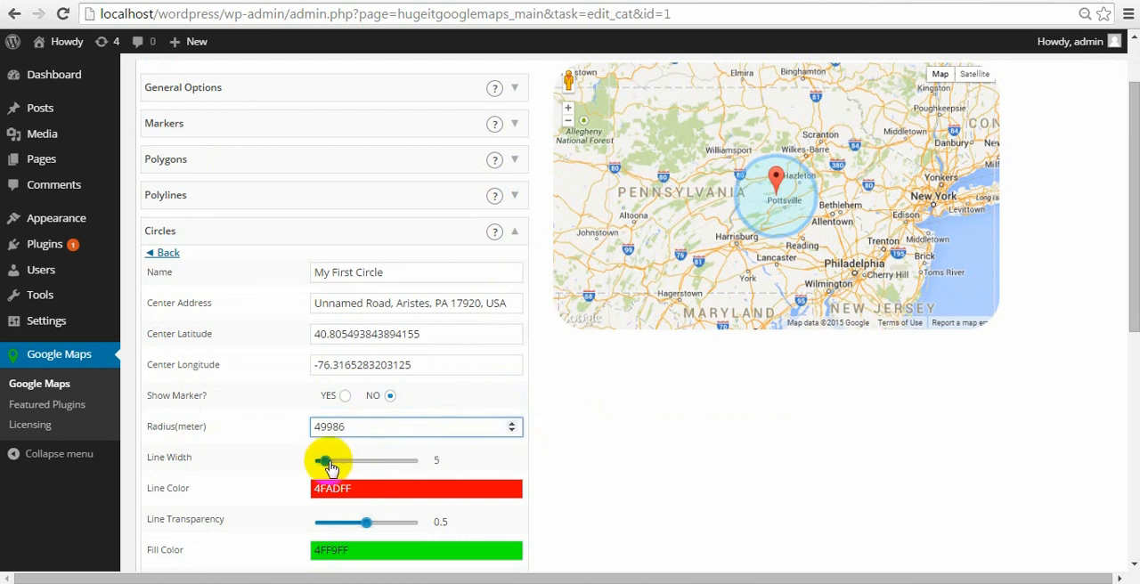
left_click(414, 426)
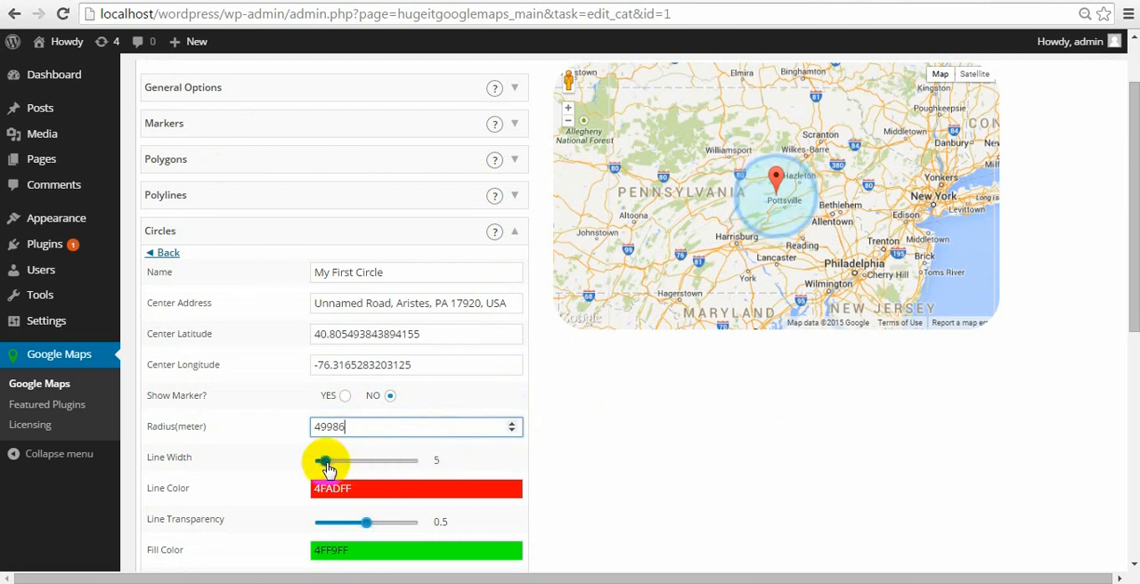
left_click(416, 488)
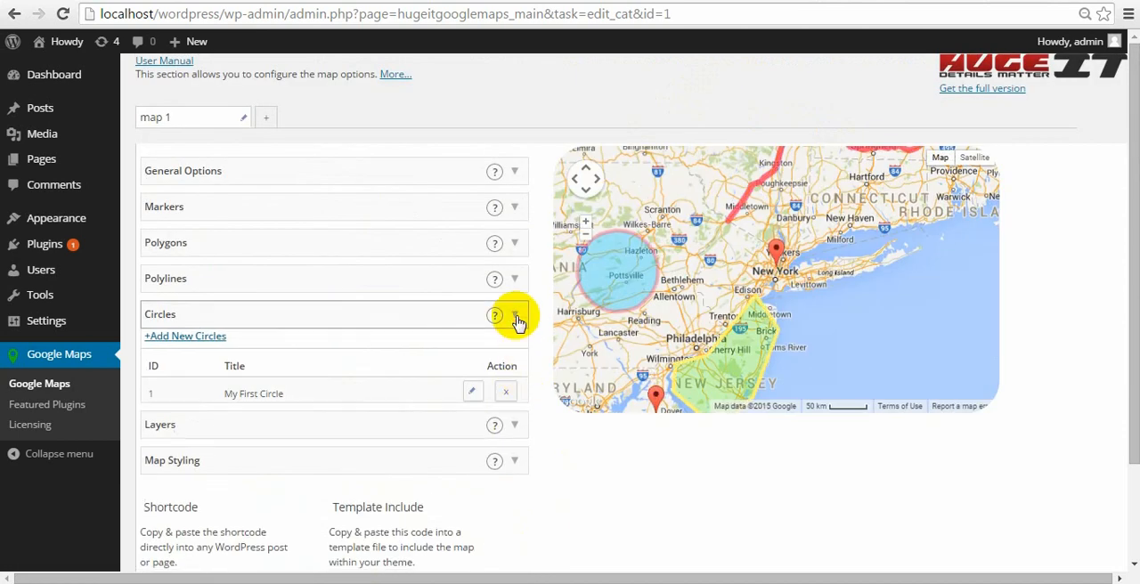
Step: Collapse Circles and expand the Layers options for traffic, bicycling and transit
left_click(515, 315)
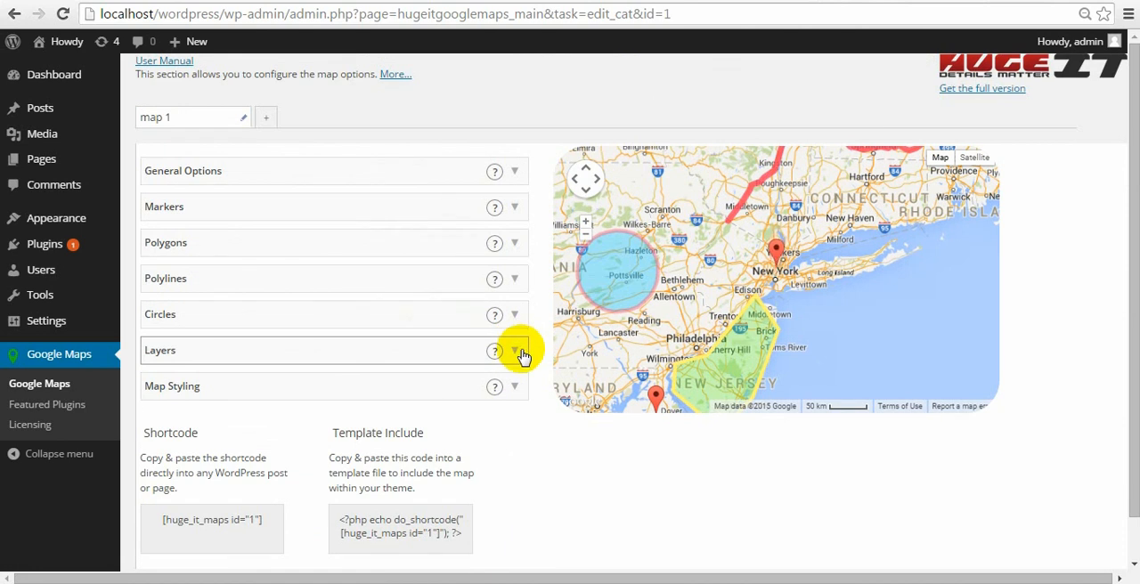
left_click(514, 351)
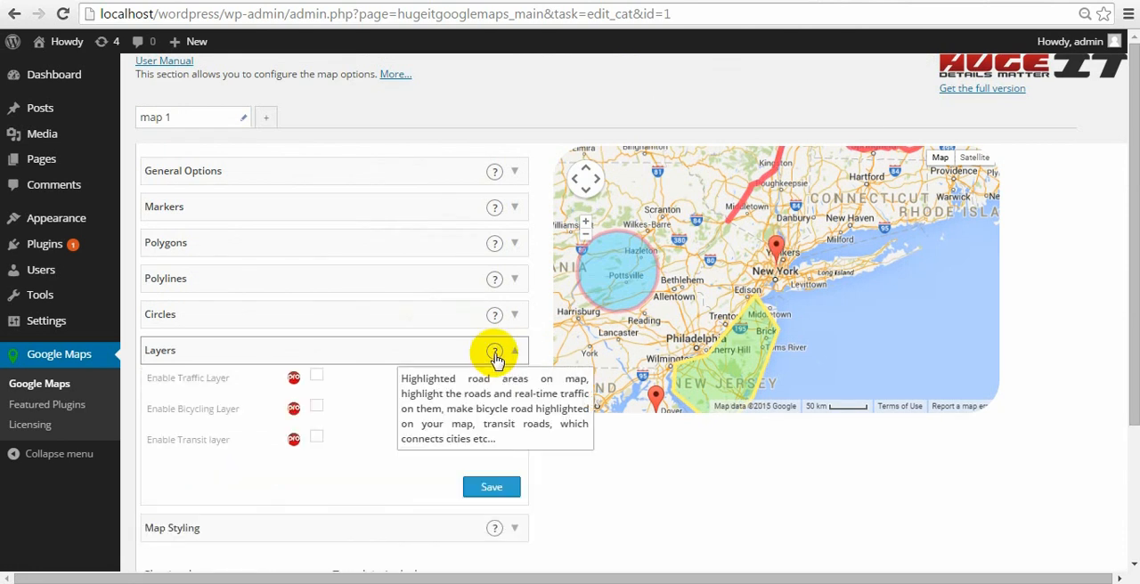
mouse_move(372, 444)
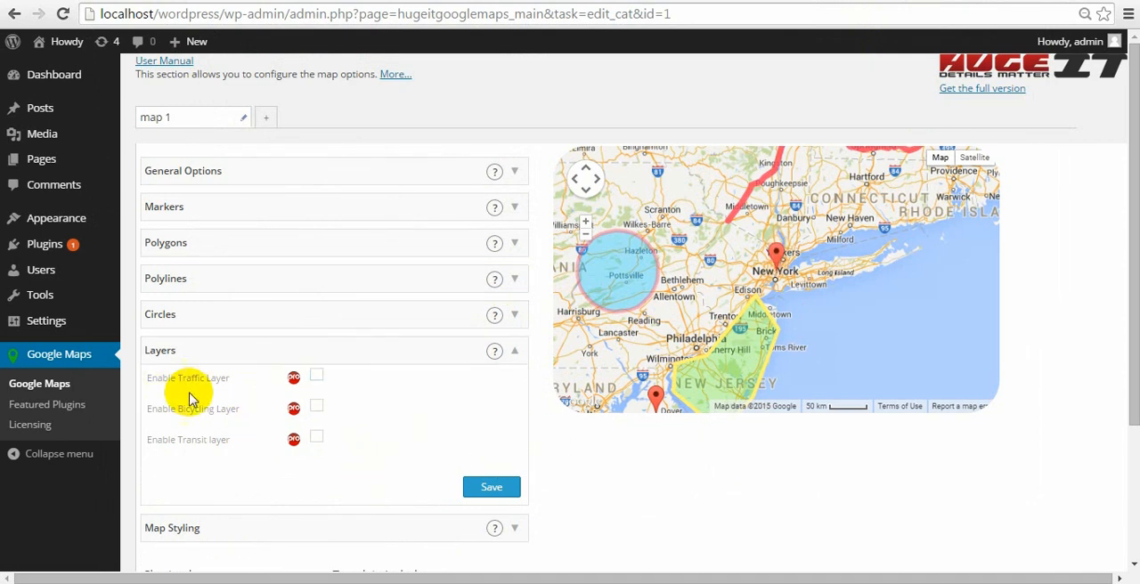
mouse_move(221, 411)
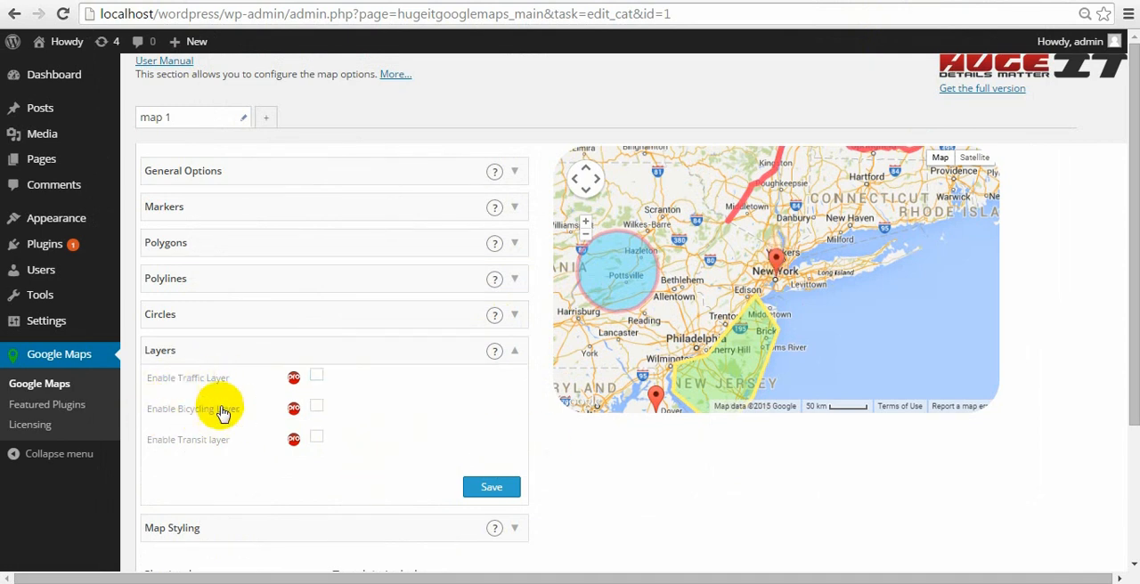
mouse_move(254, 446)
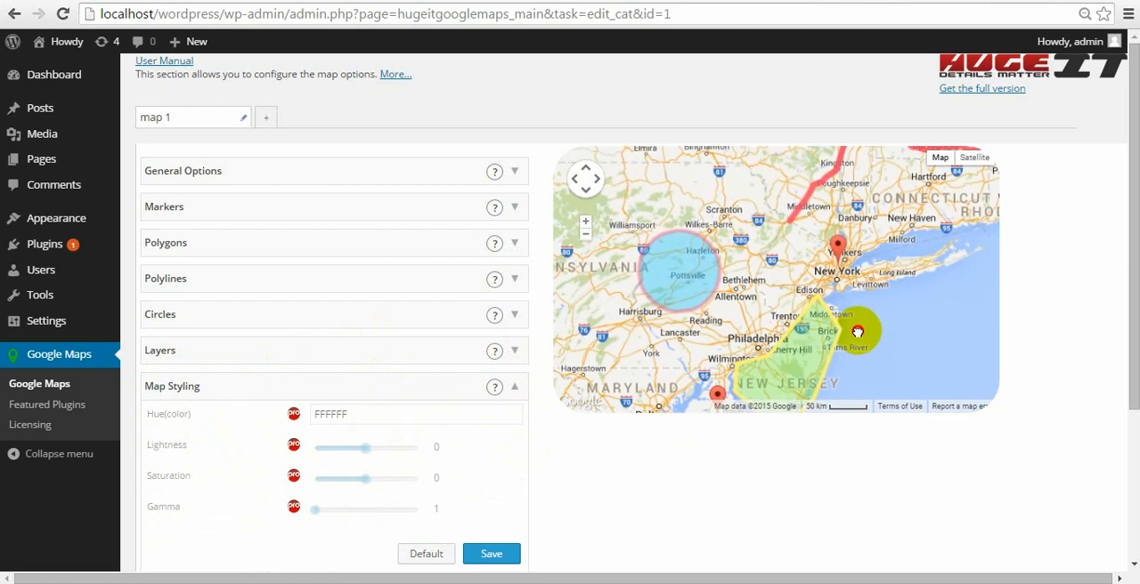
Step: Collapse the Map Styling panel so the shortcode box is in view
scroll("down", 3)
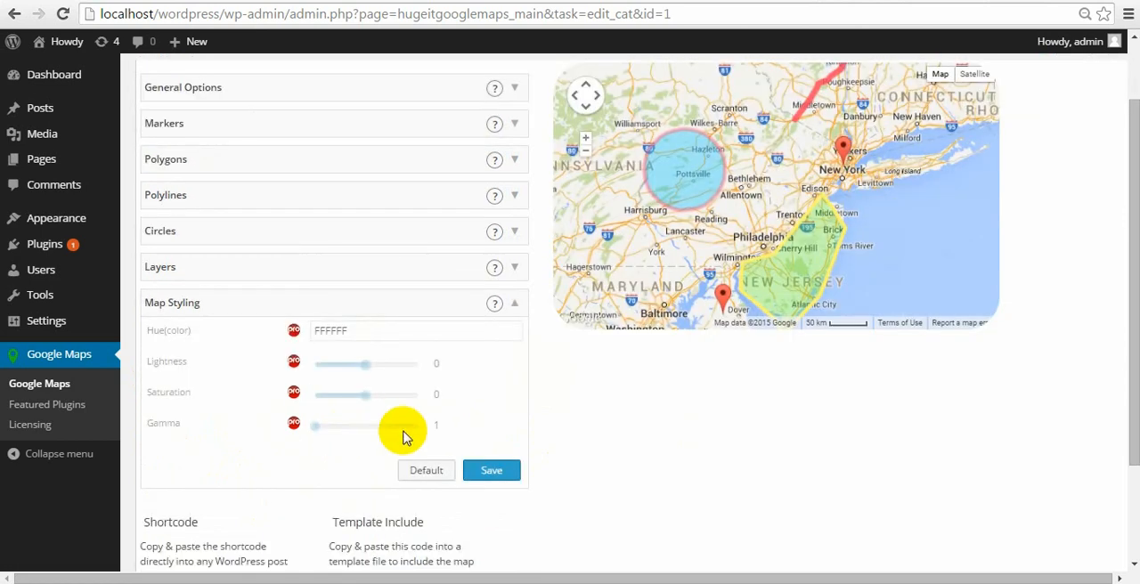
left_click(514, 341)
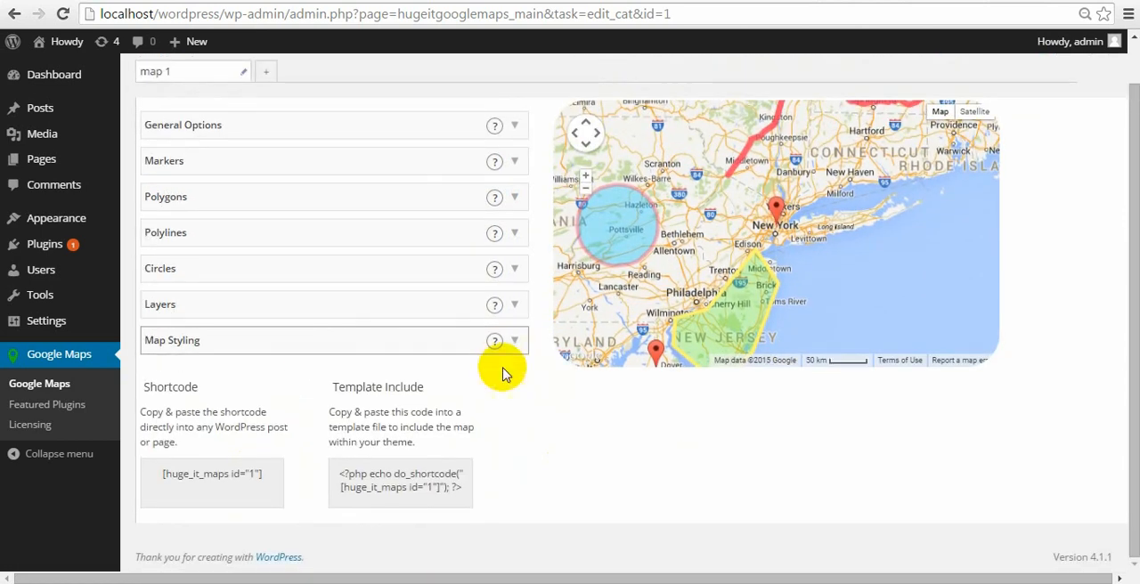
mouse_move(405, 241)
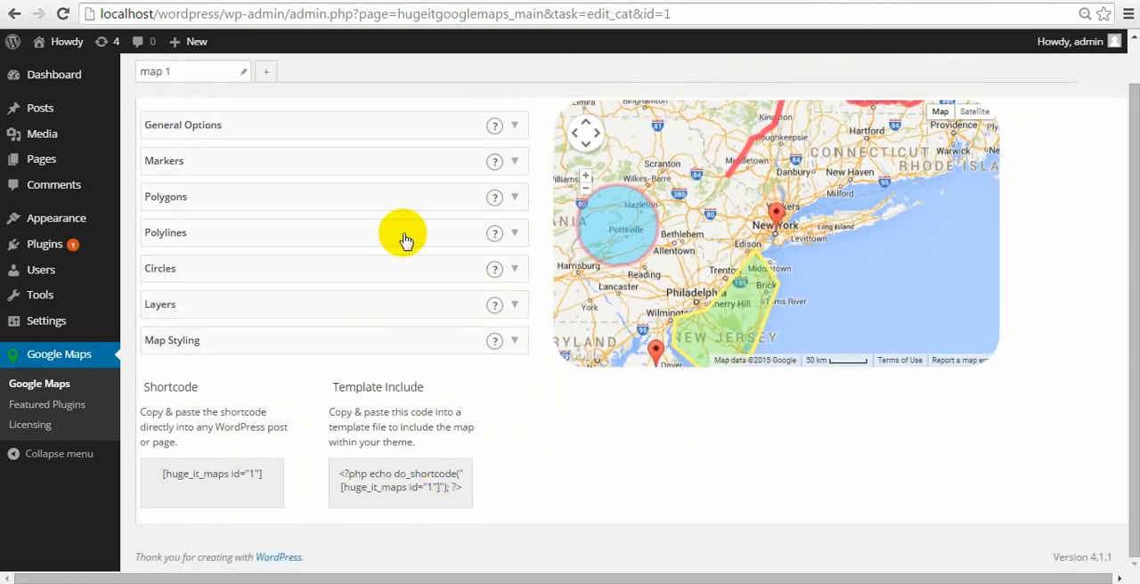
mouse_move(481, 481)
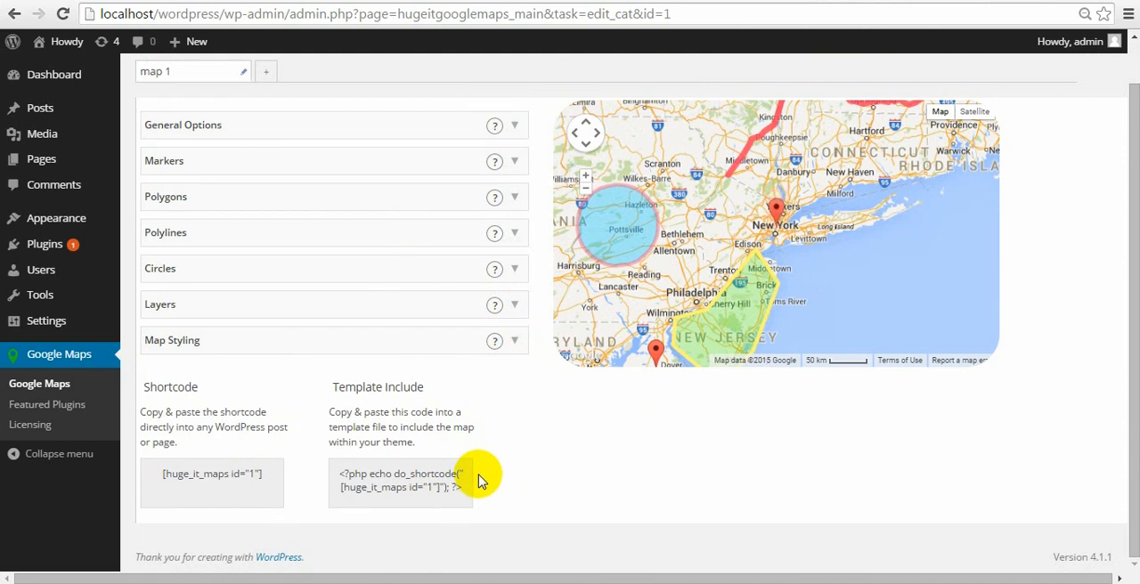
mouse_move(40, 125)
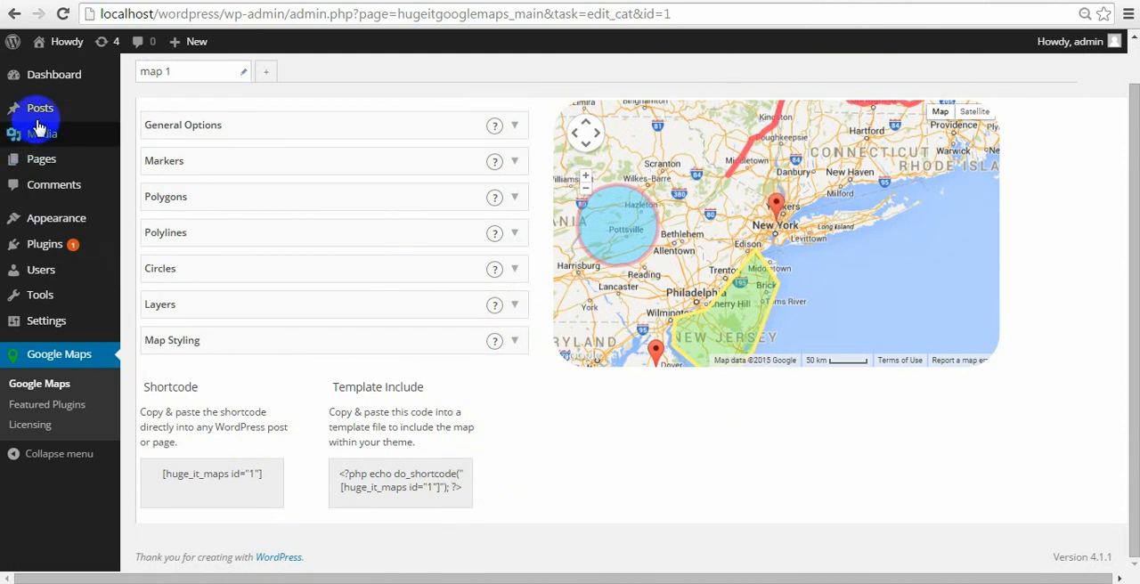
Step: Create a new post and enter the title 'google map', briefly checking the Add Google Map dialog
left_click(39, 108)
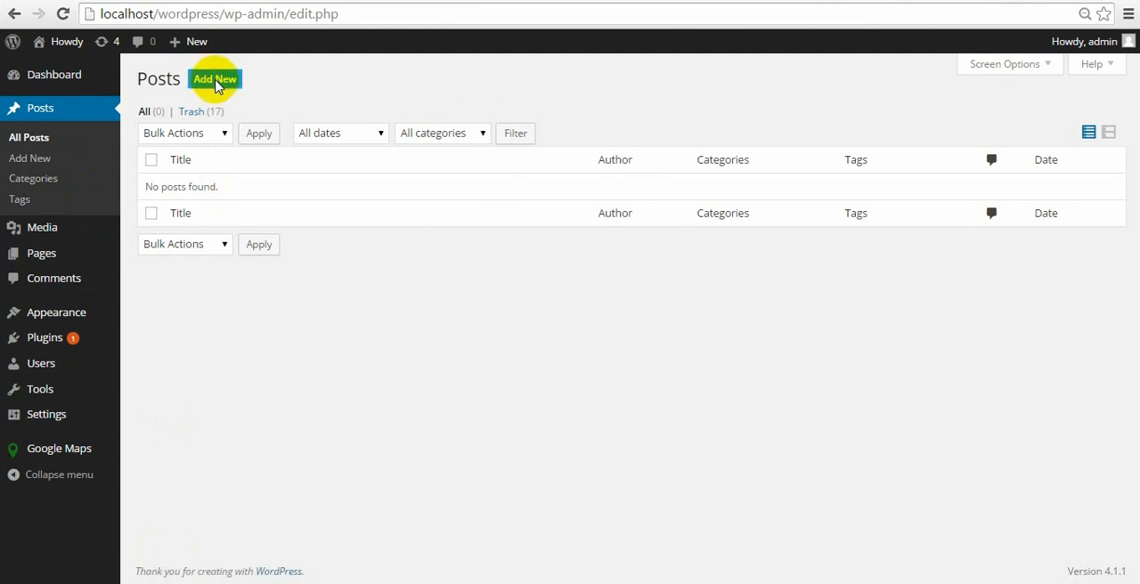
left_click(214, 79)
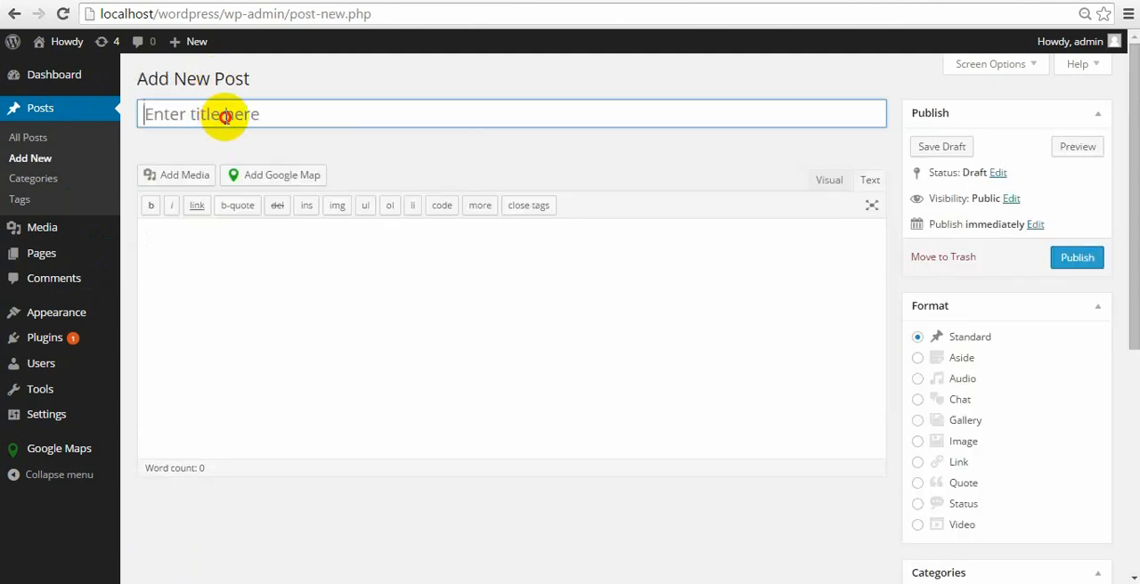
left_click(225, 114)
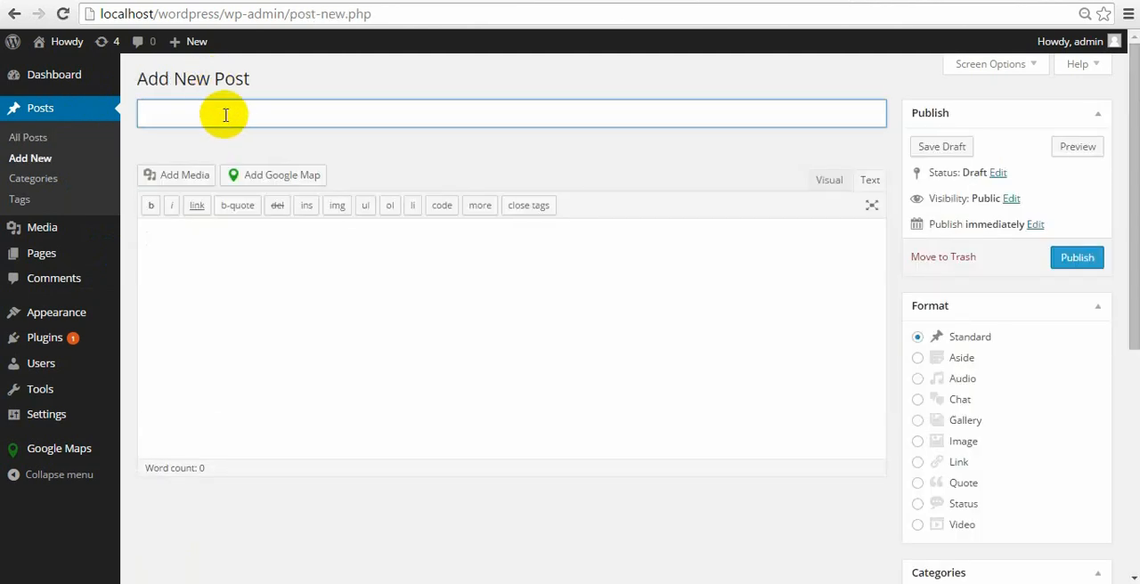
type("google ma")
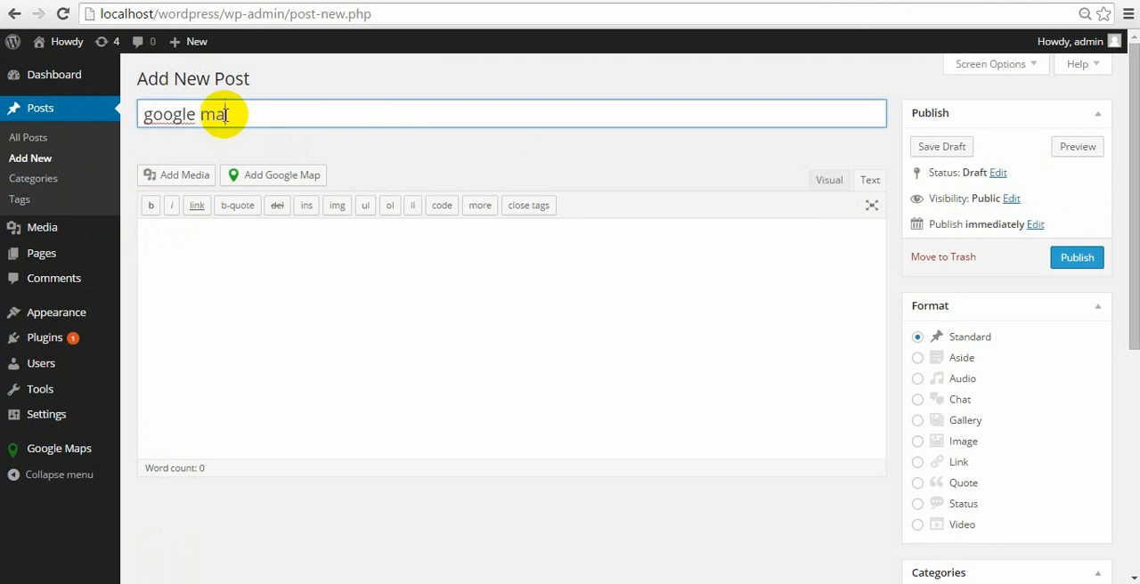
type("p")
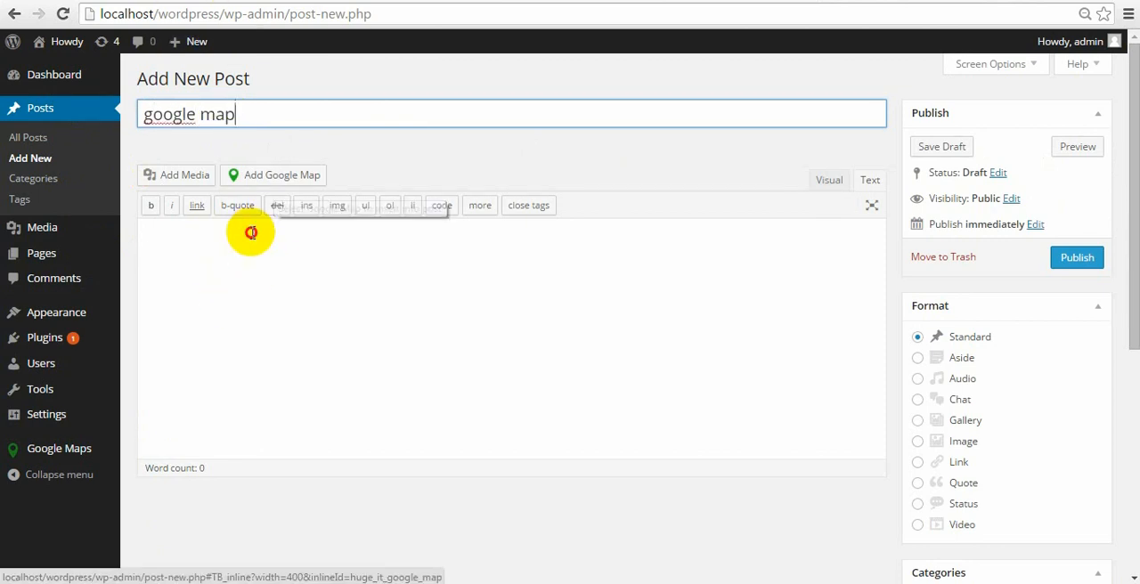
left_click(274, 174)
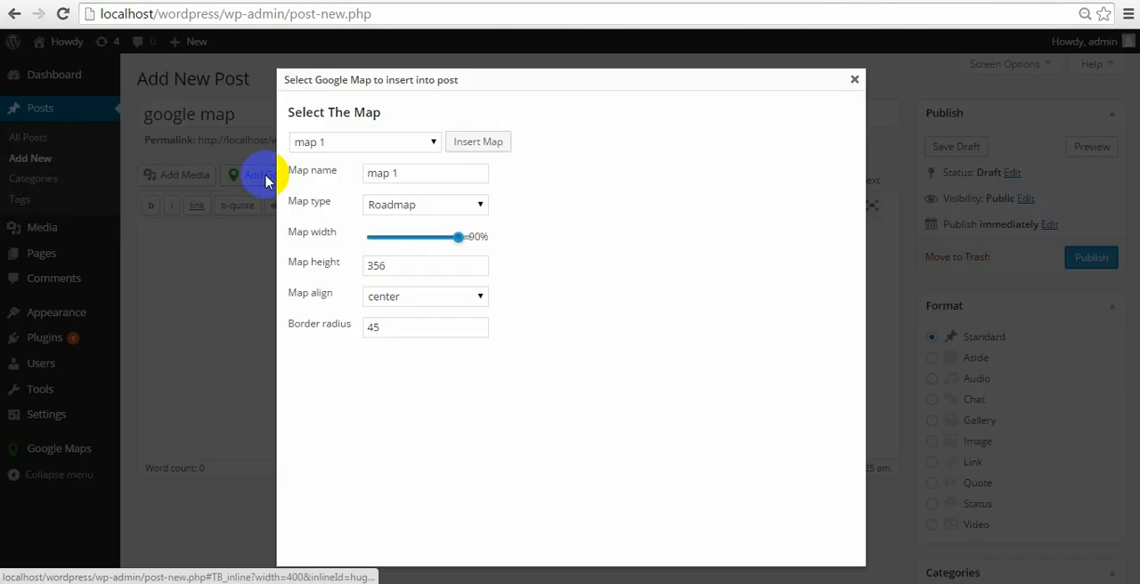
left_click(853, 79)
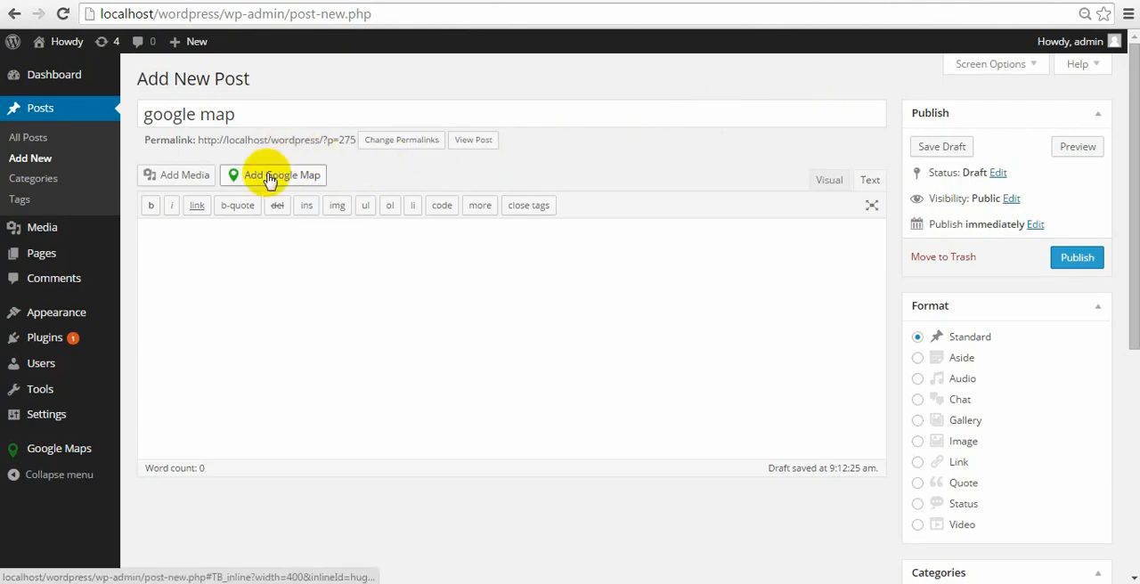
mouse_move(278, 205)
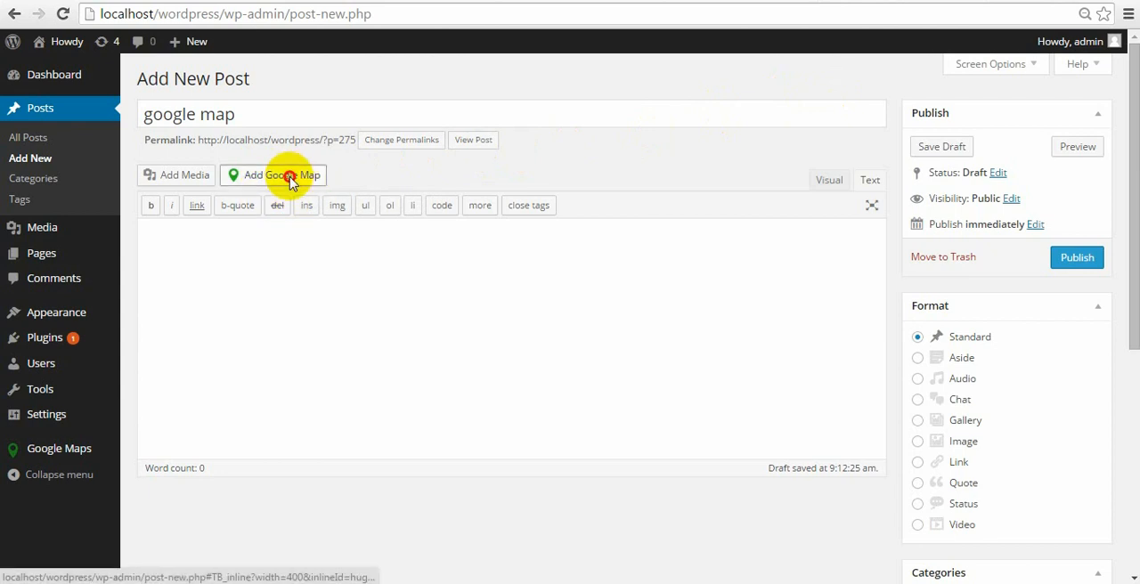
Step: Insert the map 1 shortcode [huge_it_maps id="1"] into the post and publish it
left_click(274, 175)
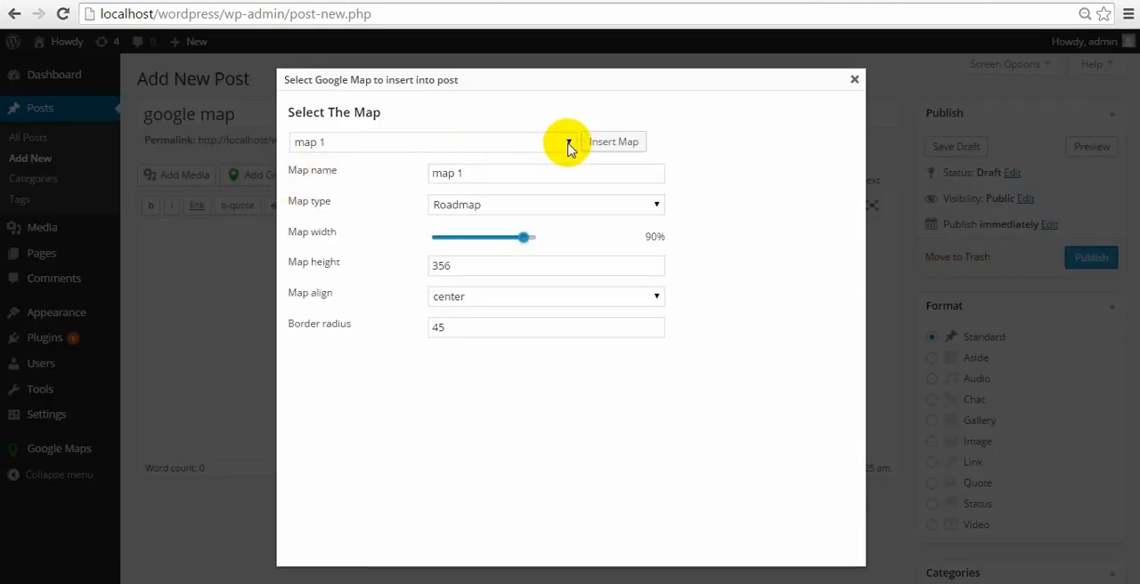
left_click(569, 141)
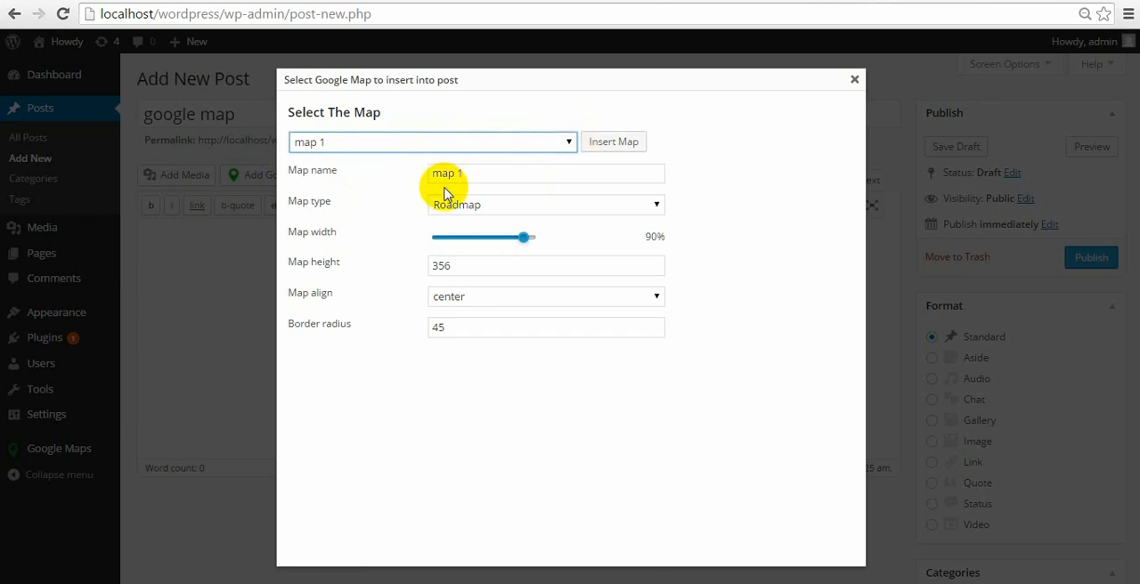
mouse_move(408, 210)
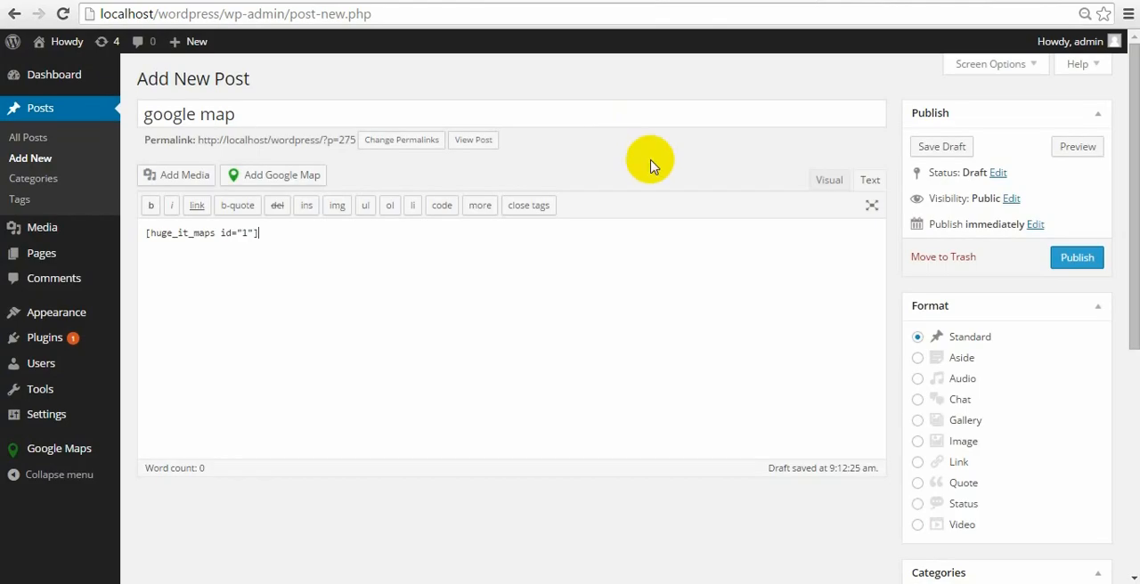
mouse_move(1045, 247)
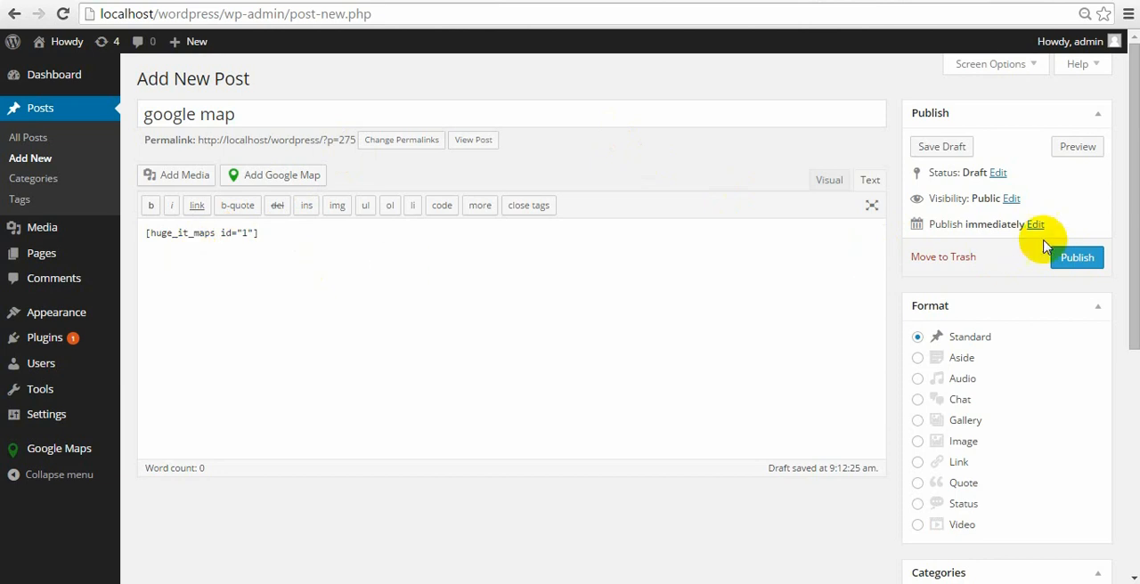
left_click(1077, 257)
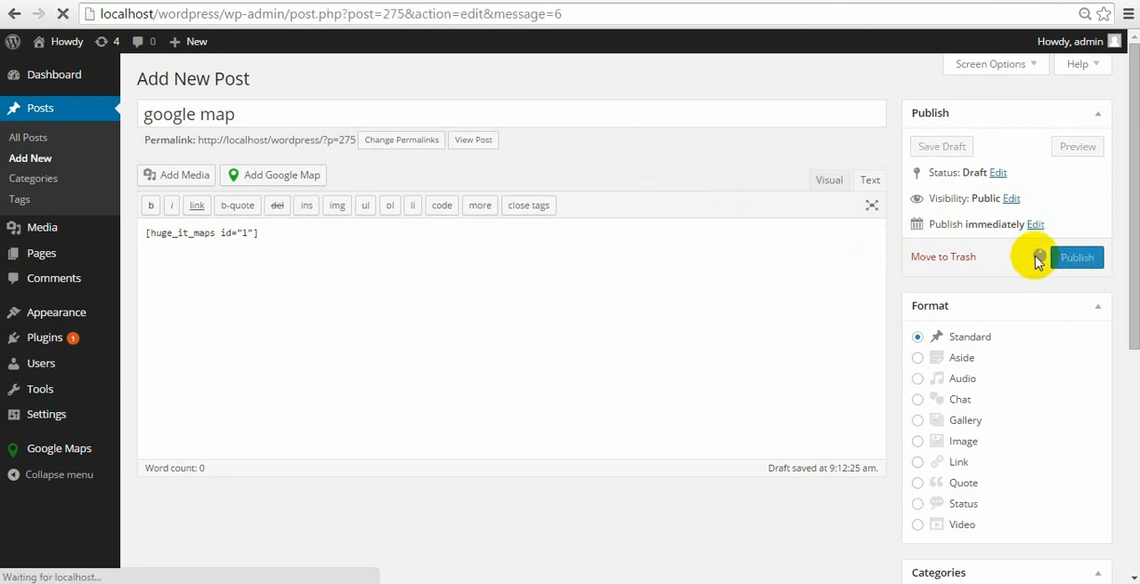
left_click(1077, 258)
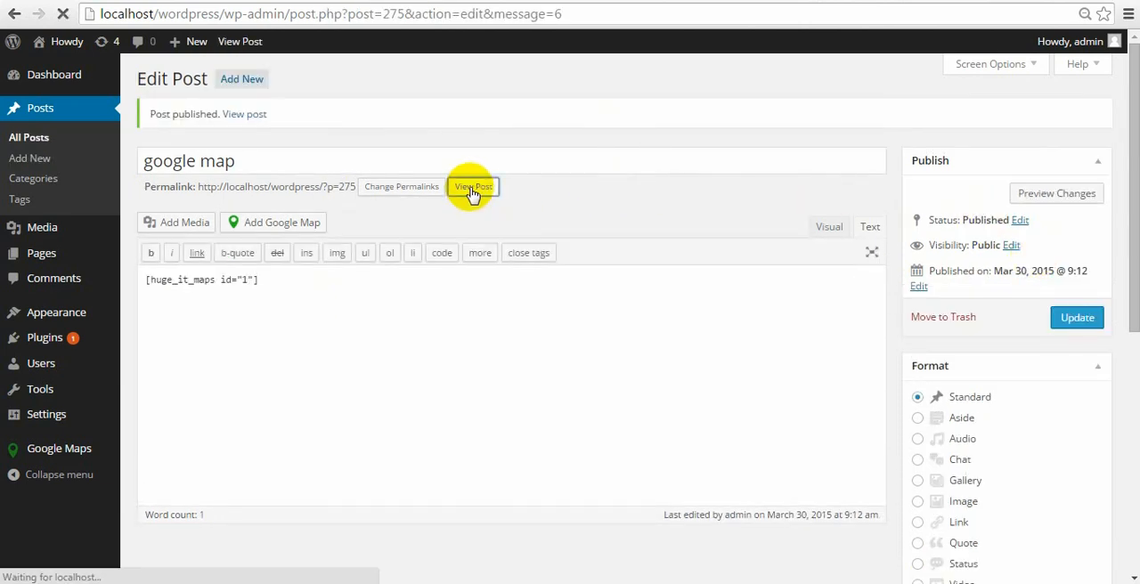
Step: View the published post and pan the embedded map to centre the drawn shapes
left_click(473, 187)
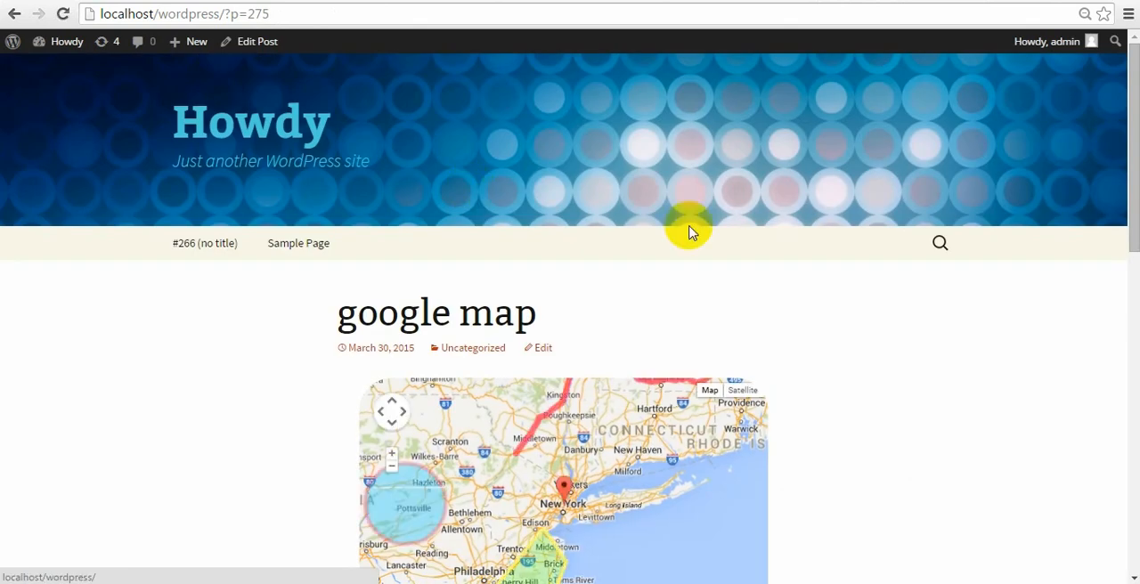
scroll("down", 3)
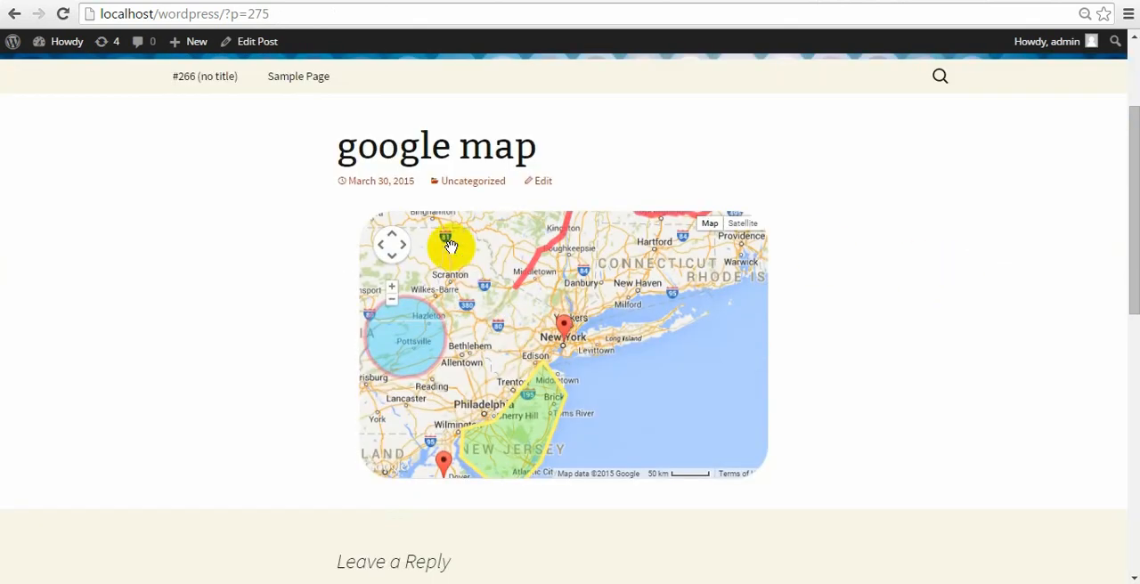
left_click_drag(450, 246, 704, 360)
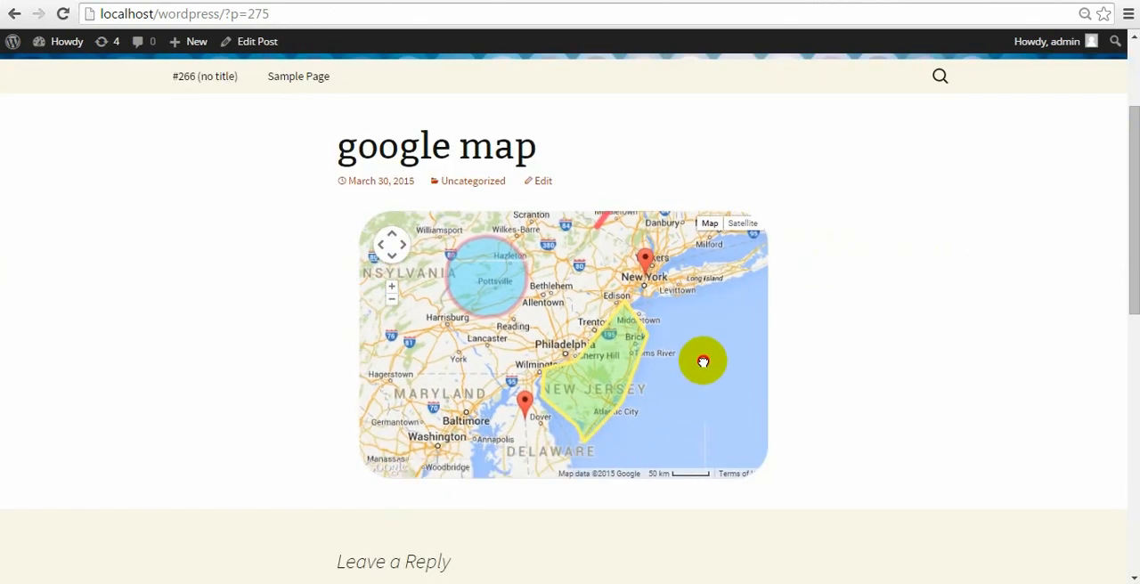
left_click_drag(703, 361, 743, 278)
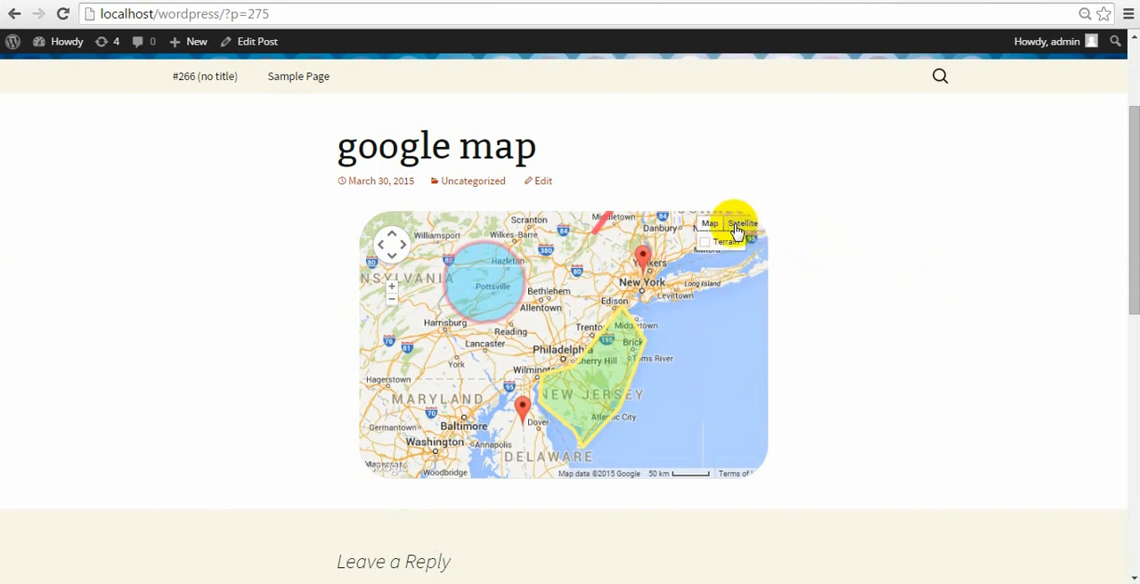
Step: Toggle Satellite and back to Map view, then pan to reveal the red polyline and markers
left_click(742, 224)
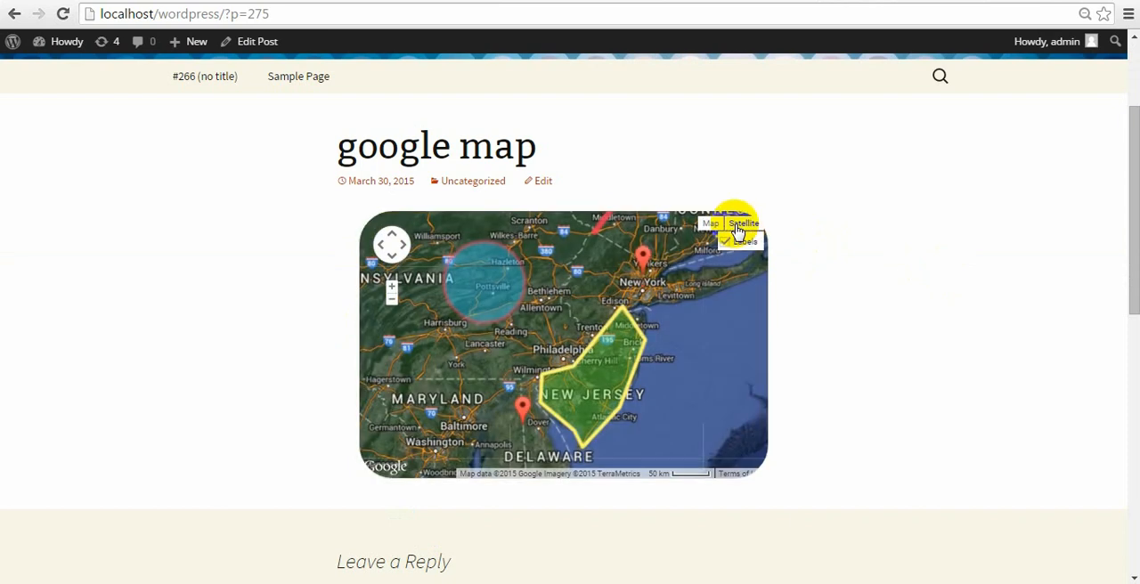
left_click(710, 224)
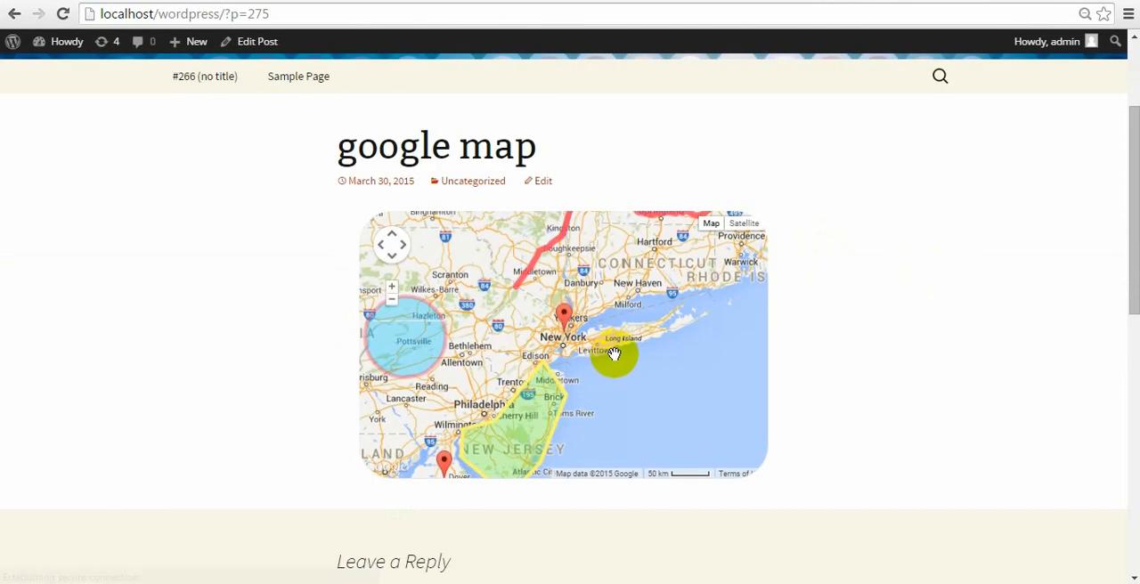
left_click_drag(615, 354, 757, 263)
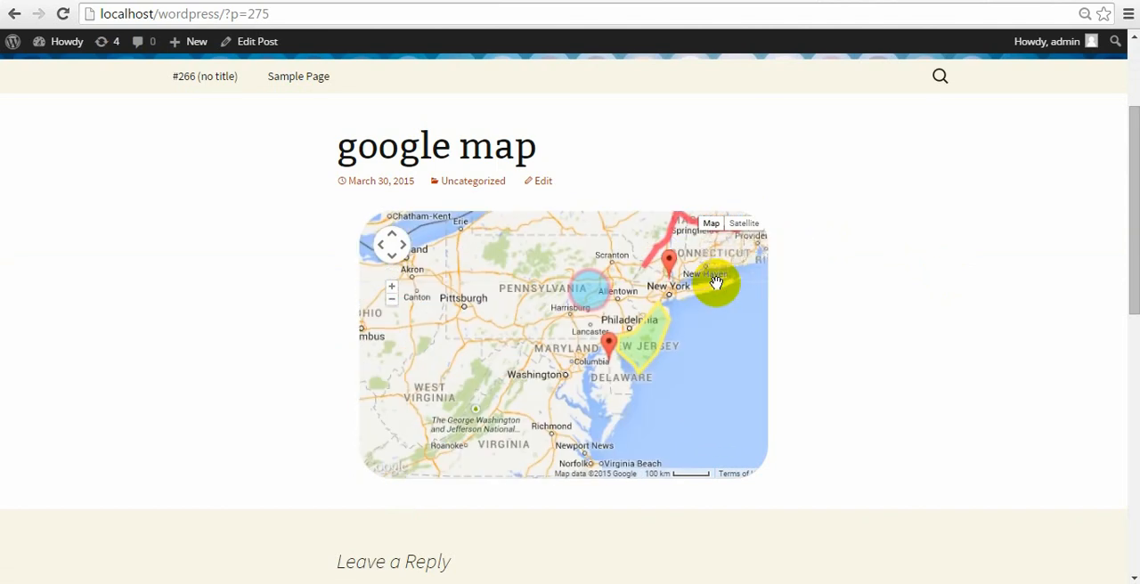
left_click_drag(717, 283, 658, 368)
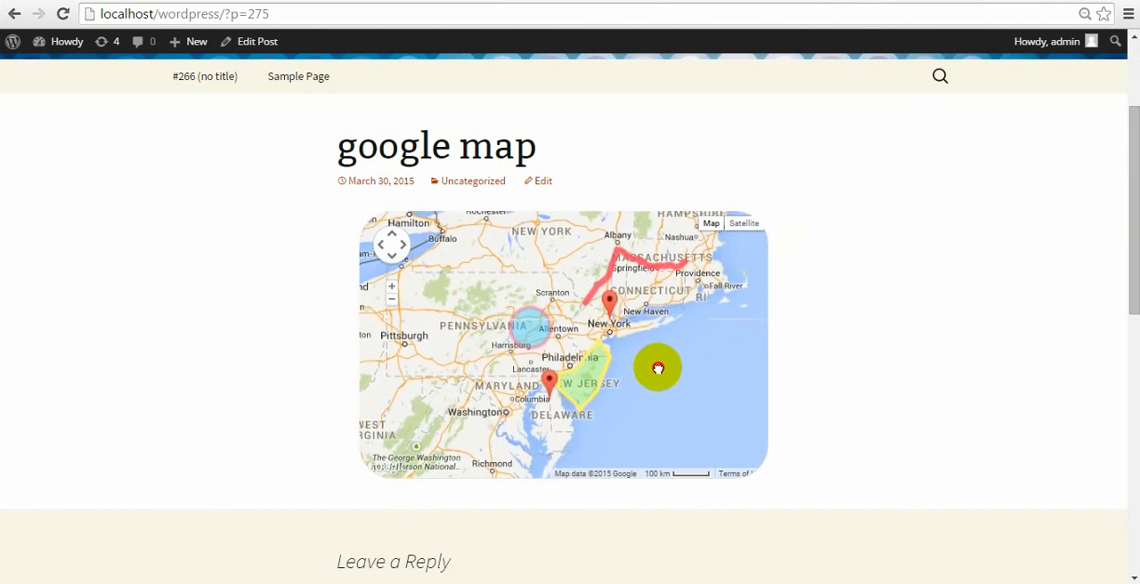
mouse_move(745, 224)
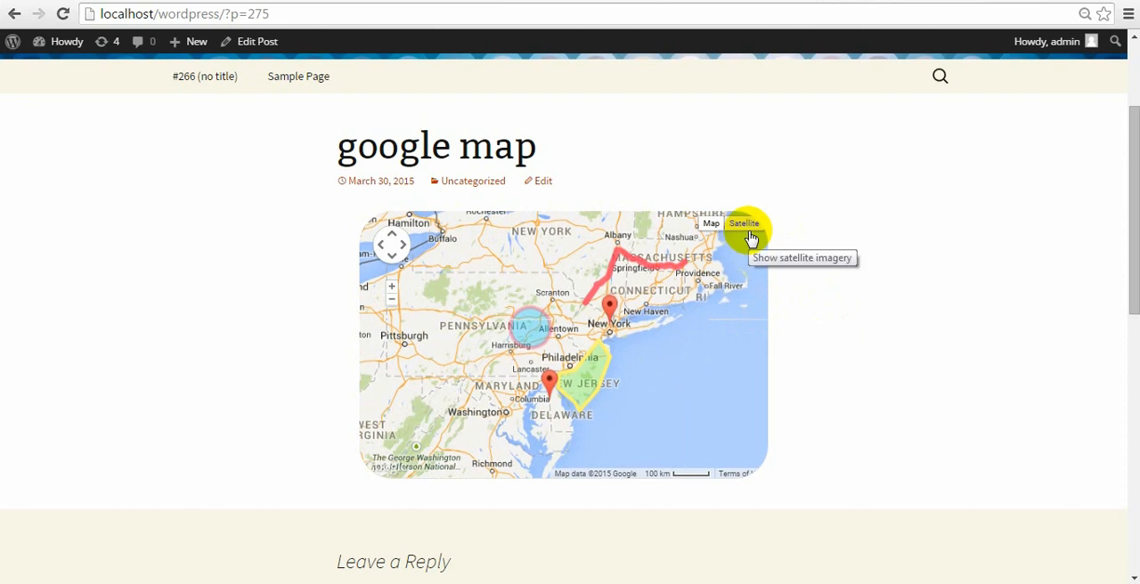